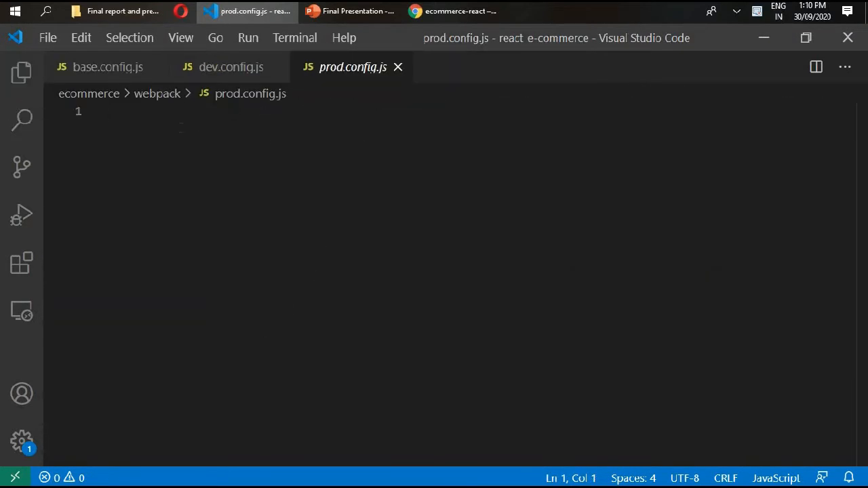
- Copy dev.config.js's require lines into prod.config.js, with the baseConfig require last
left_click(231, 67)
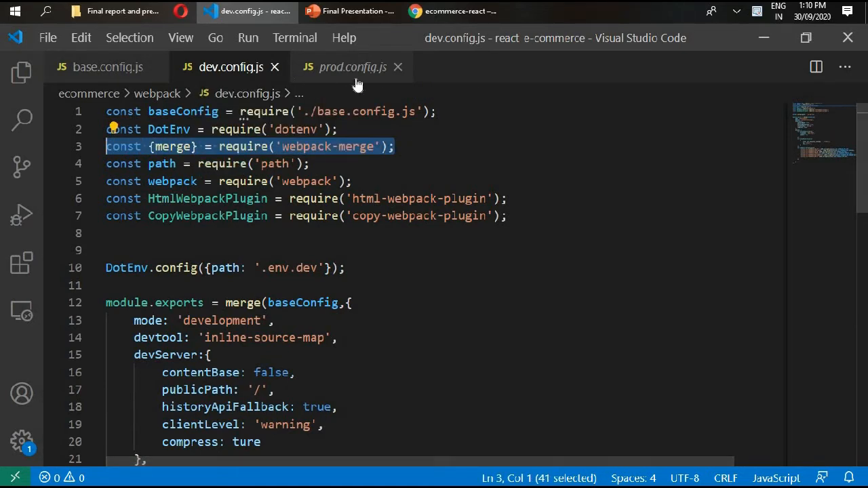
left_click(348, 66)
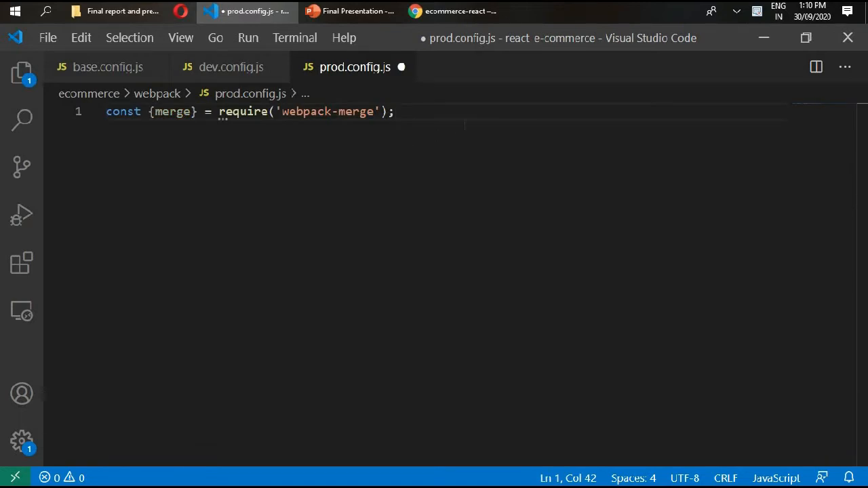
key("Enter")
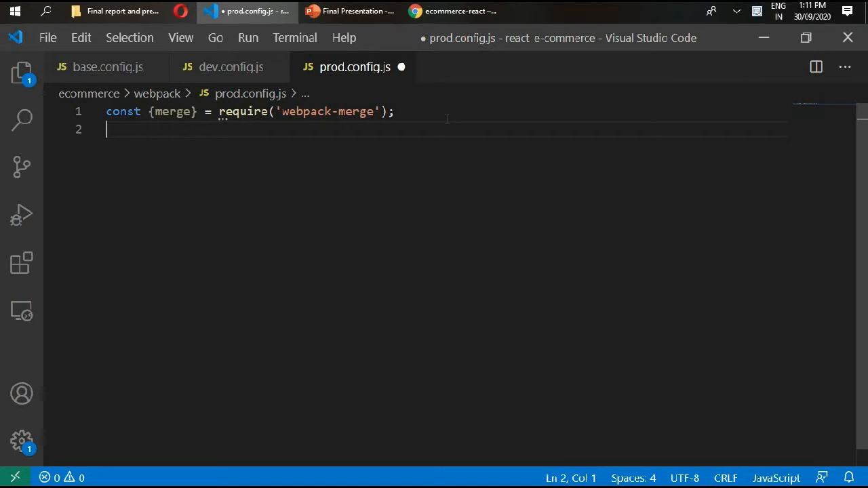
mouse_move(234, 67)
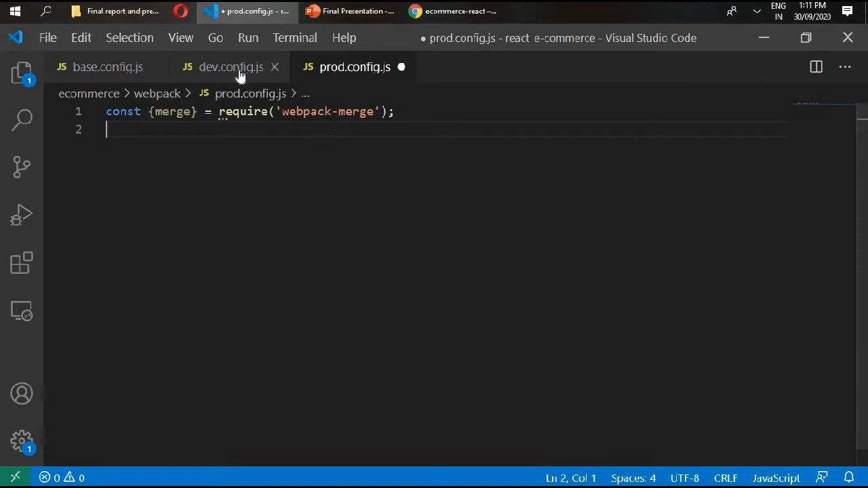
left_click(227, 66)
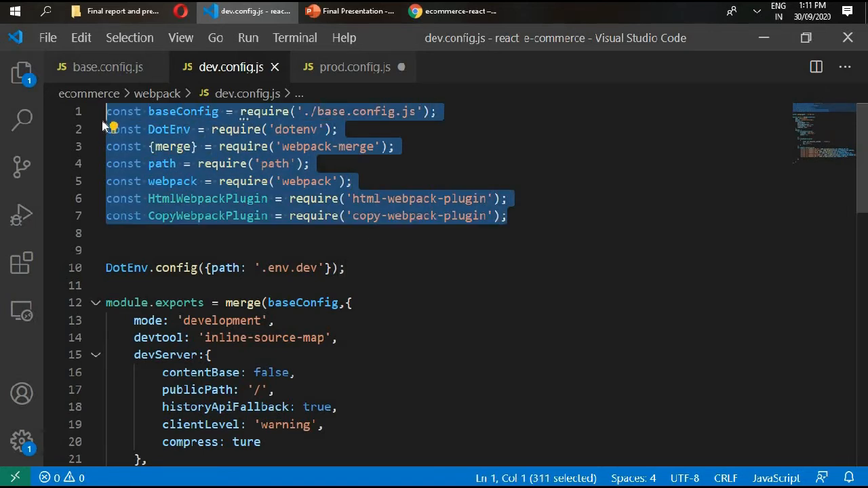
left_click(354, 67)
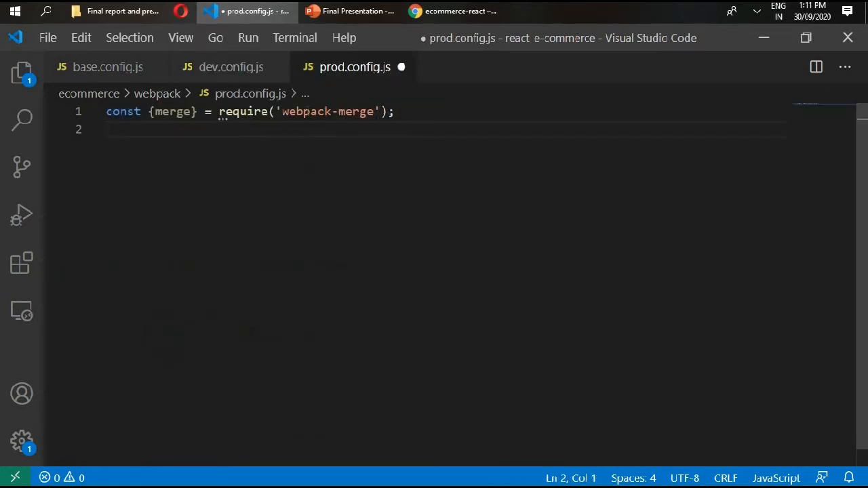
type("const baseConfig = require('./base.config.js');")
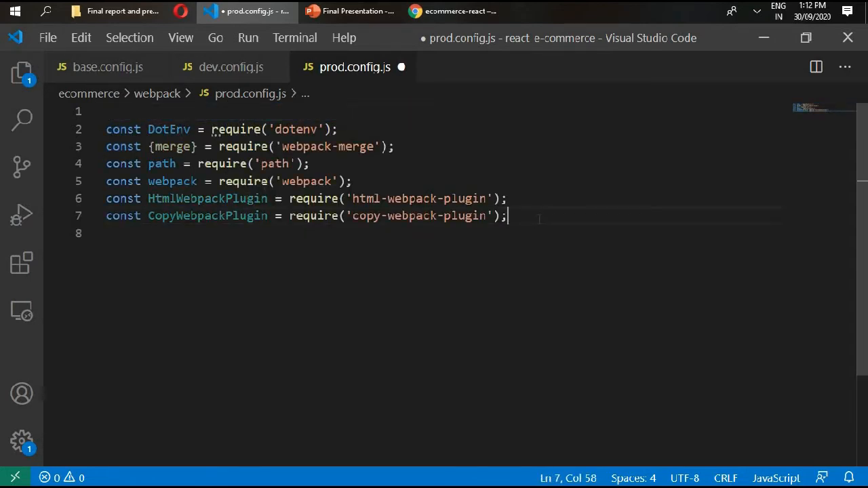
type("const baseConfig = require('./base.config.js');")
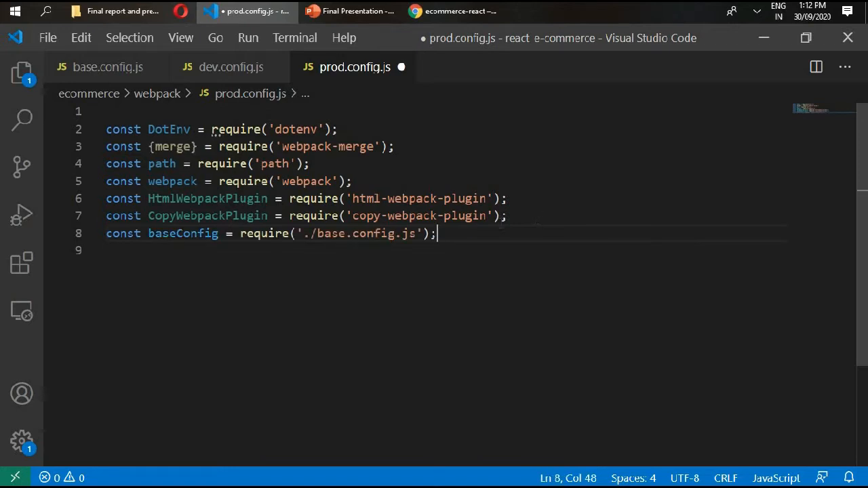
left_click(230, 67)
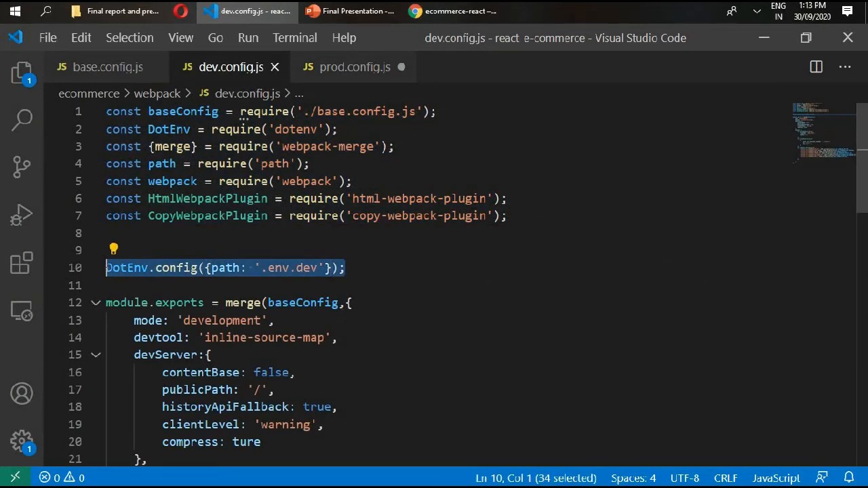
- Add DotEnv.config loading '.env.prod' and a const path = require('path') line
left_click(353, 66)
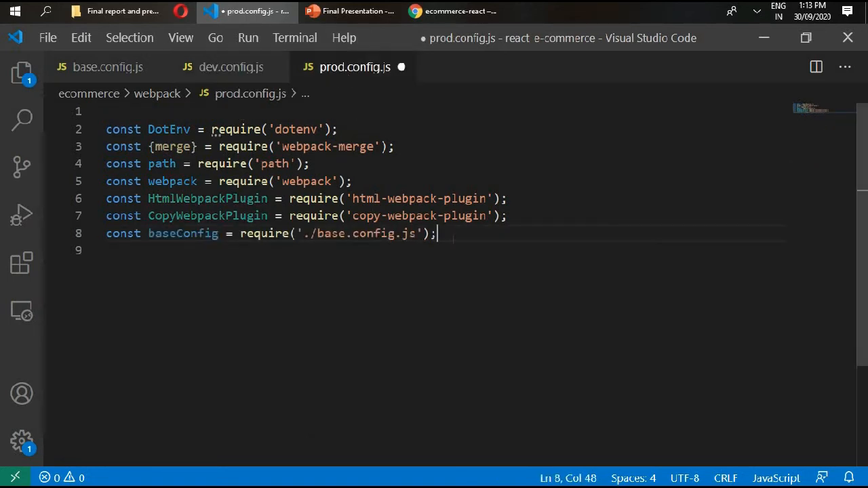
type("DotEnv.config({path: '.env.dev'});")
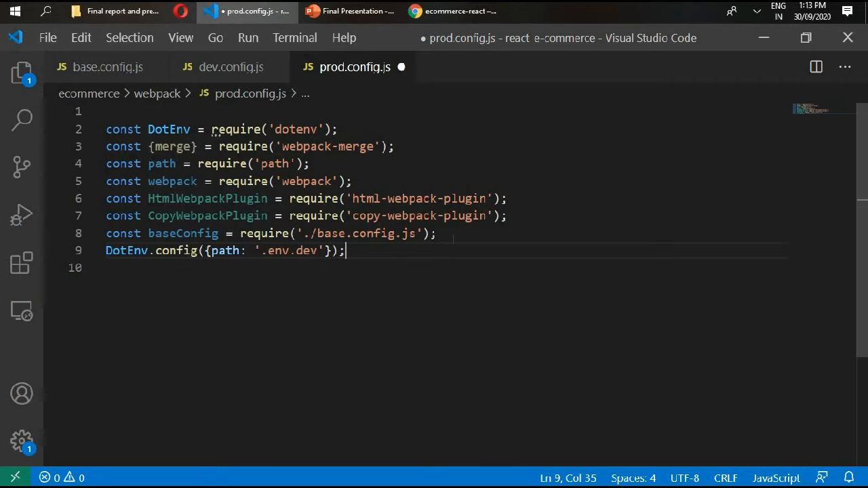
type("CONST PA")
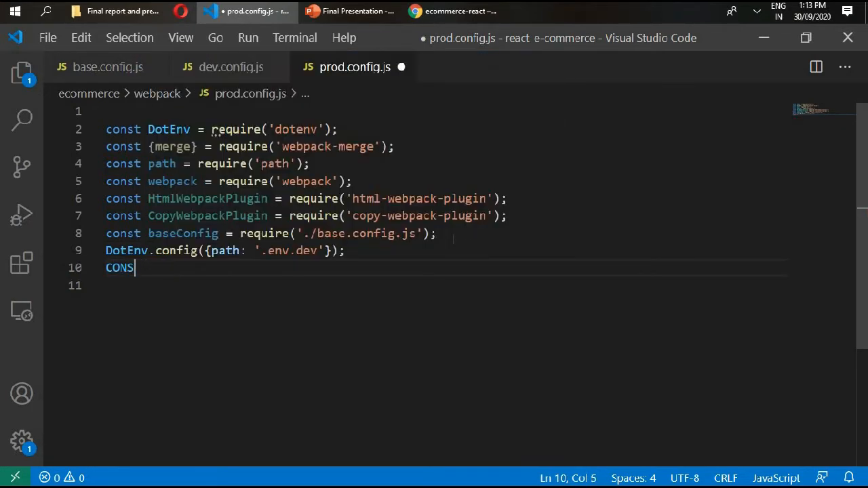
type("const path =")
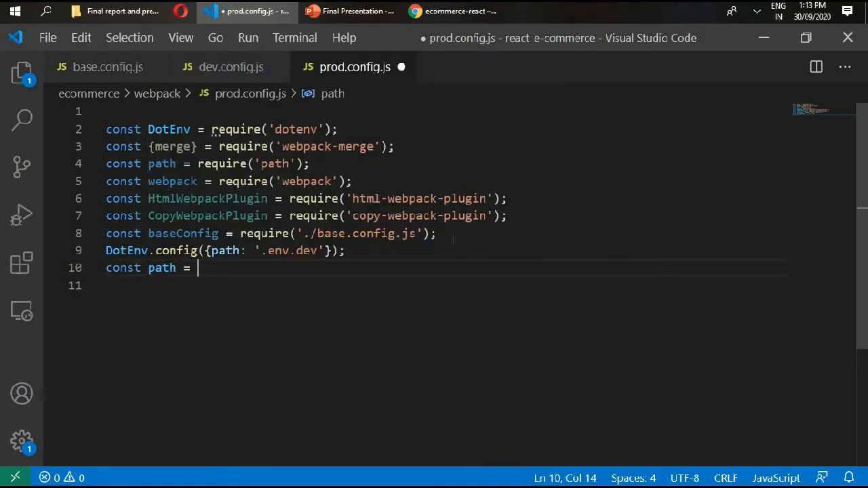
type("requr")
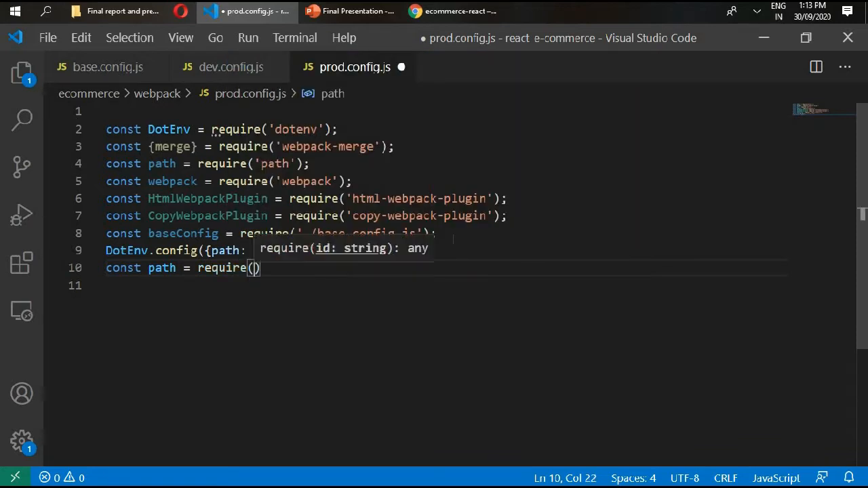
type("'path'")
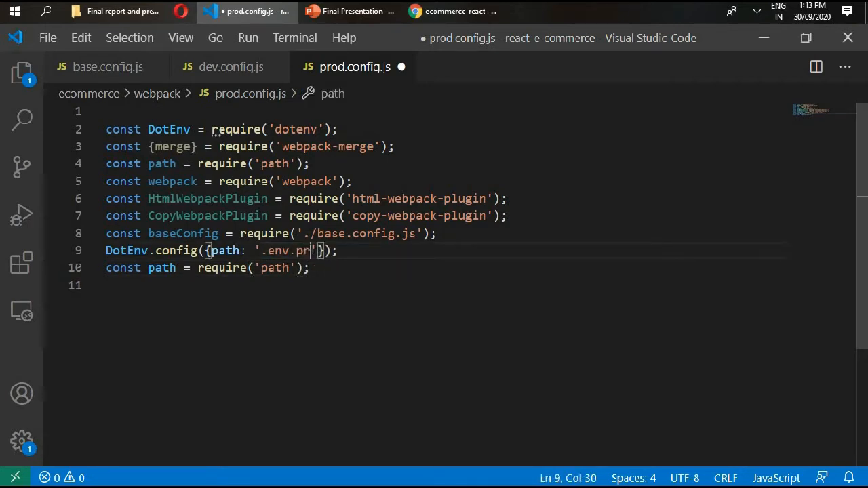
type("od")
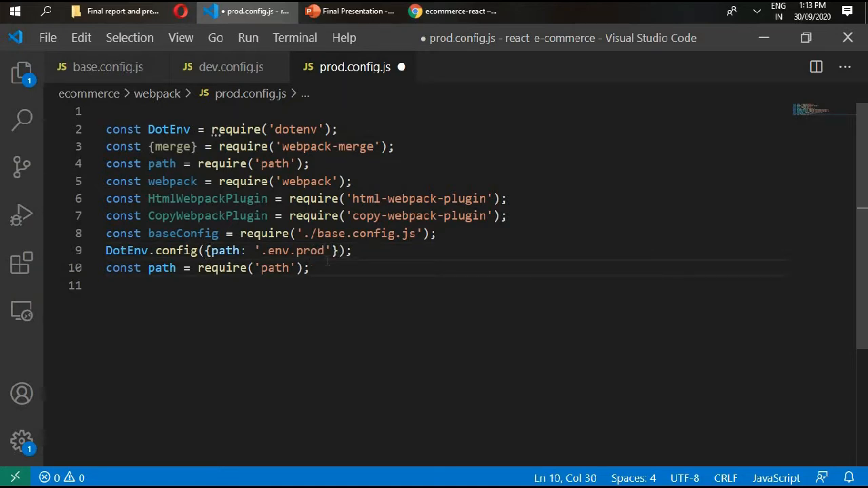
key("Enter")
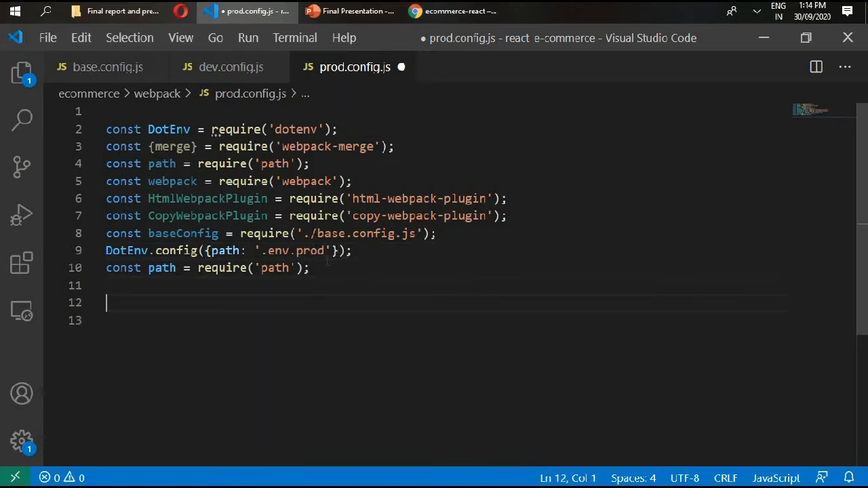
- Start module.exports = merge(baseConfig, ...) in prod.config.js
type("module.")
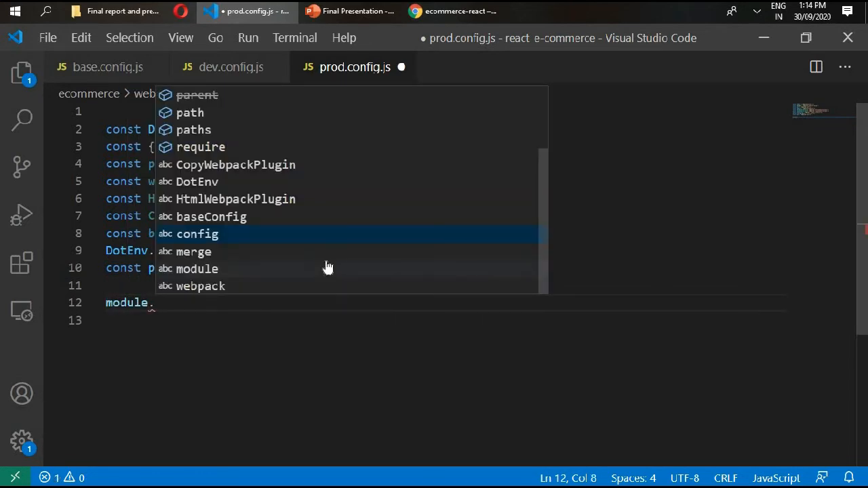
type("exports")
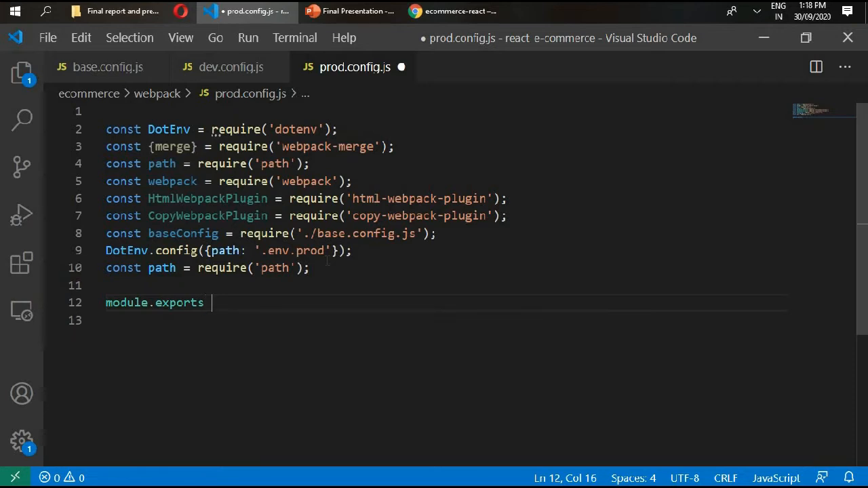
type("=")
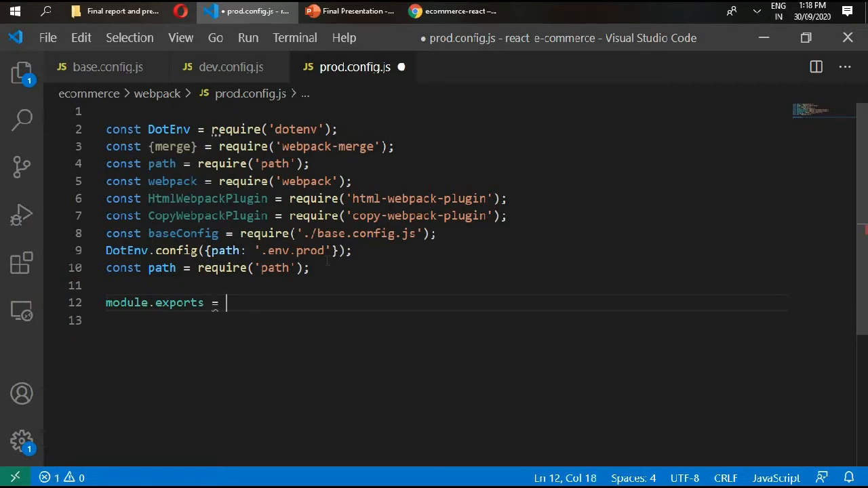
type("merge")
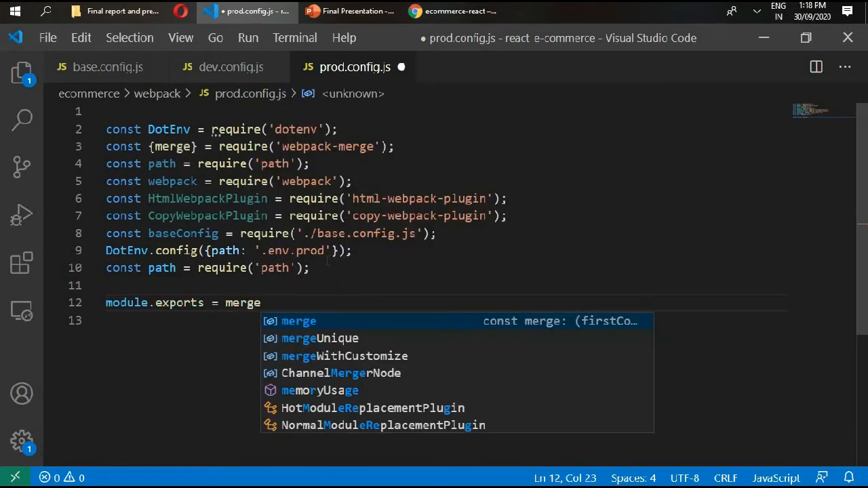
type("(base")
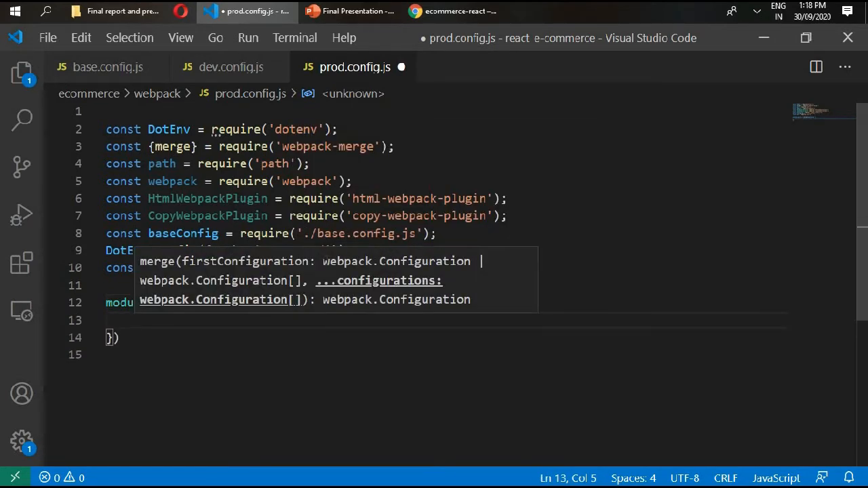
- Add an output block with filename 'js/[name].[chunkhash].js'
type("output")
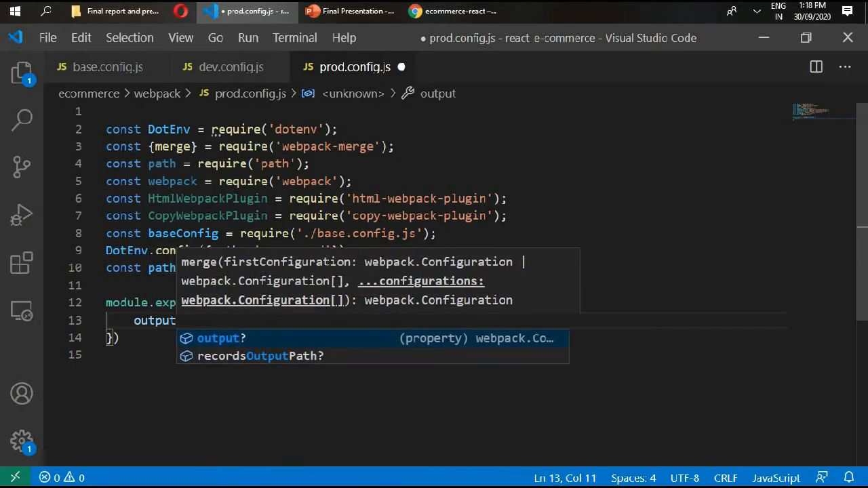
type(":")
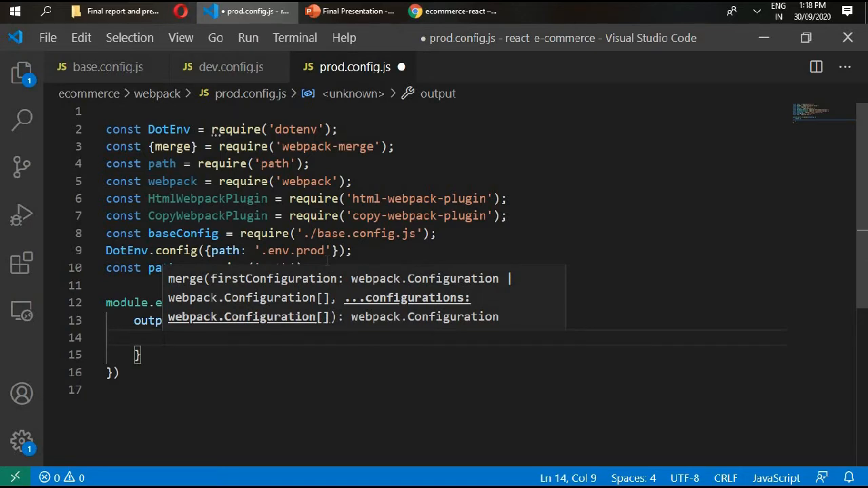
type("filename: 'js/")
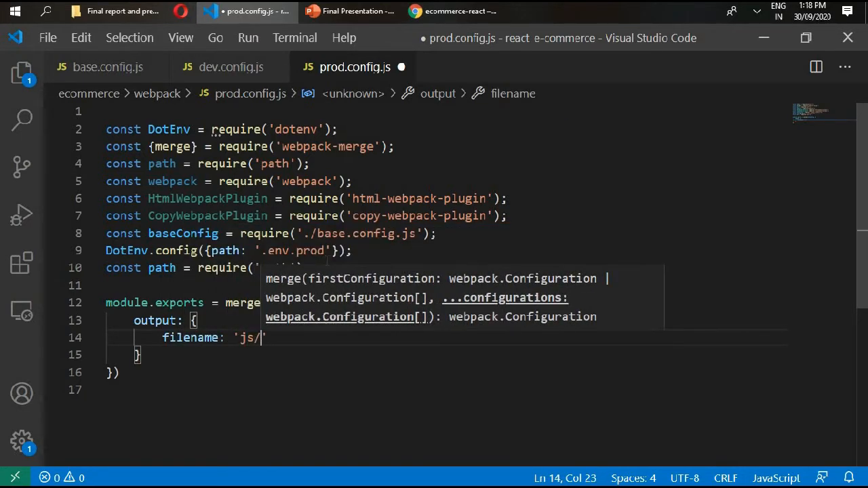
type("[nmame")
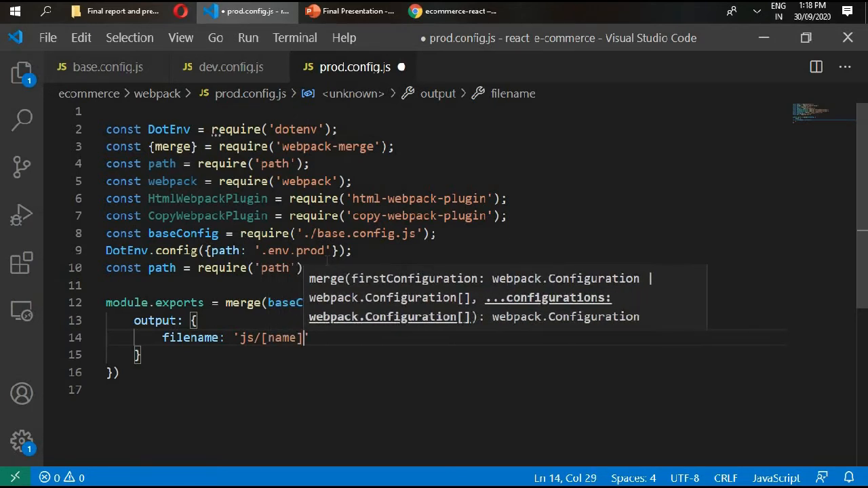
type(".[chu")
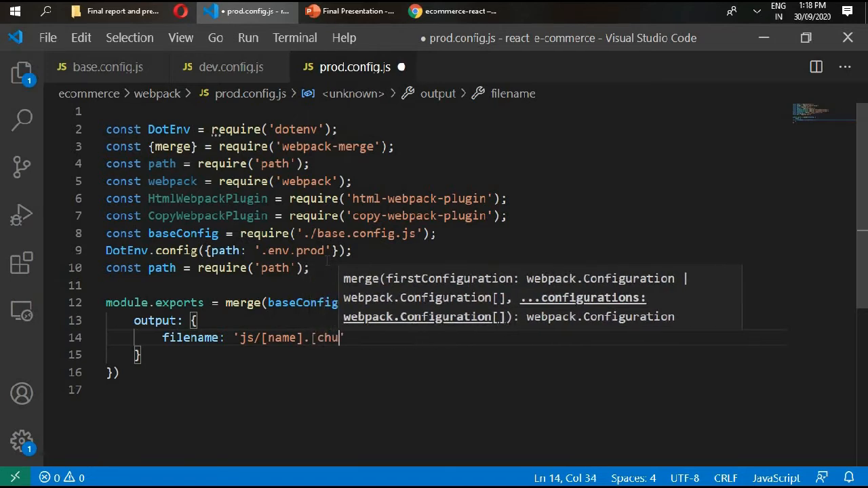
type("nkhas")
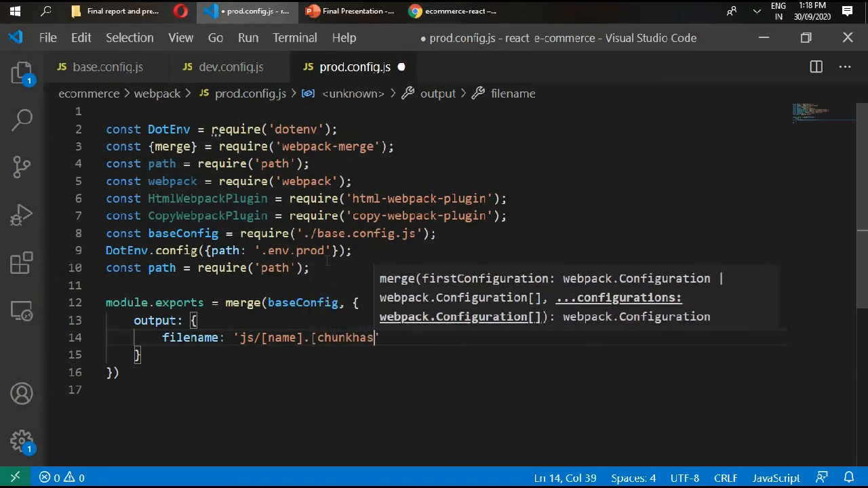
type("h]")
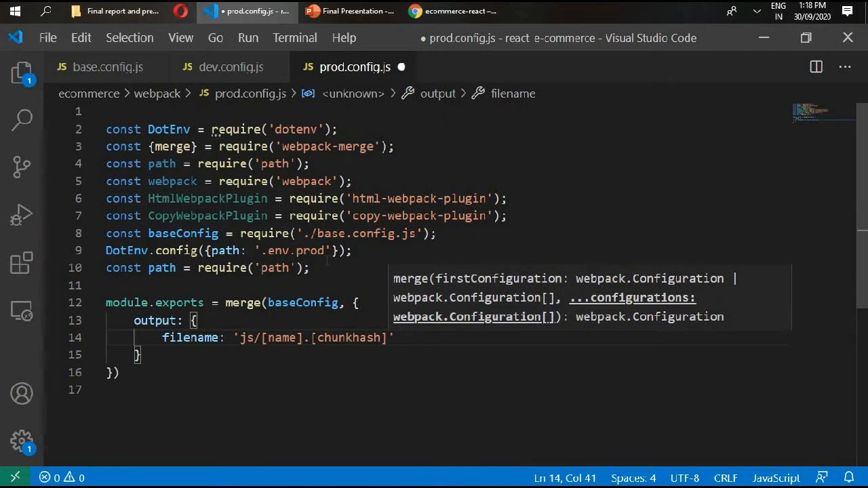
type(".js")
type("chunkFilename:")
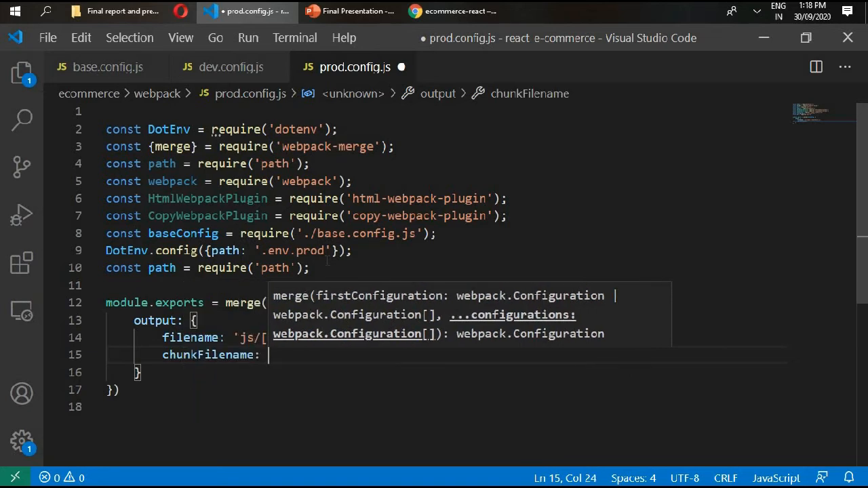
- Set the output chunkFilename to 'js/[id]/[chunkhash].js'
type("'js/[")
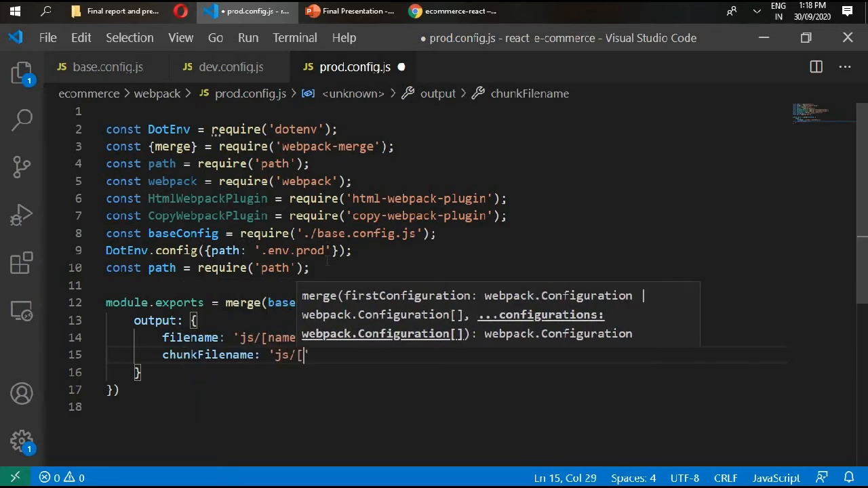
type("id]")
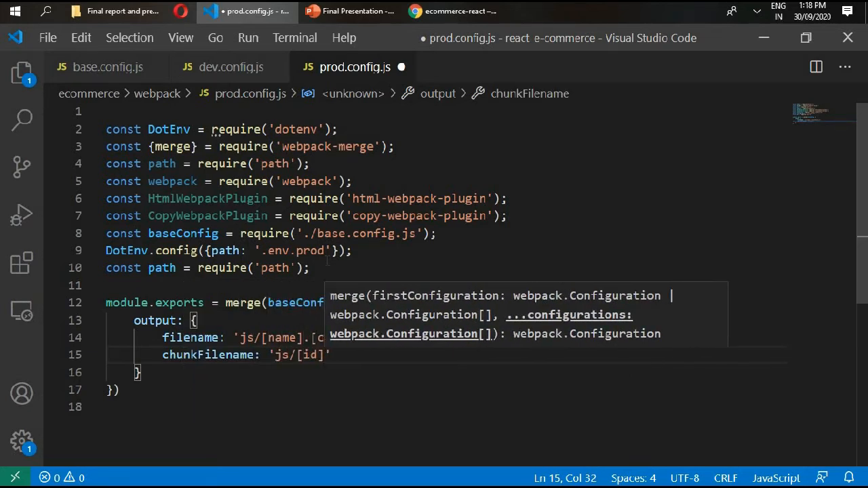
type("/[")
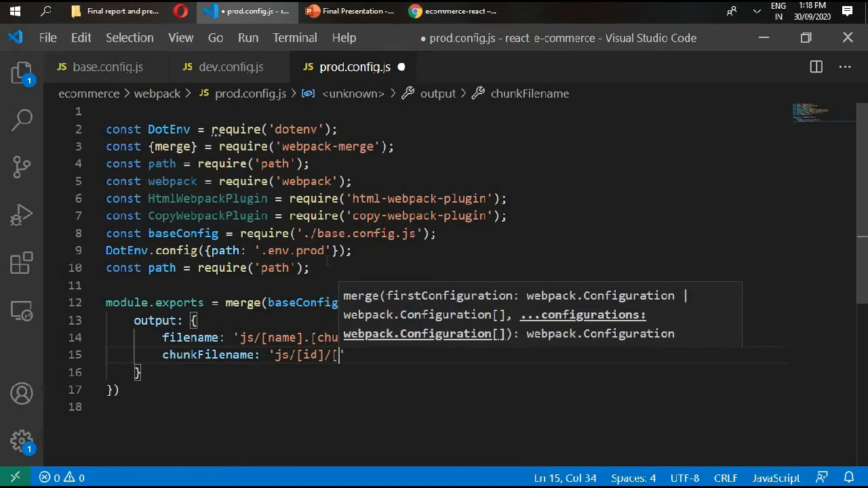
type("chunkhass")
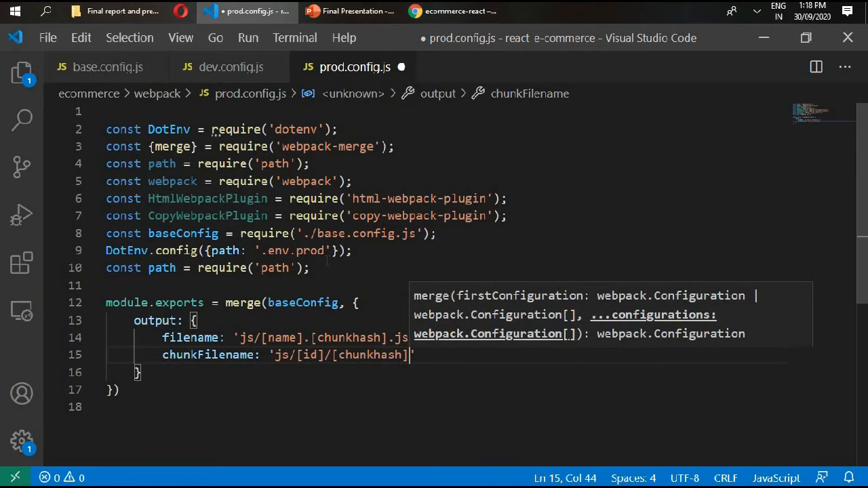
type(".js")
type("m")
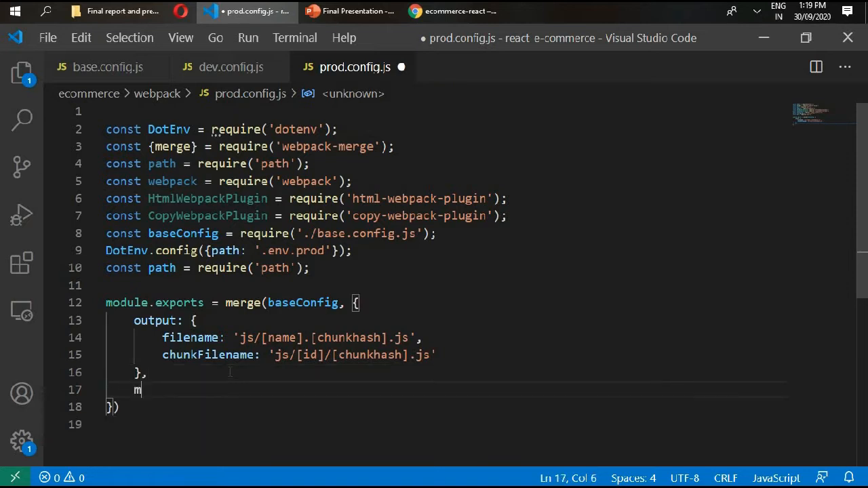
- Set mode 'production' and devtool 'source-map', and begin an optimization block with splitChunks
type("ode:")
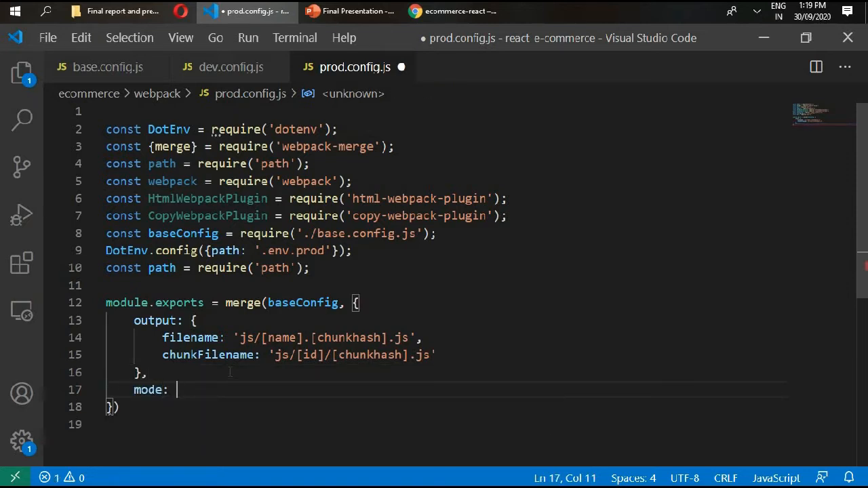
type("'pro'")
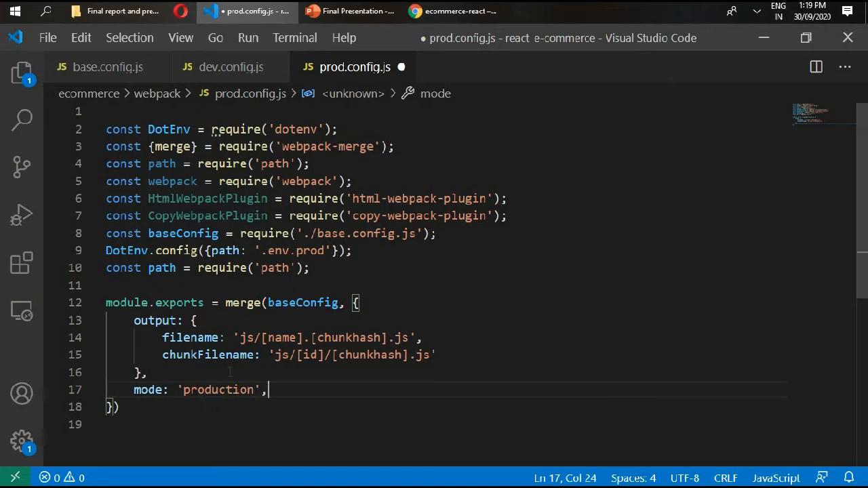
type("devtool: 'source-map'")
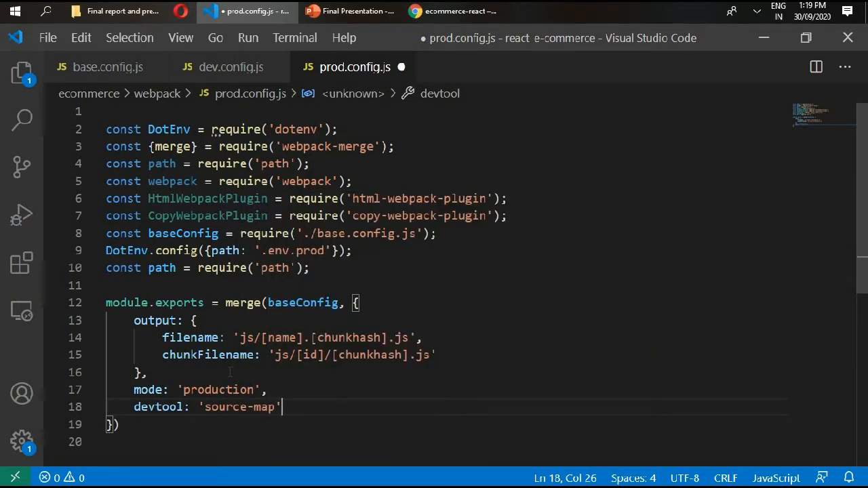
type("optimization:")
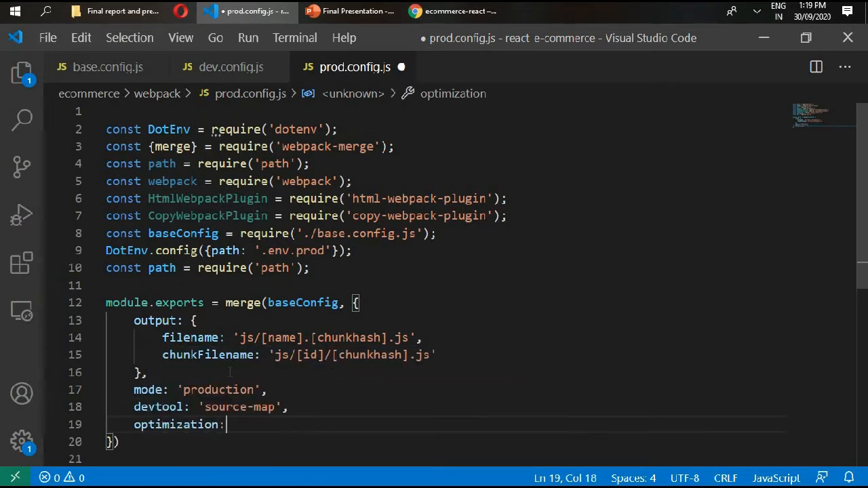
type("{")
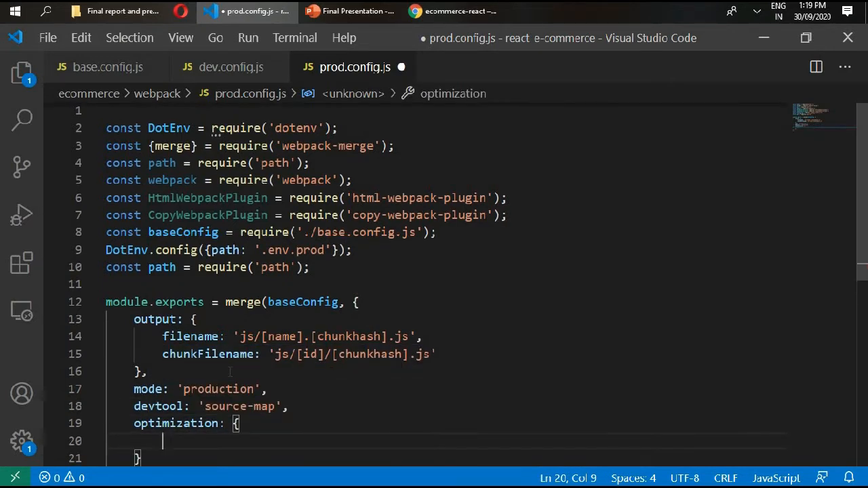
type("splitChunks: {")
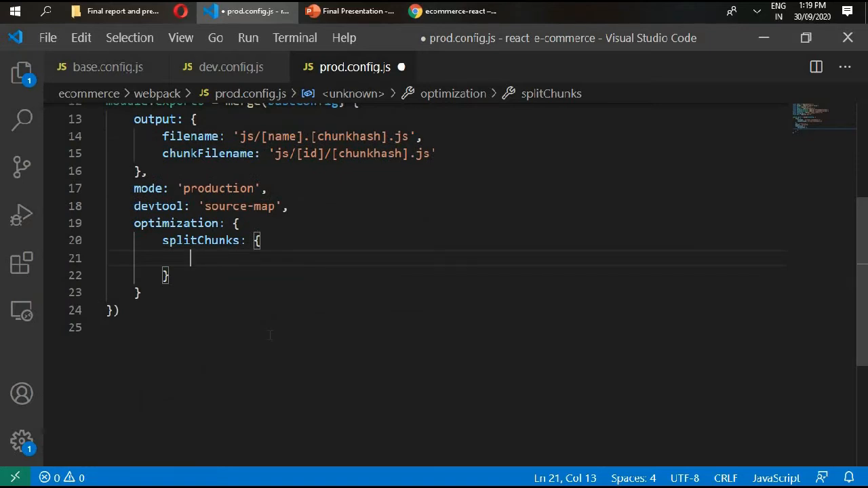
- Create cacheGroups inside splitChunks with an empty styles group
type("cacheGroups")
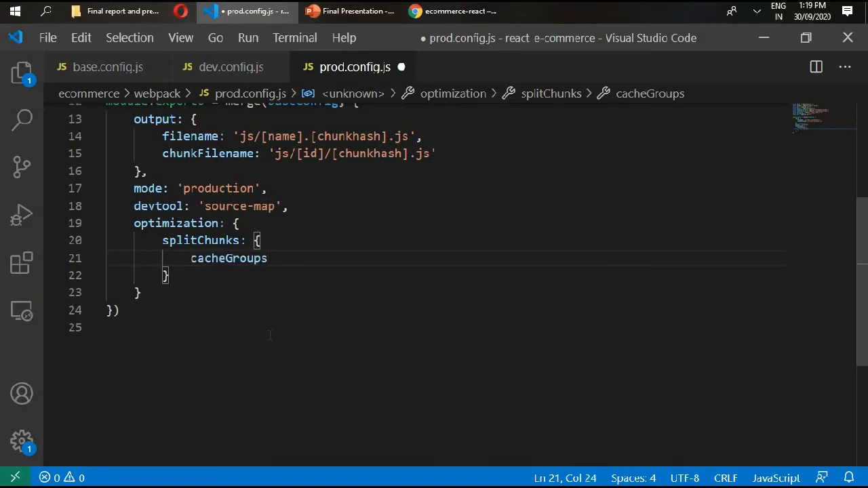
type(": {")
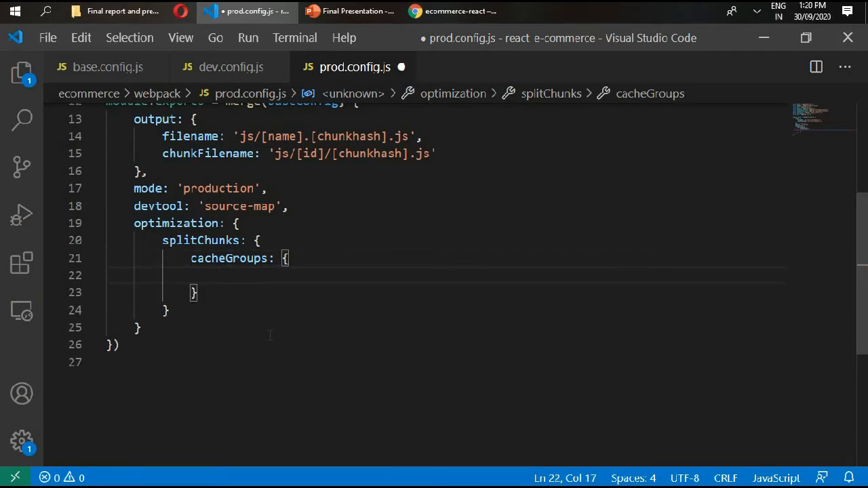
type("sty")
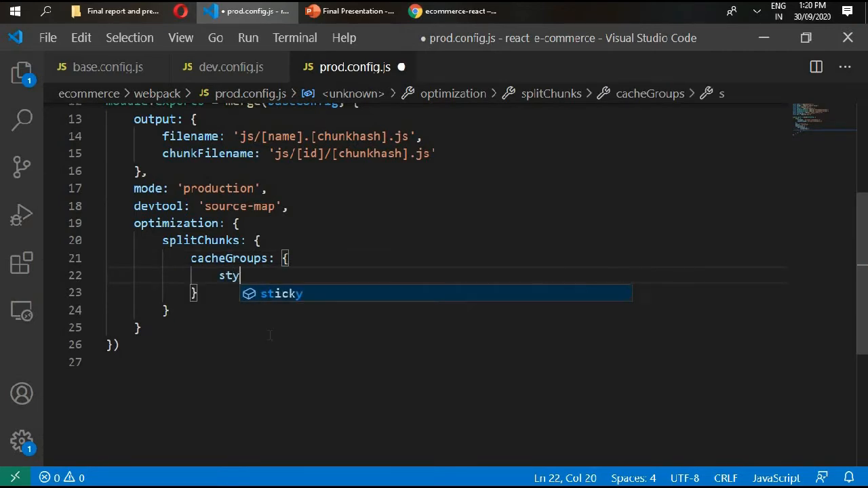
key("Escape")
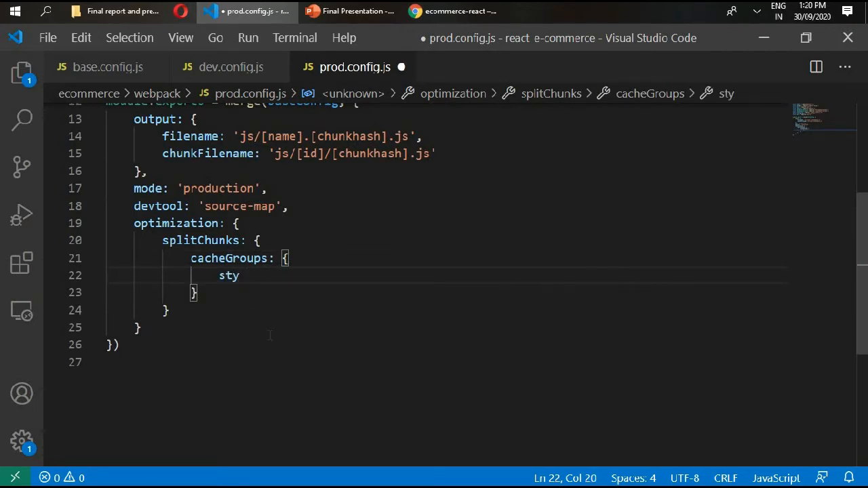
type("les:")
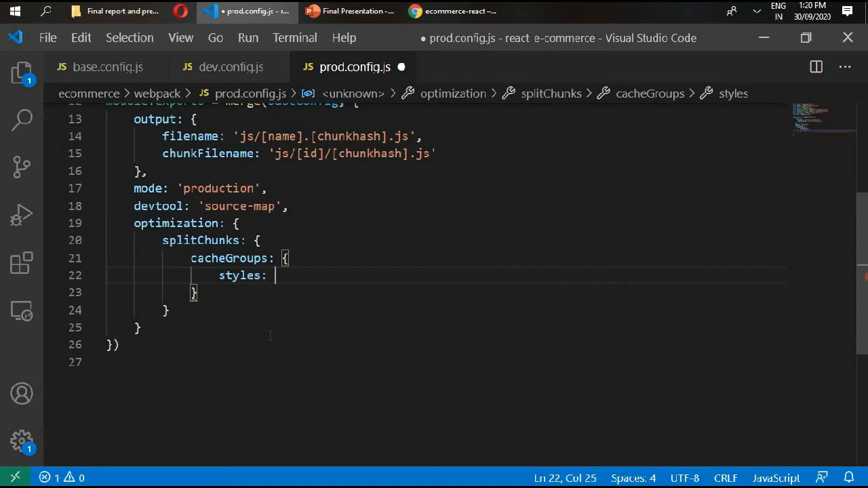
type("'")
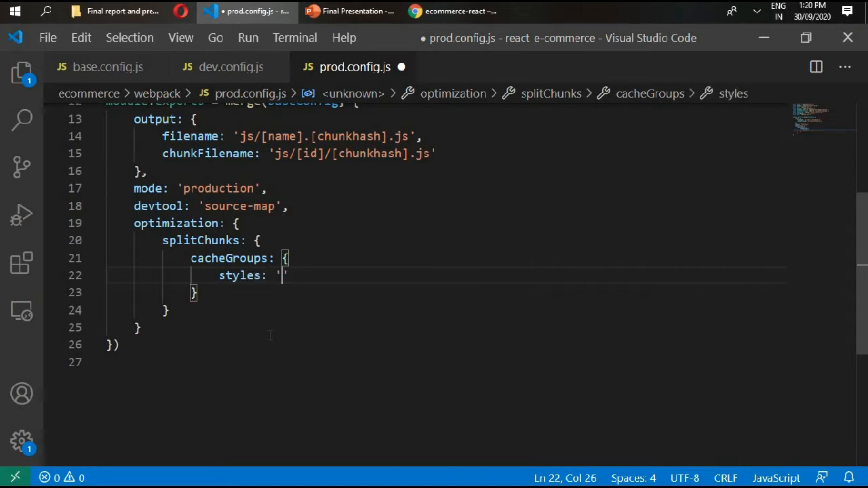
type("{}")
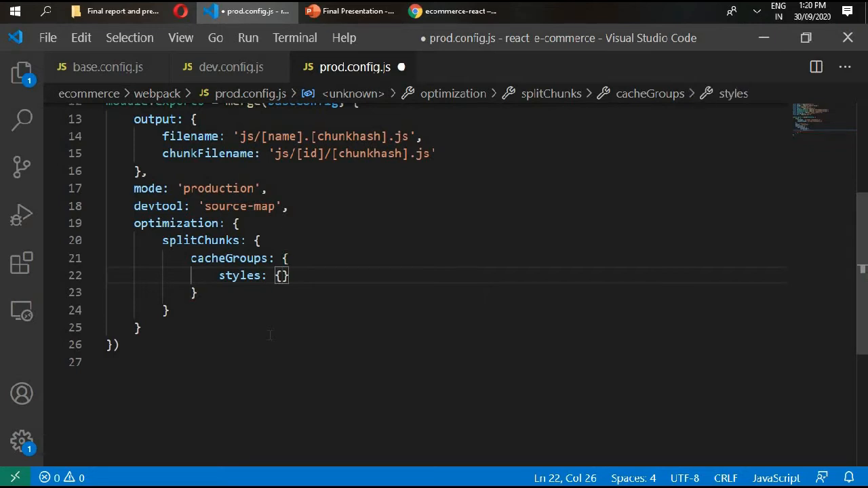
key("Enter")
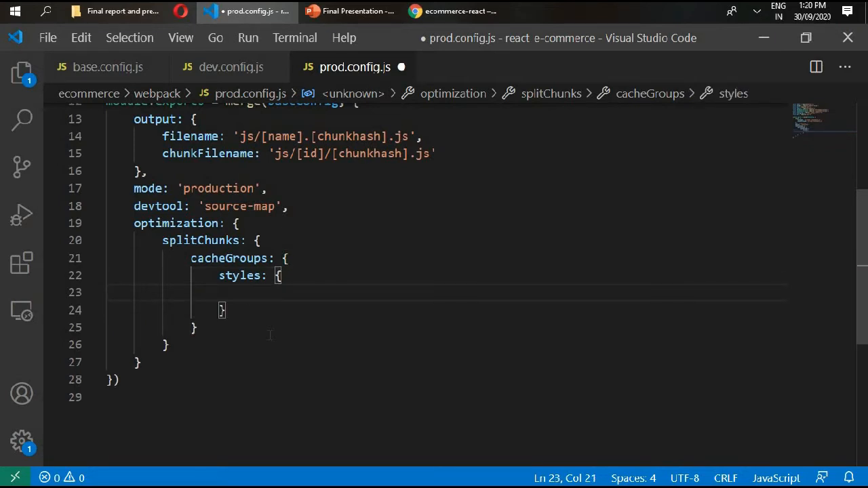
- Give the styles group name 'styles', test /\.css$/, chunks 'all', and enforce true
type("name: '")
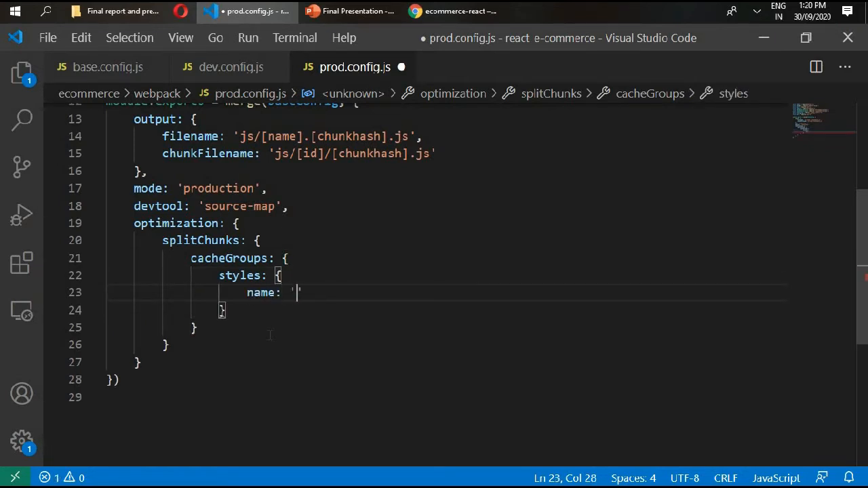
type("styles")
type("test:")
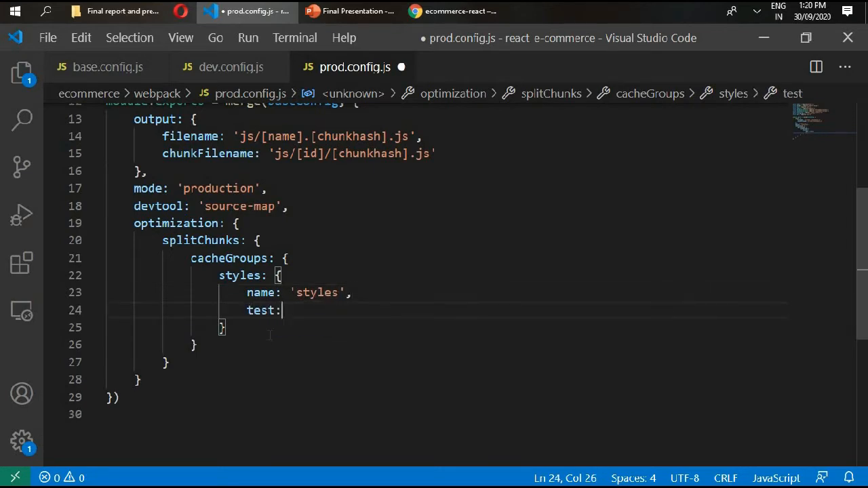
type("/\\")
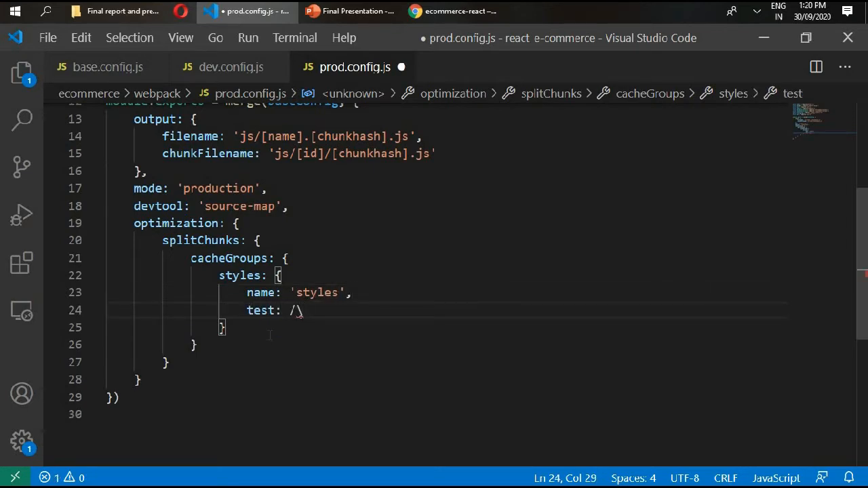
type(".css")
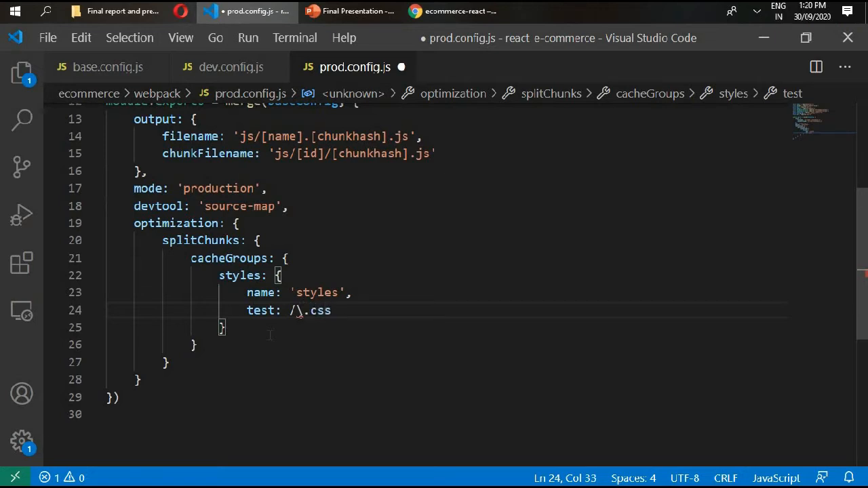
type("$")
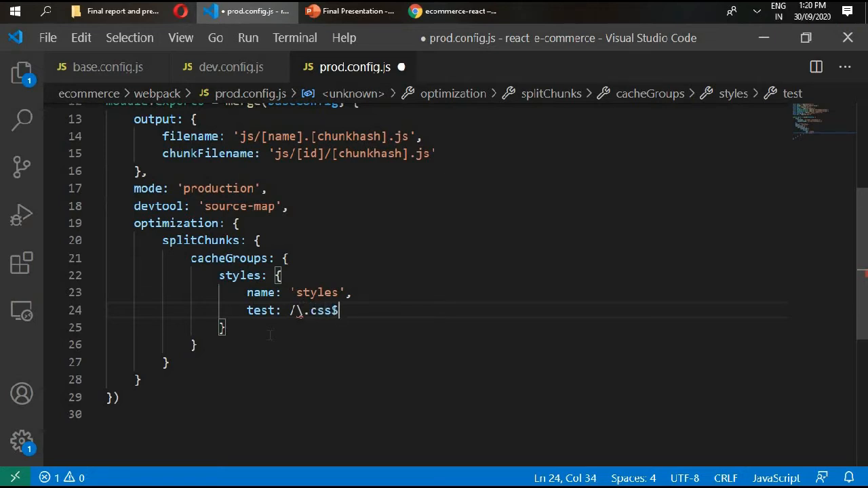
type("/,")
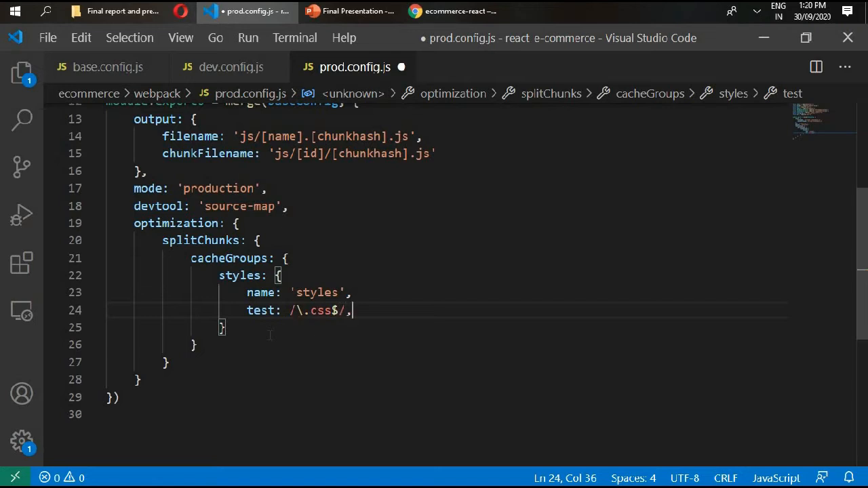
type("chunks:")
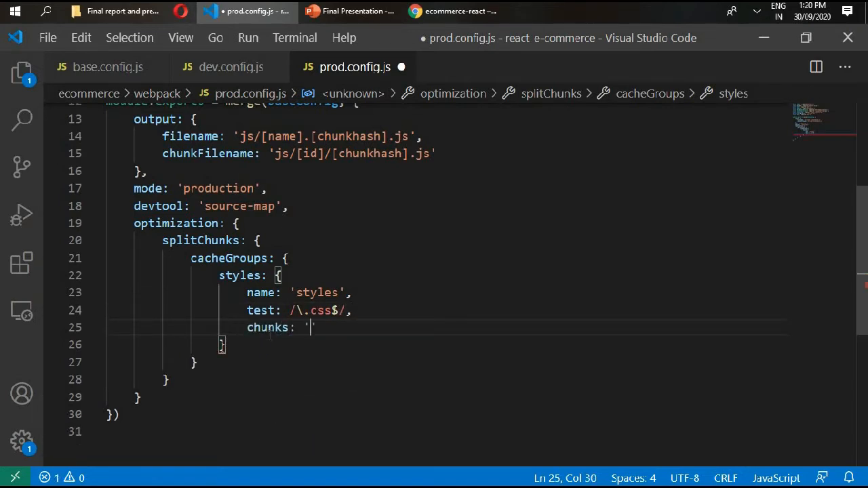
type("all")
type("en")
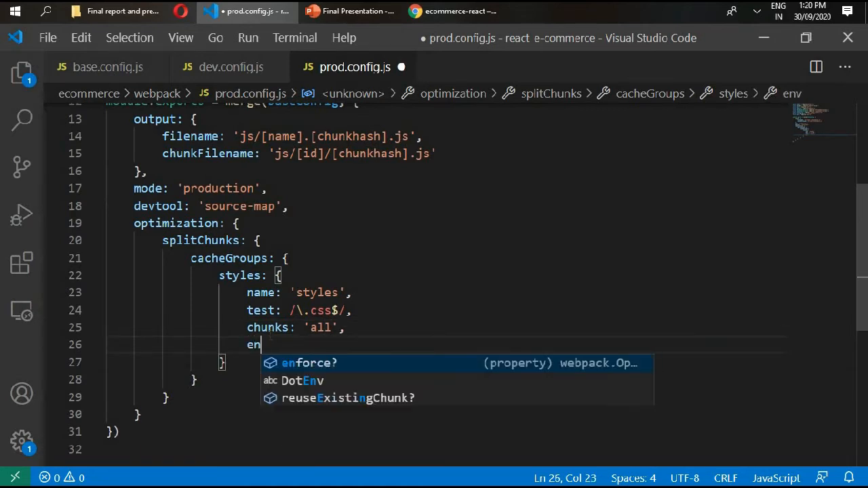
key("Tab")
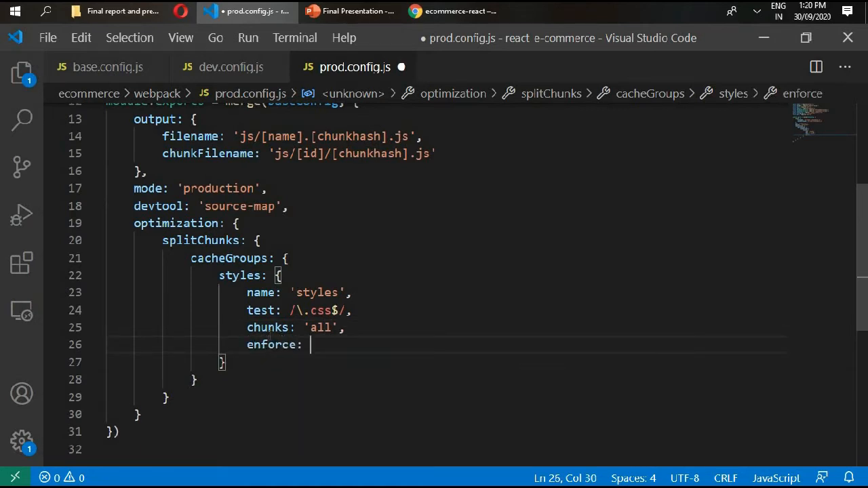
type("tr")
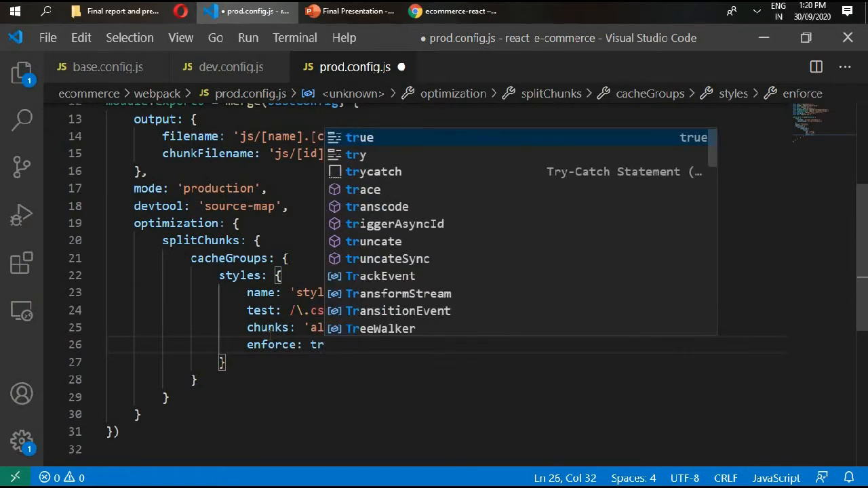
type("ue")
left_click(446, 362)
type(",")
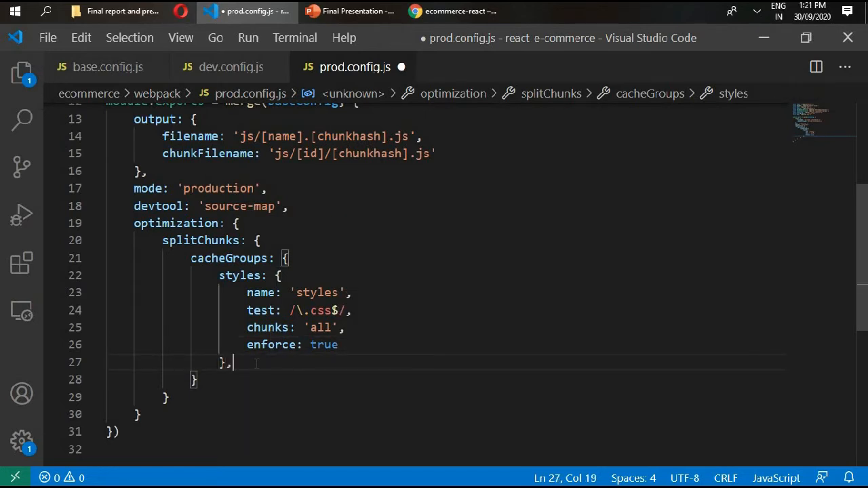
- Add a commons cache group with test /[\/]node_modules[\/]/
type("common")
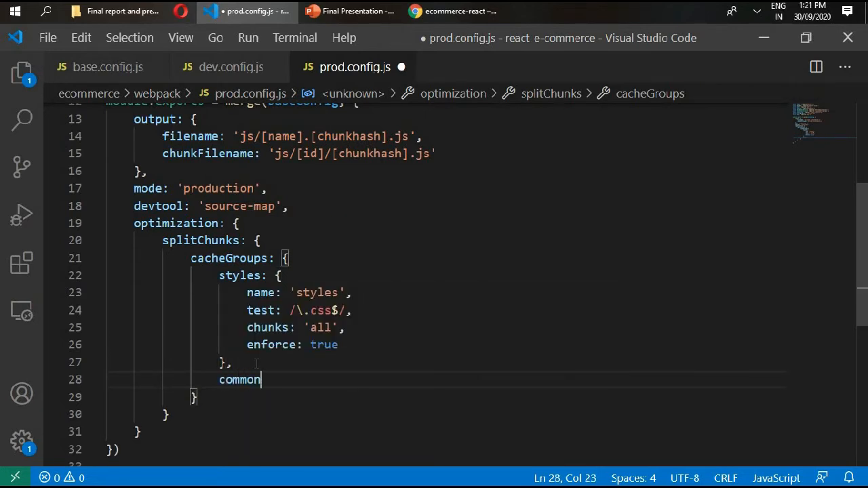
type("s: {")
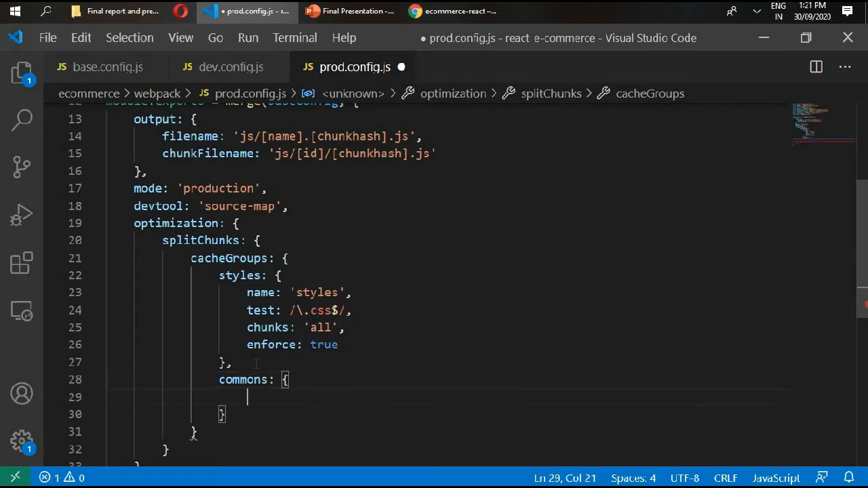
type("test")
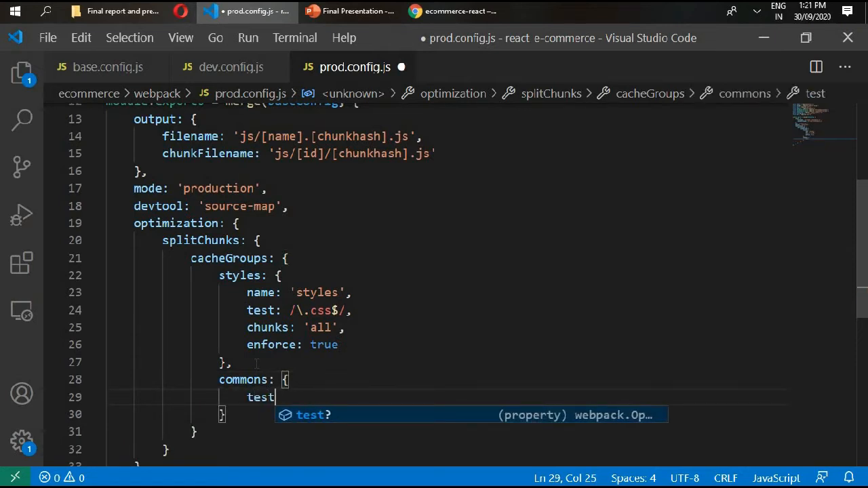
type(":")
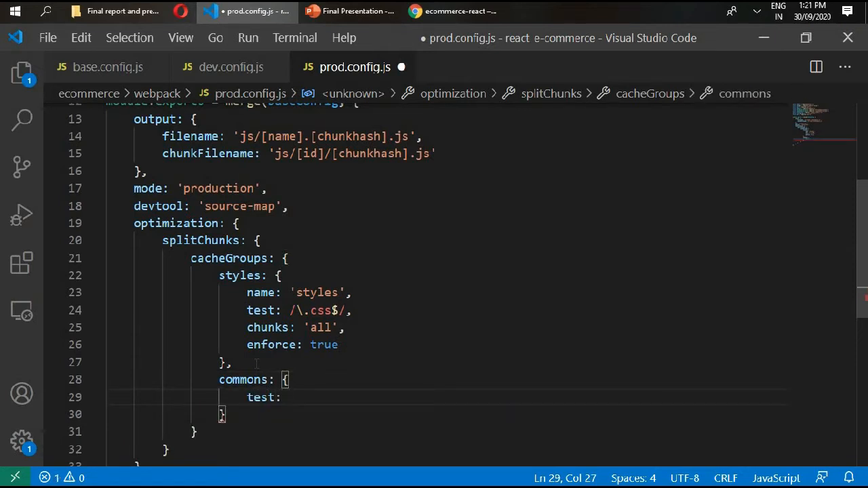
type("/")
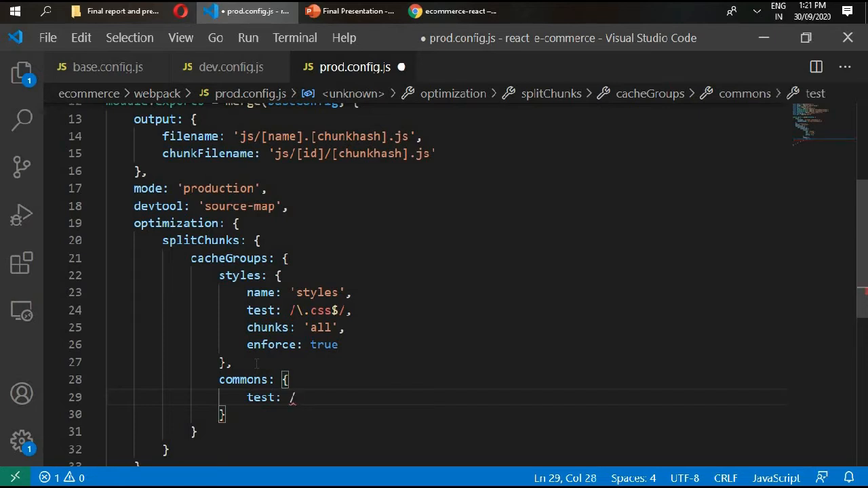
type("[\\\\]")
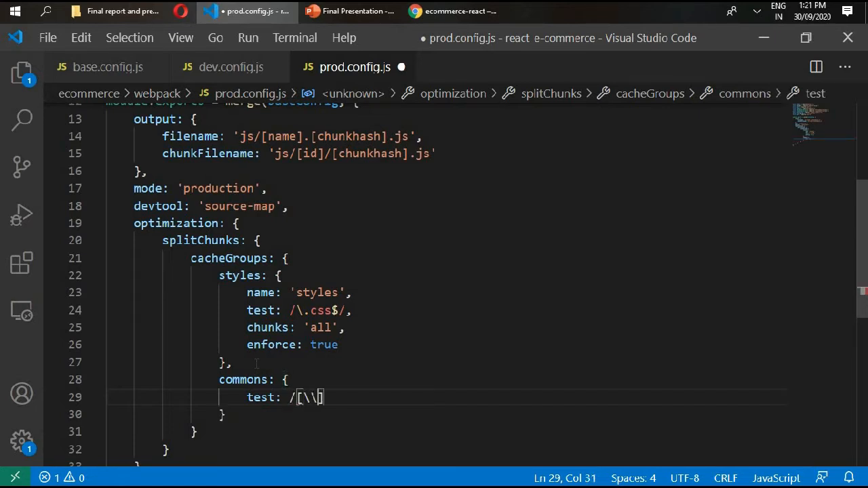
type("/")
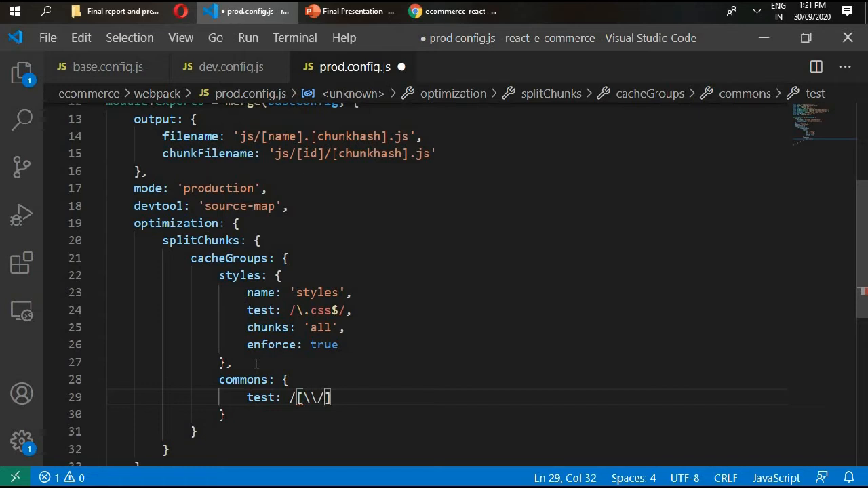
type("node")
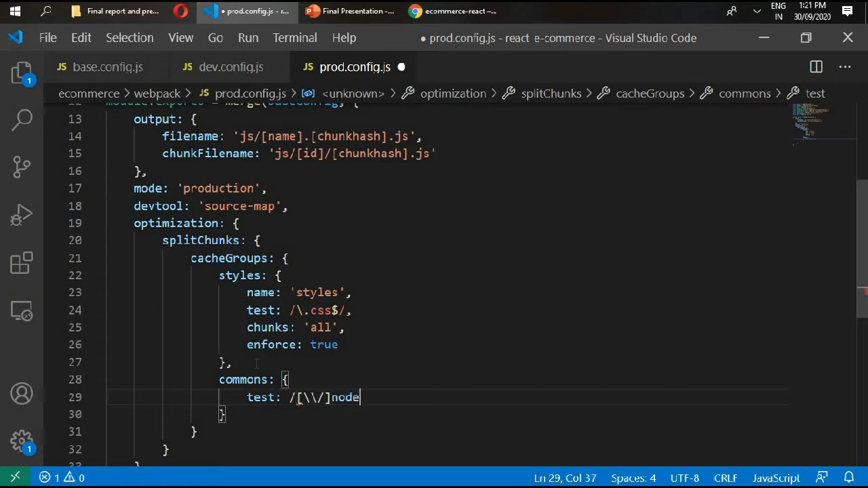
type("_modeu")
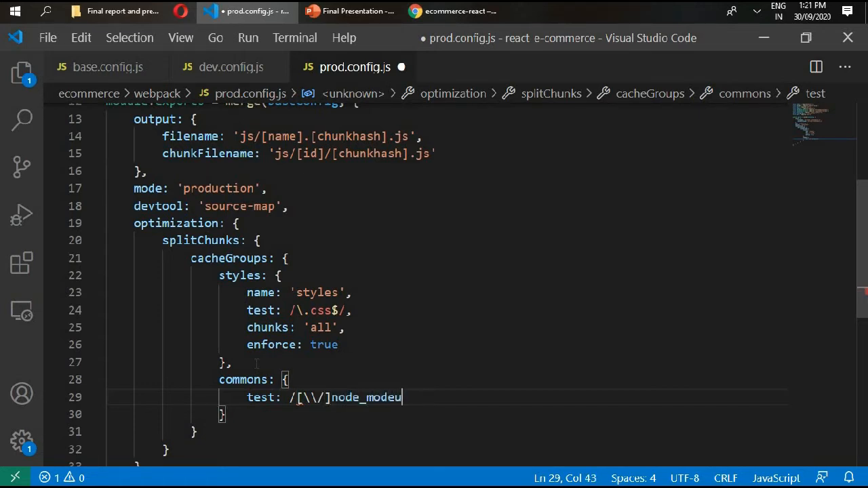
type("es")
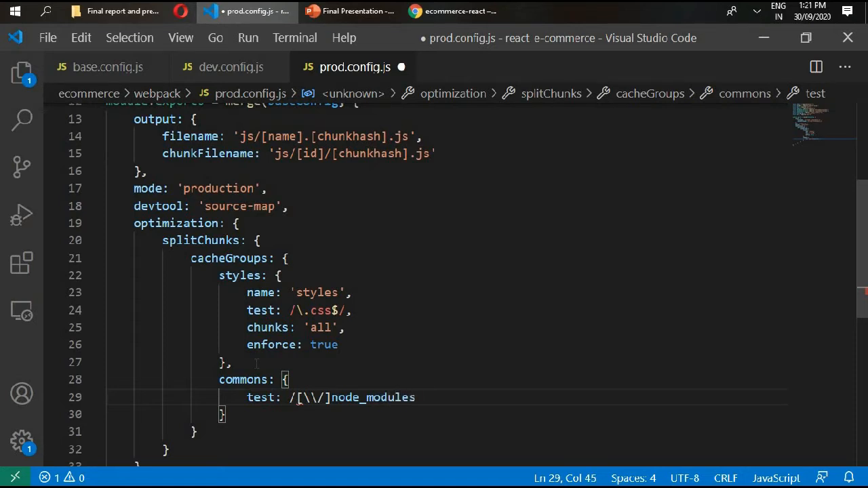
type("[")
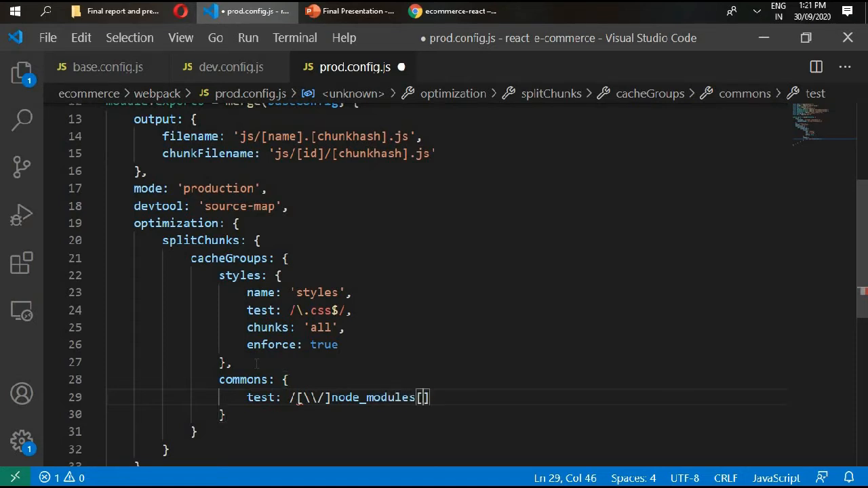
type("\\\\")
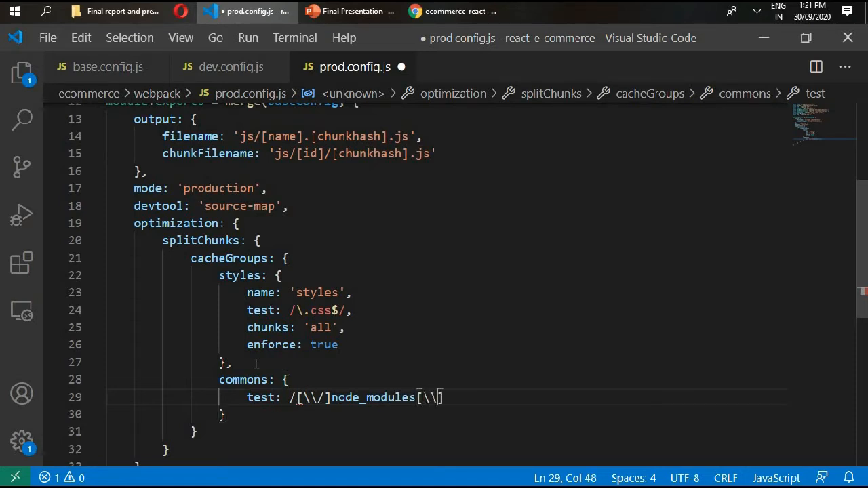
type("/")
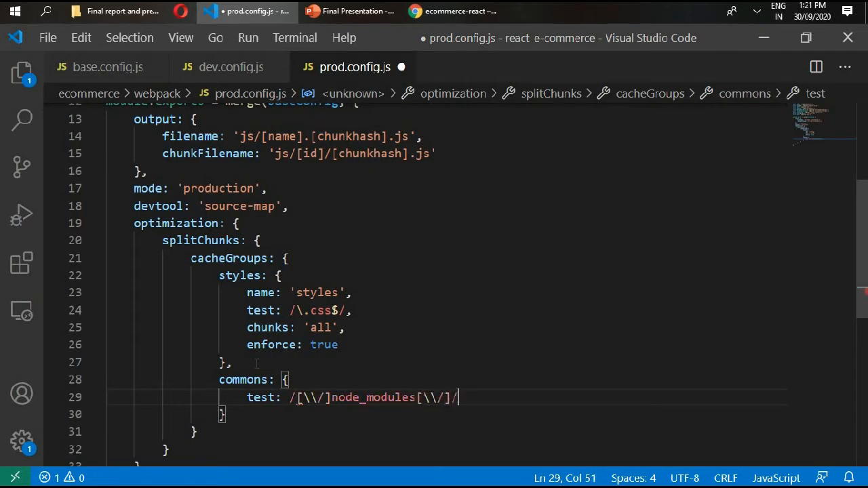
type(",")
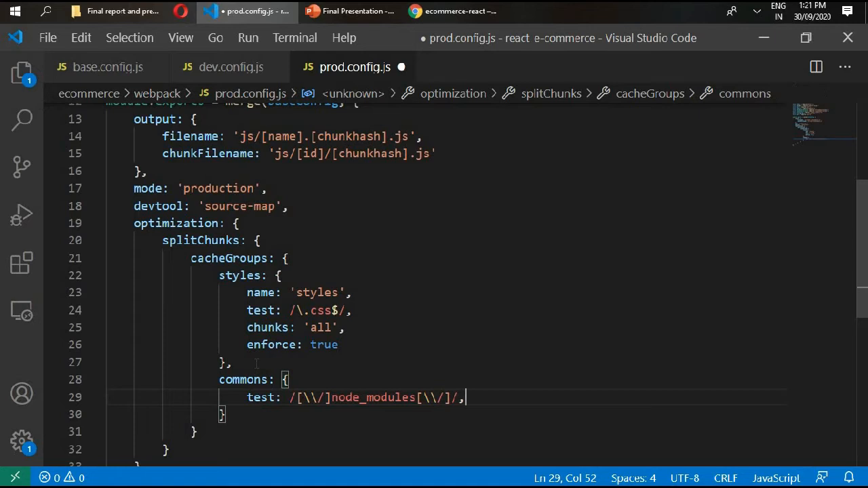
- Name the commons group 'vendor' and set its chunks to 'all'
key("Enter")
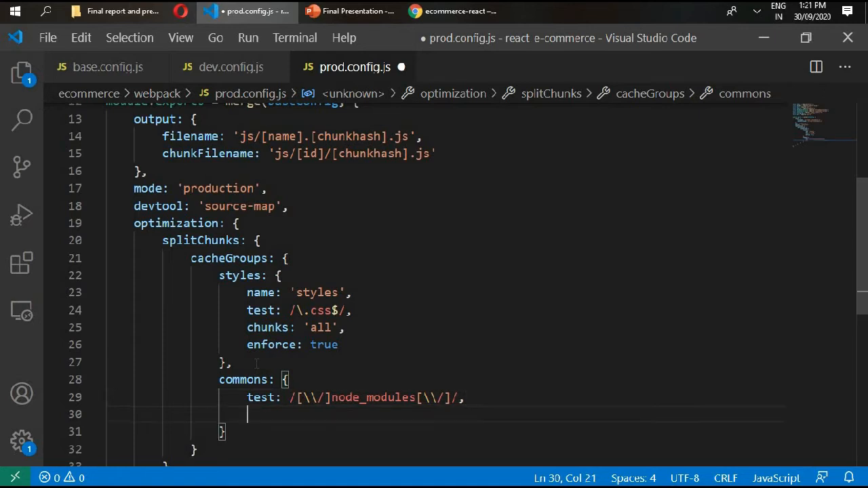
type("name:")
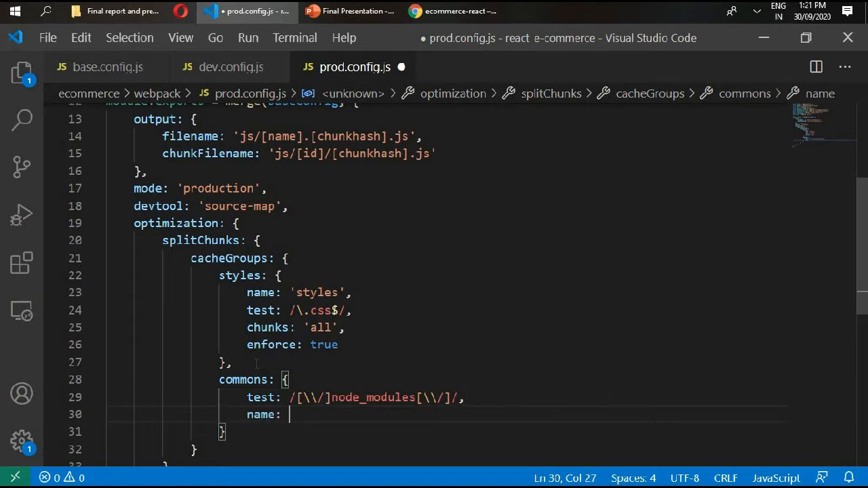
type("'vend'")
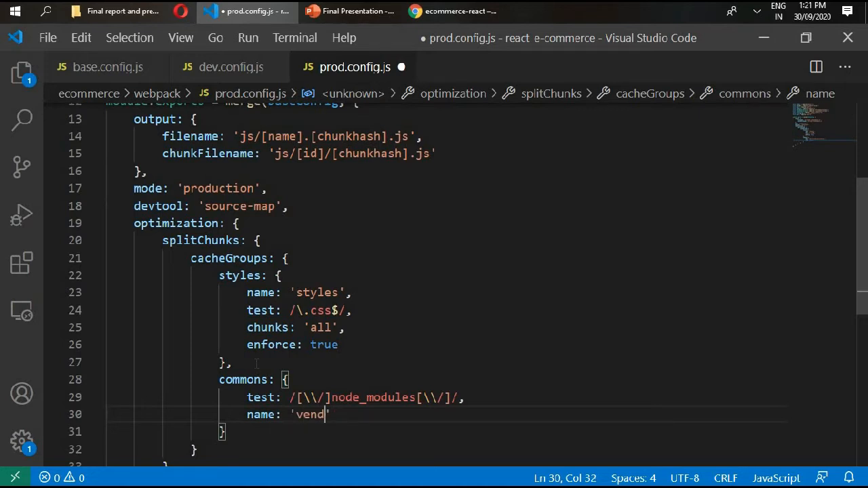
type("or")
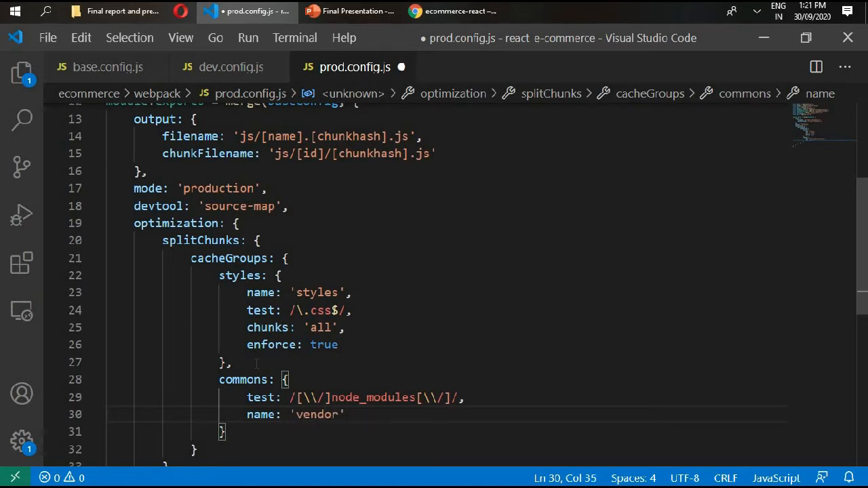
type("chunks: 'all")
left_click(446, 463)
type(",")
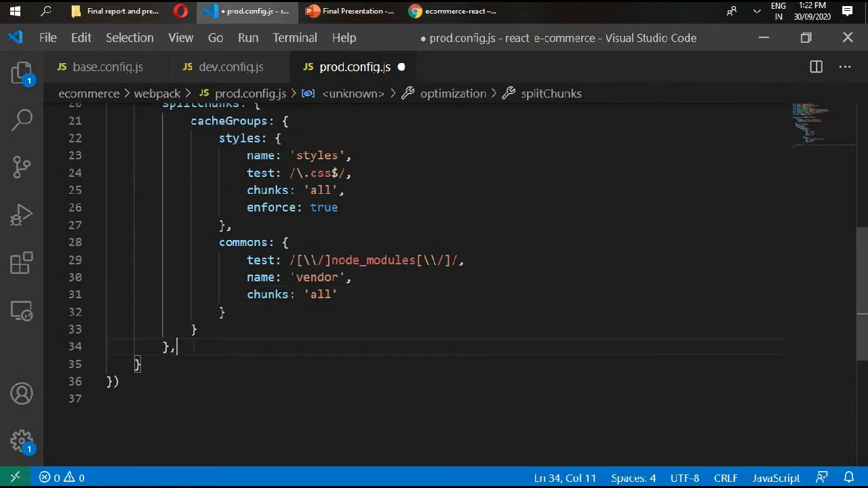
- Add minimize: [] to optimization after splitChunks
type("minimize")
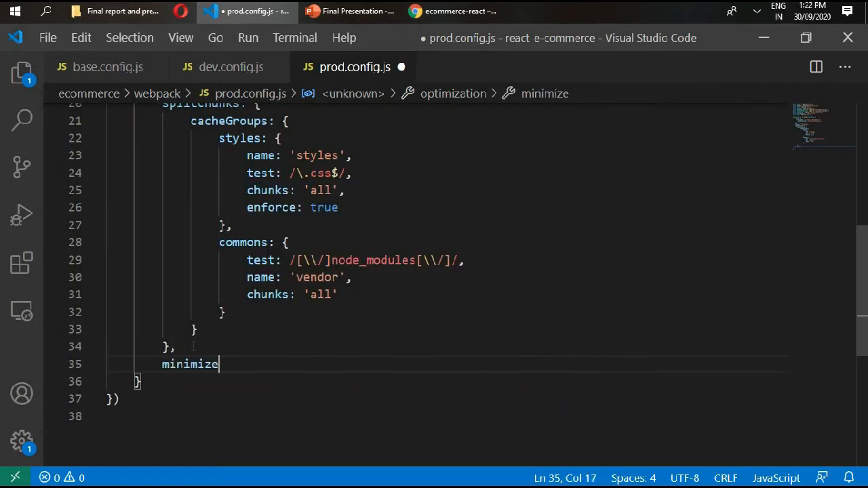
type(": []")
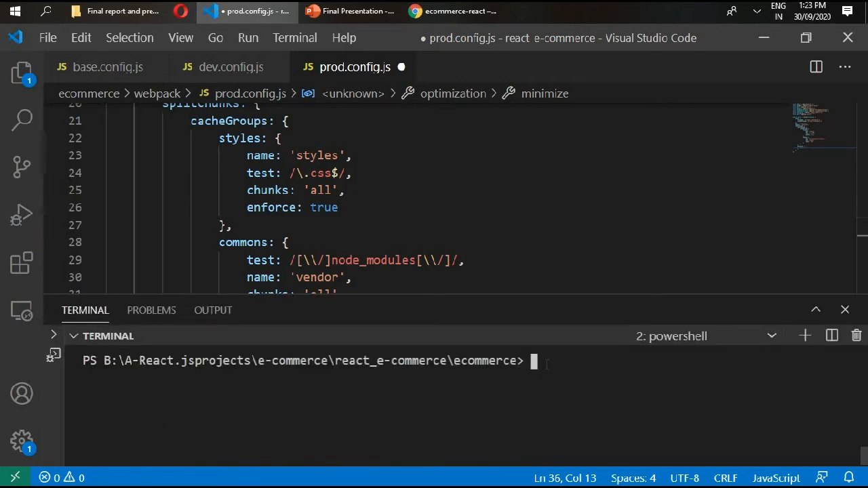
- Run npm install --save-dev optimize-css-assets-webpack-plugin in the integrated terminal
type("npm inst")
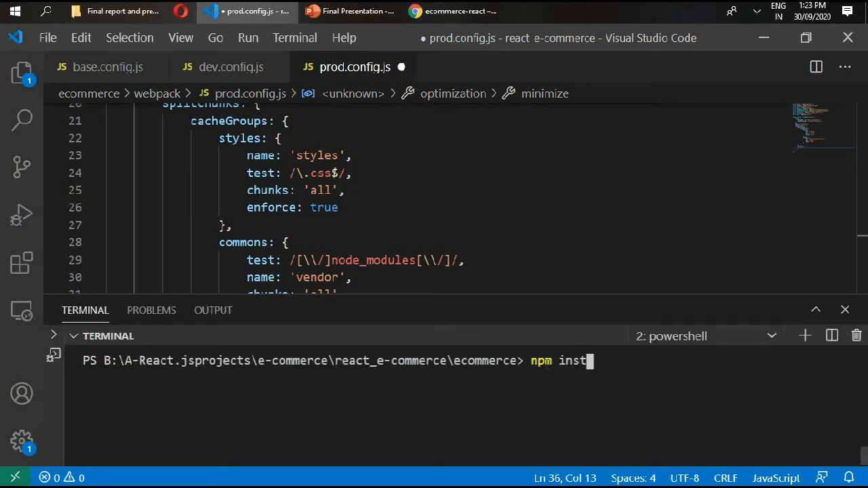
type("all --sav")
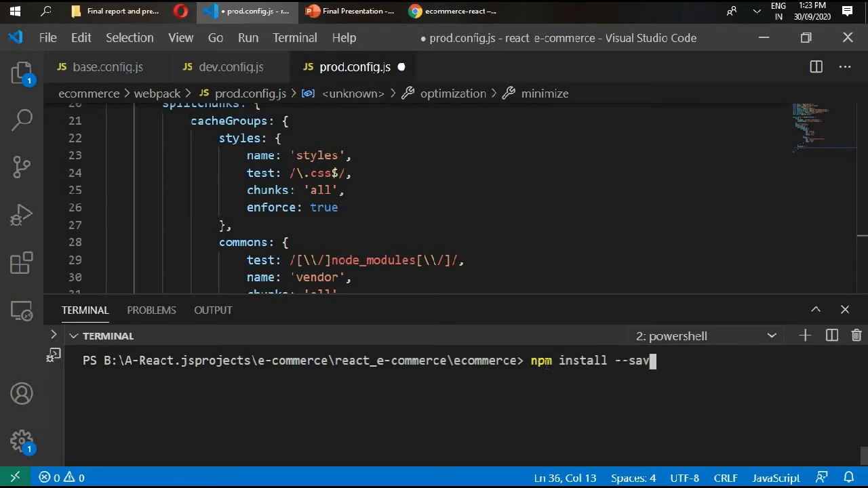
type("e-dev")
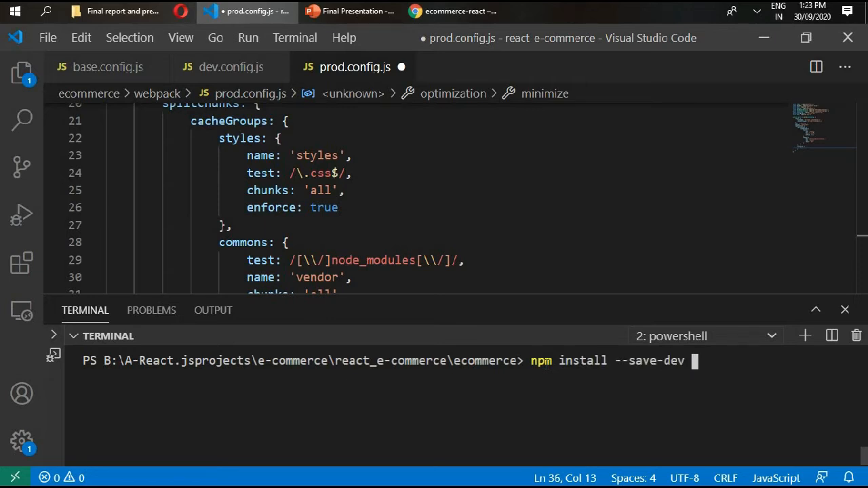
type("optimize")
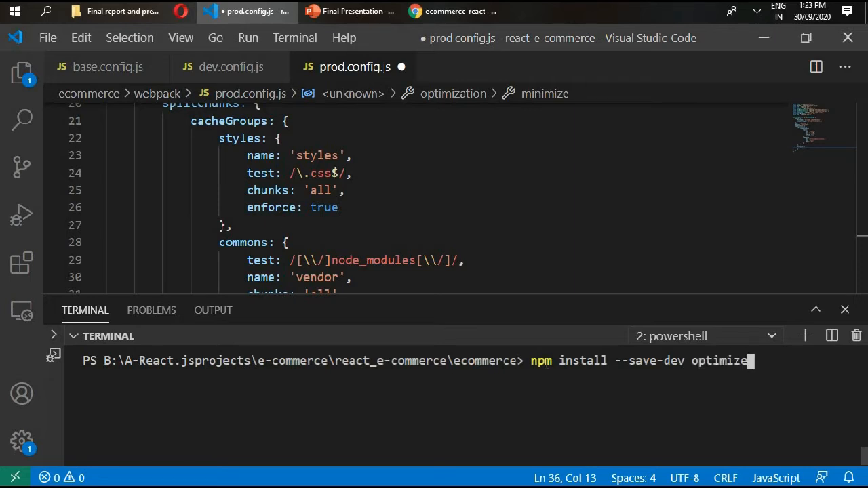
type("-css-a")
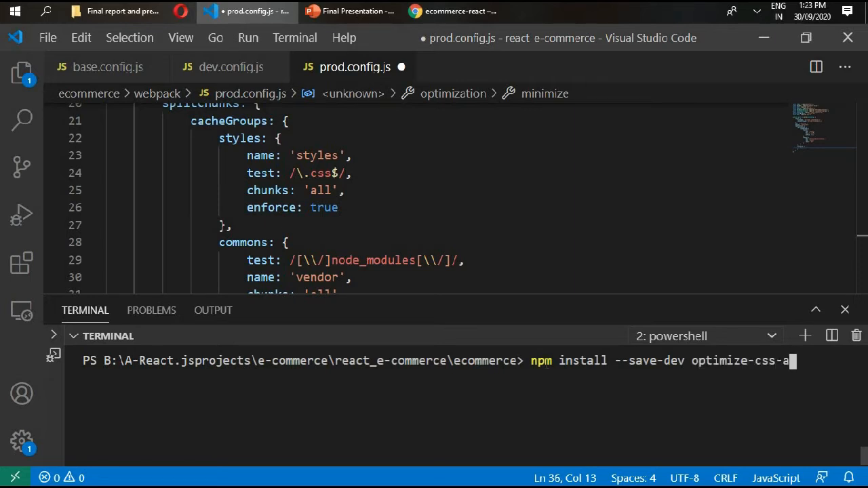
type("ssets=")
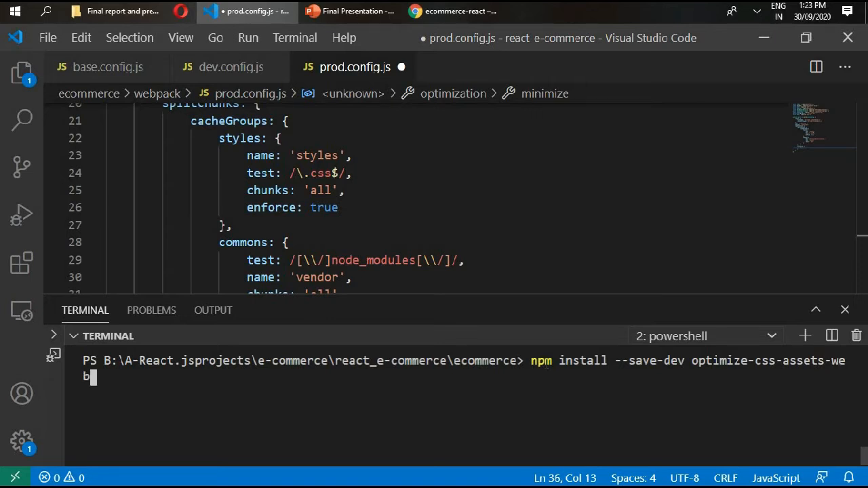
type("pack-p")
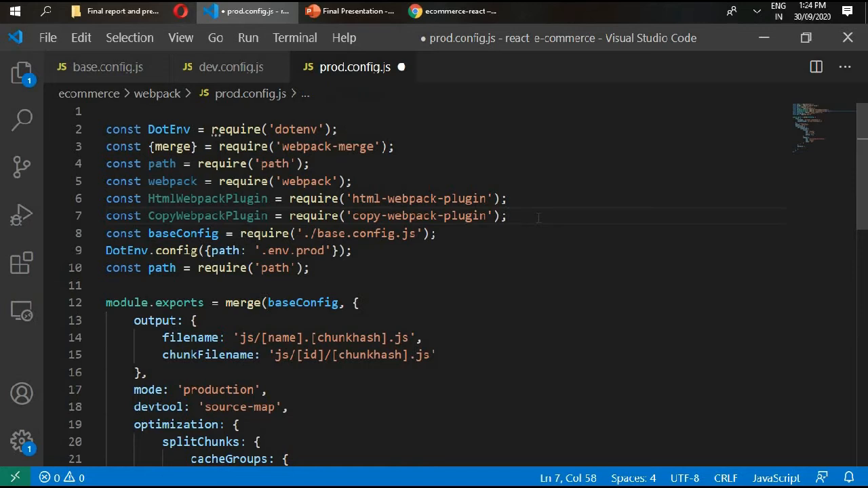
- Add const OptimizeCssAssetPlugin = require('optimize-css-assets-webpack-plugin'); on line 8
type("const")
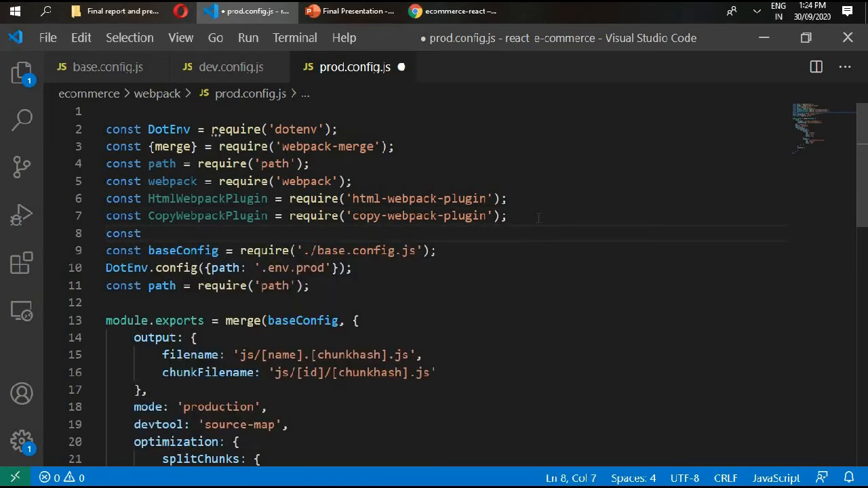
type("Optim")
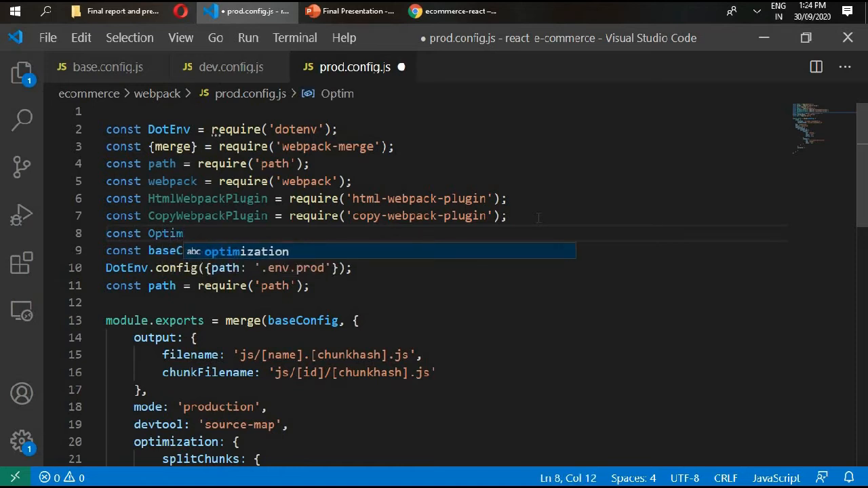
type("izeC")
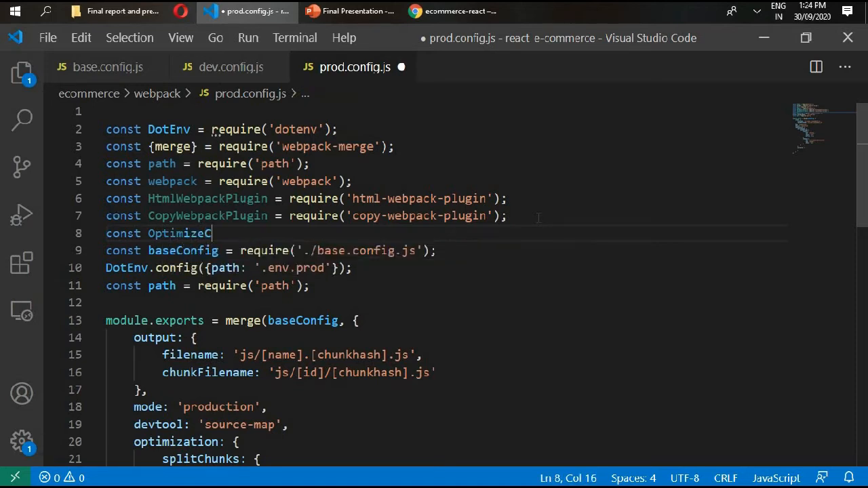
type("ssAsset")
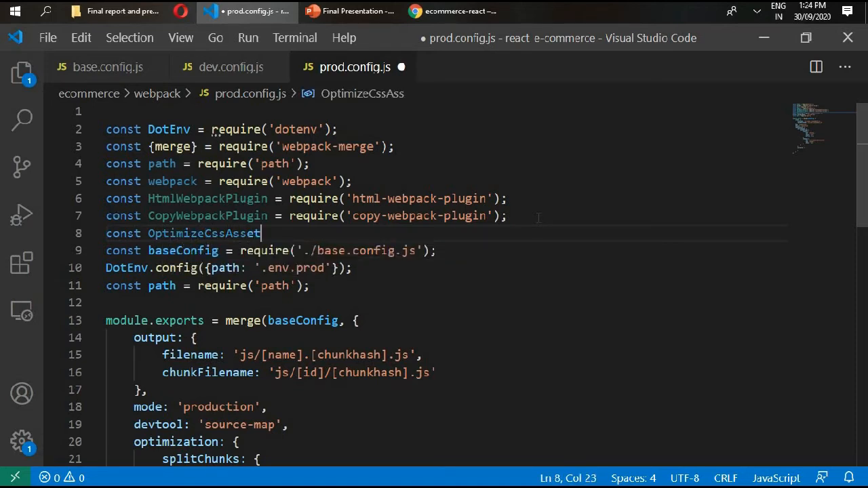
type("Plug")
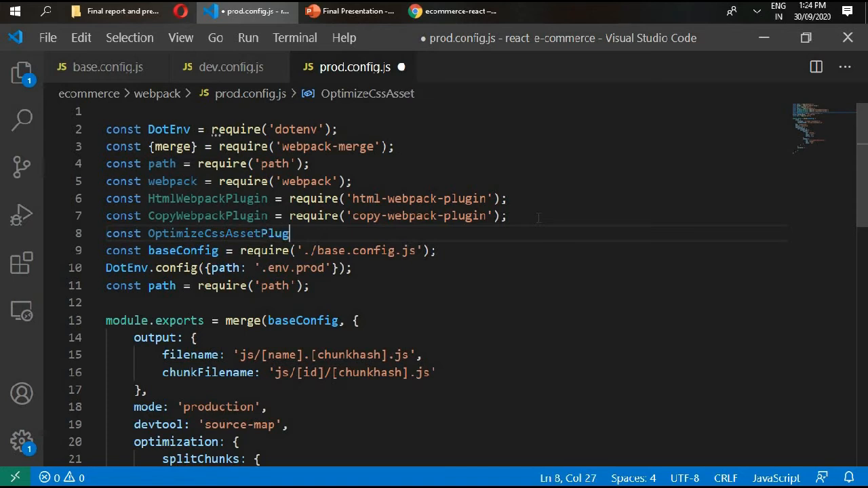
type("= req")
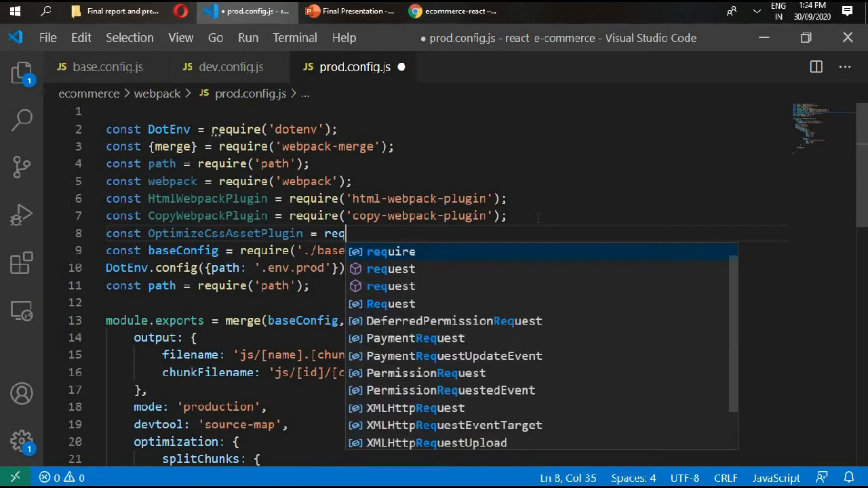
type("uire('')")
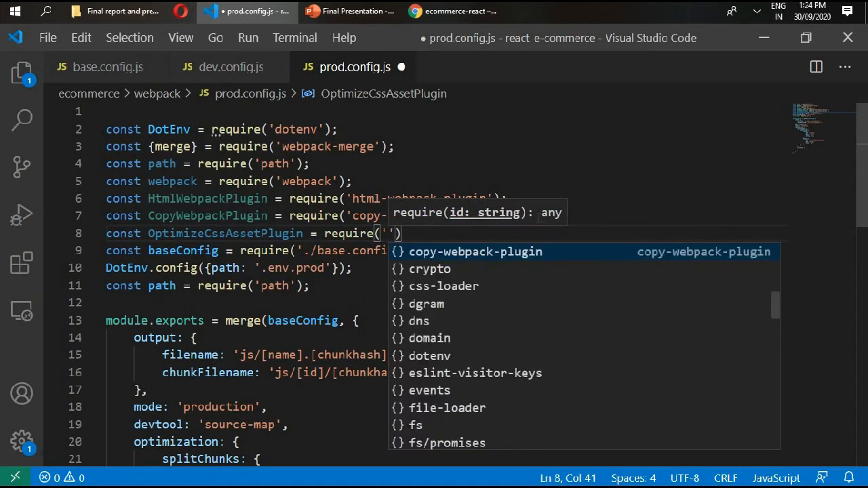
type("optimize-css-assets-webpack-plugin")
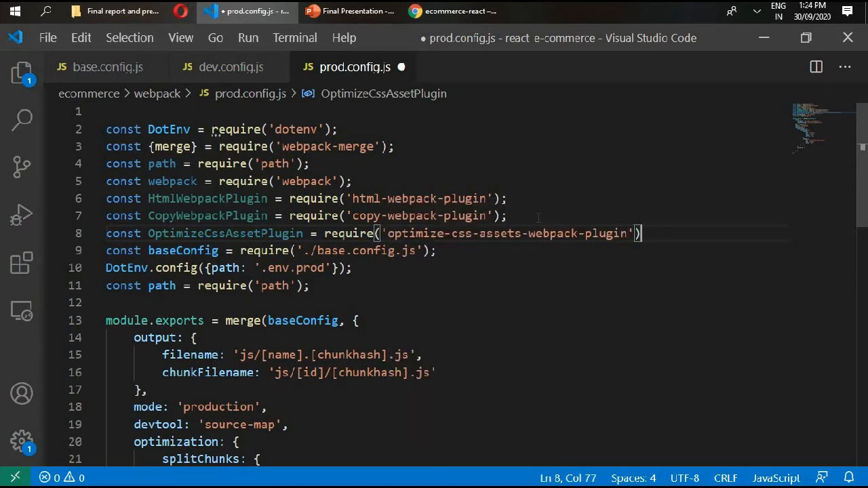
type(";")
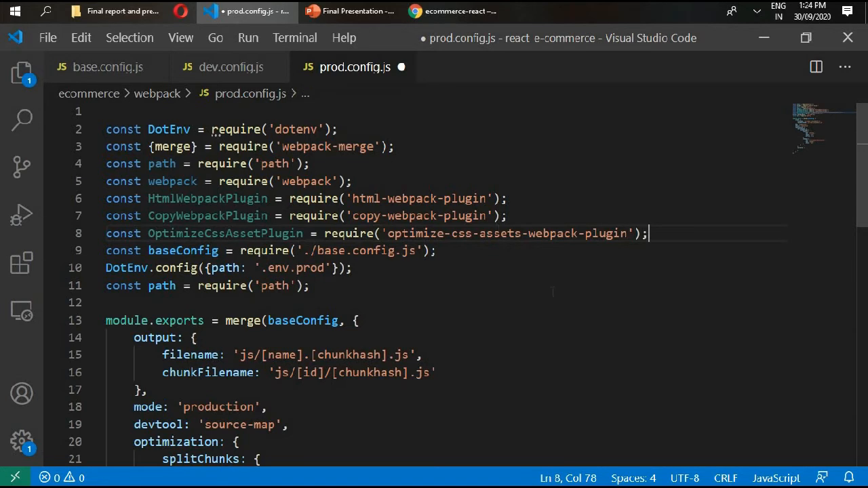
scroll("down", 3)
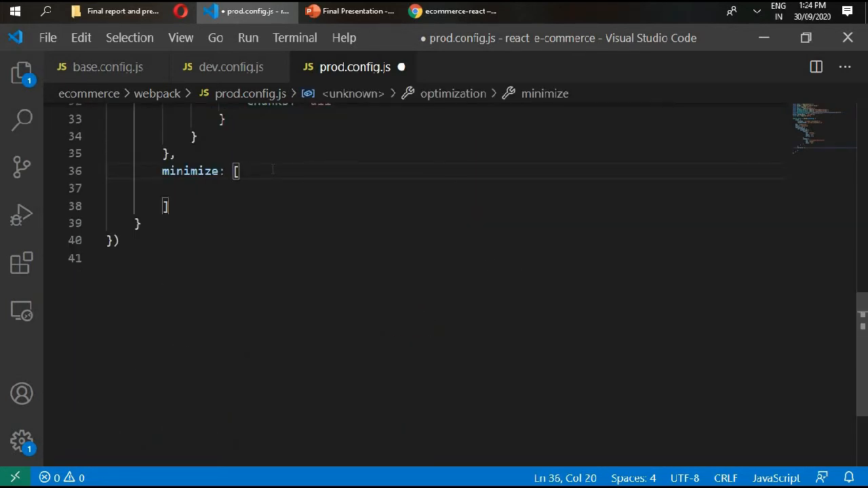
- Put new OptimizeCssAssetPlugin({}) in the minimize array and close optimization with a comma
type("new")
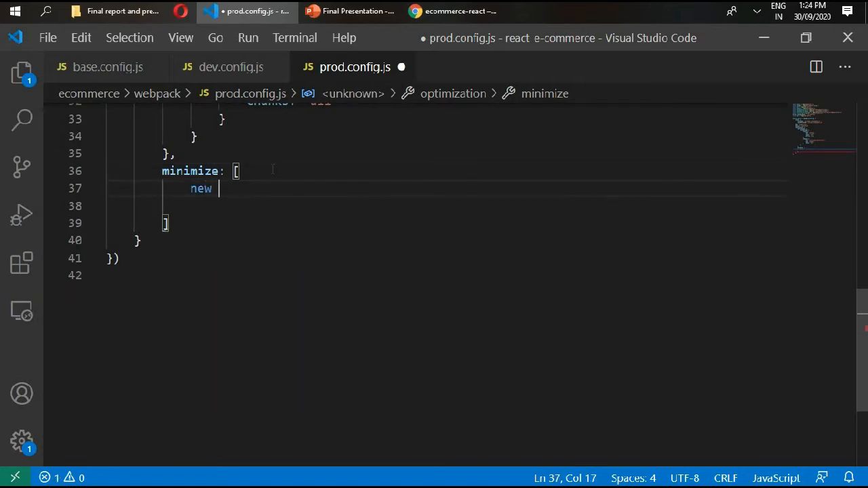
type("OptimizeCssAssetPlugin")
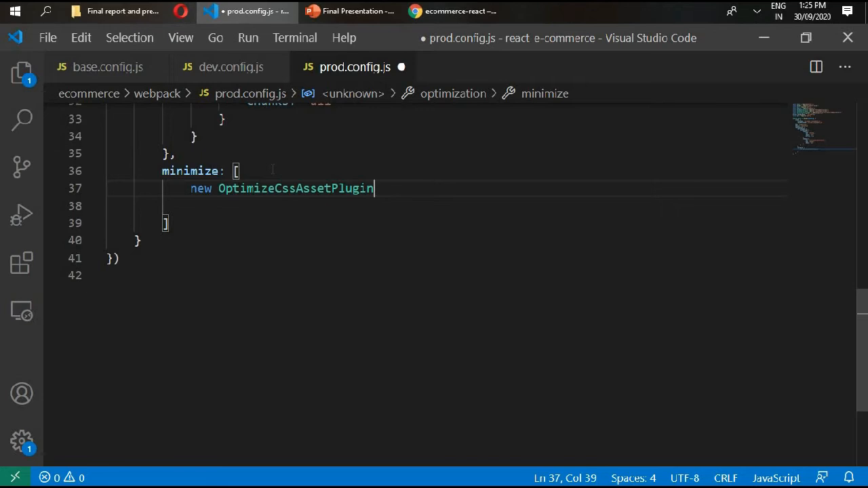
type("()")
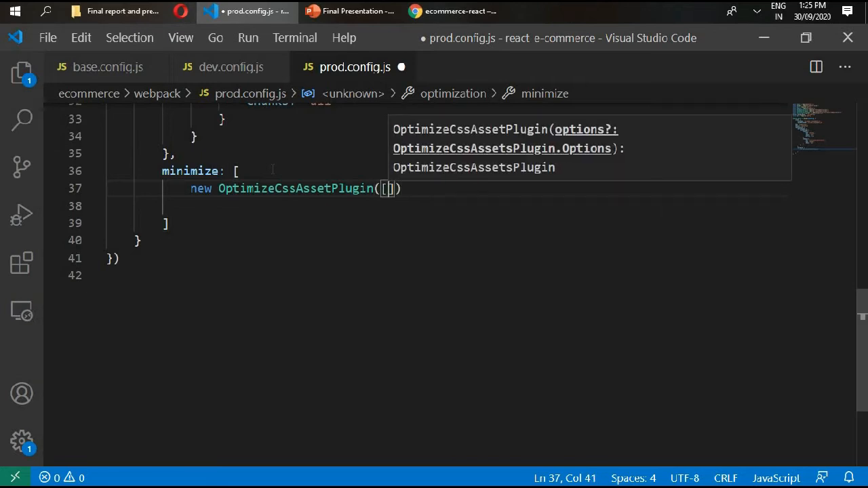
type("{}")
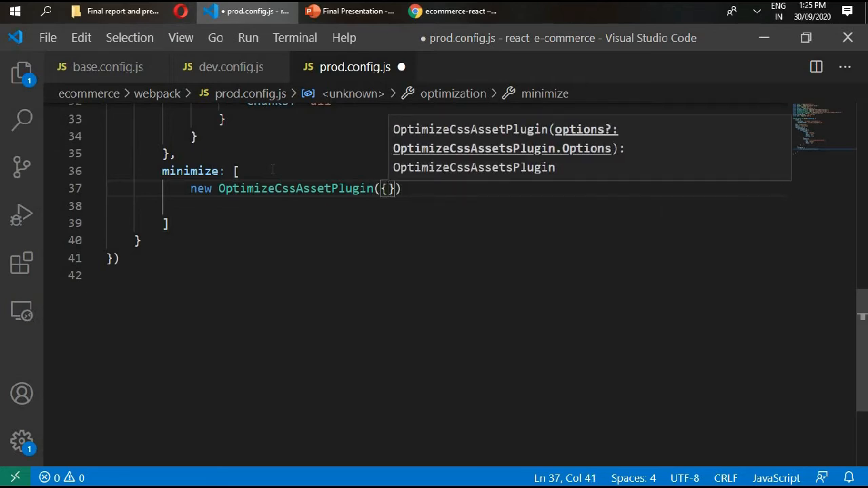
type(",")
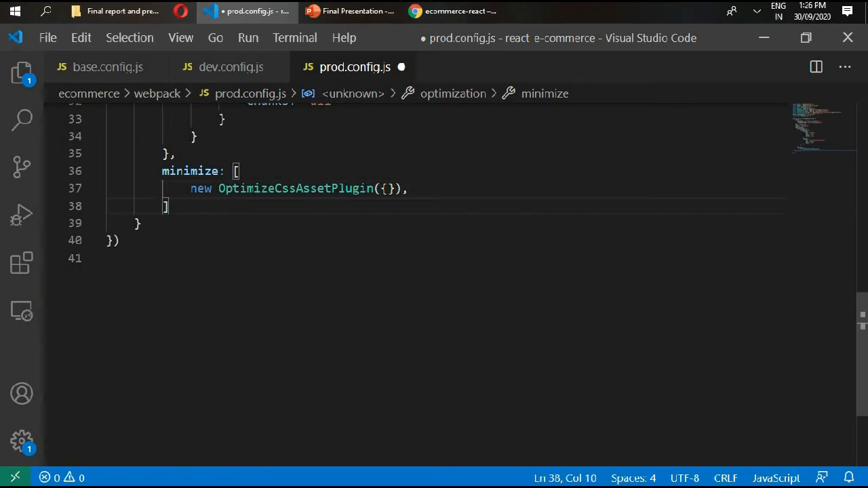
left_click(138, 223)
type(",")
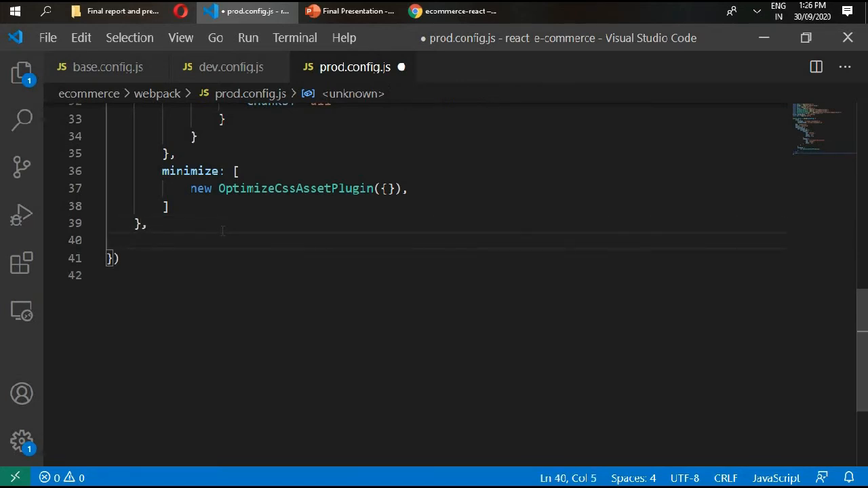
- Add a plugins array with new HtmlWebpackPlugin, filename path.resolve(__dirname, '../dist/index.html')
type("plugins:")
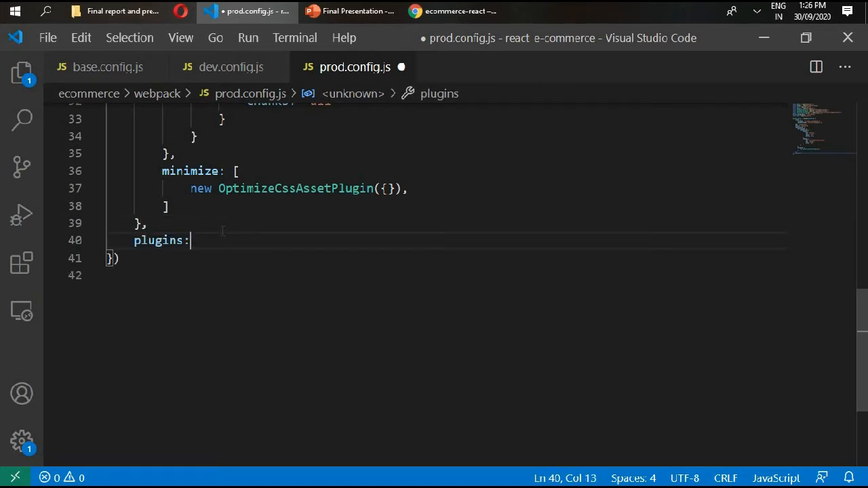
type("[")
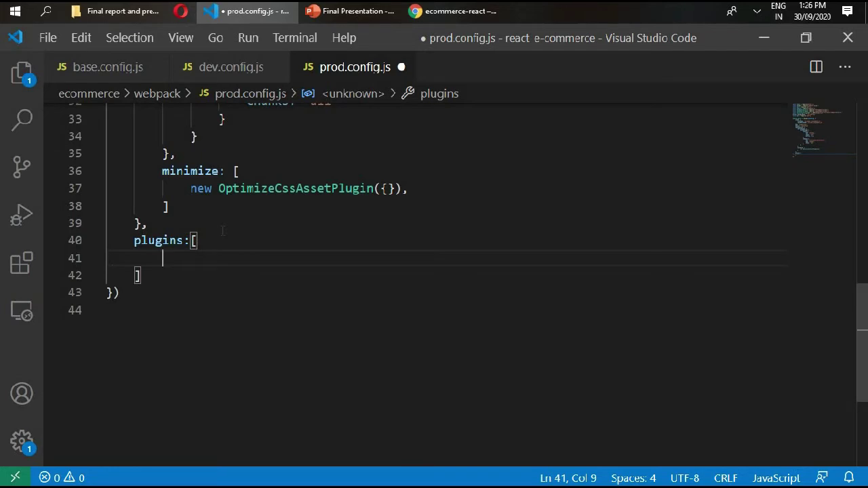
scroll("down", 3)
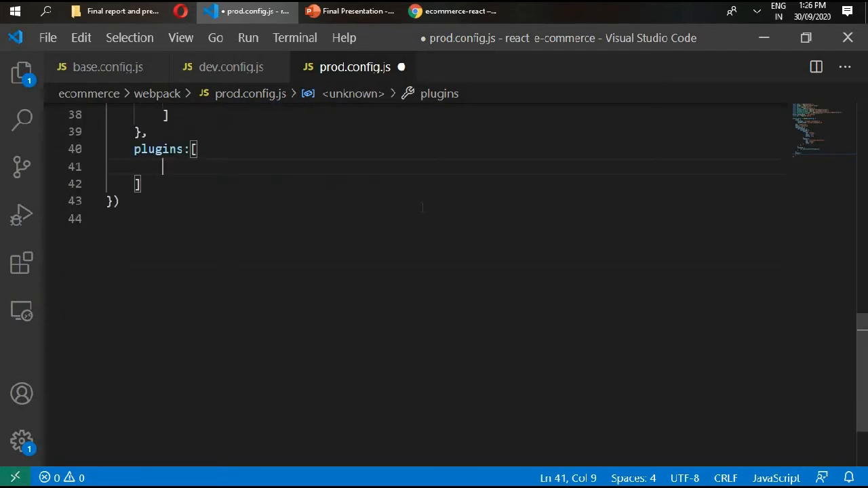
type("new HtmlWebpackPlugin(")
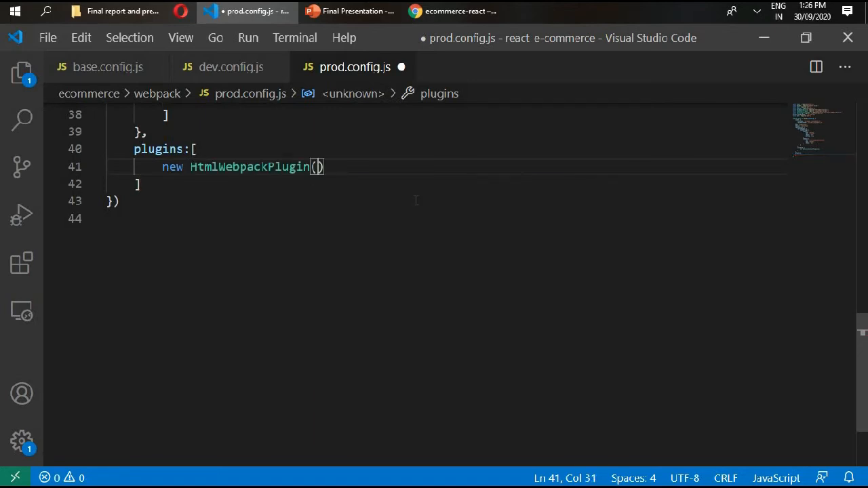
type("{")
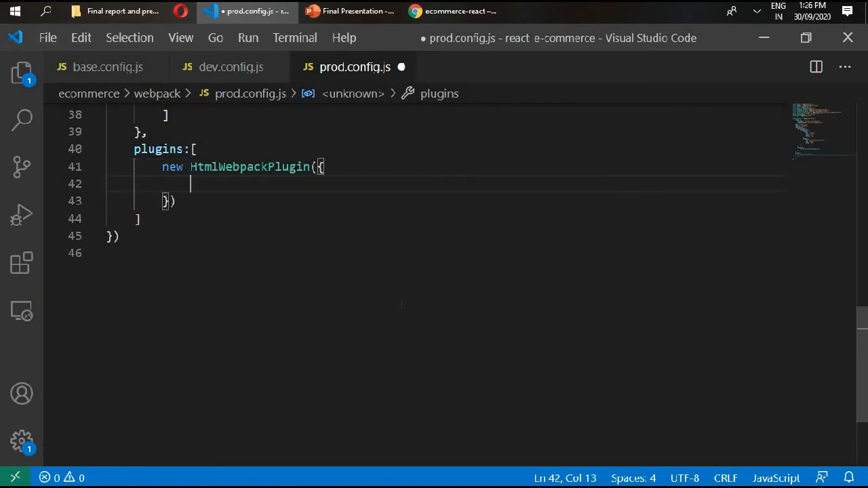
type("filename")
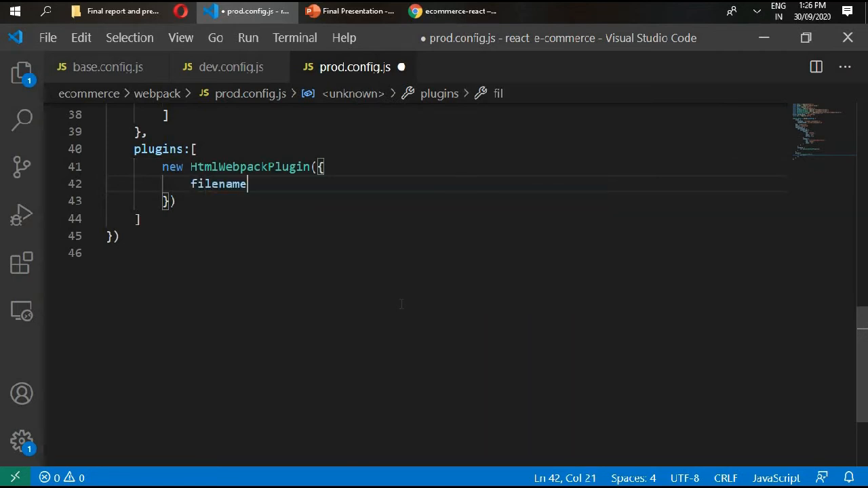
type(": pat")
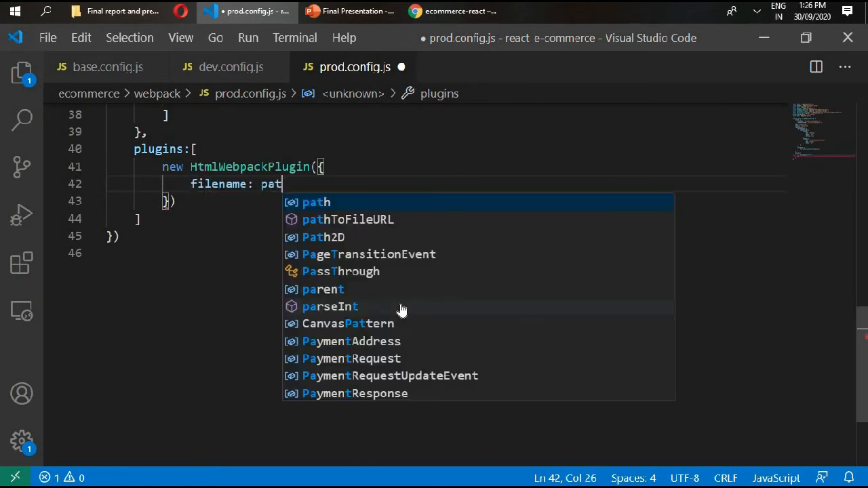
type("h.resolve")
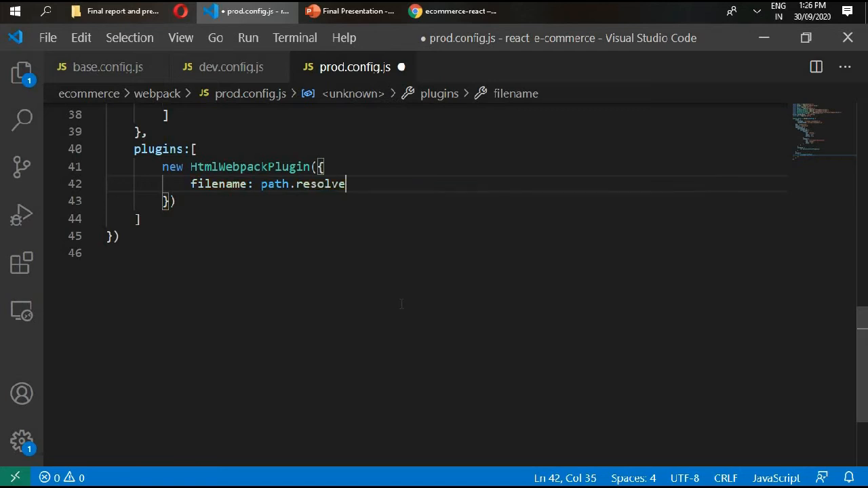
type("(__dirname, '..")
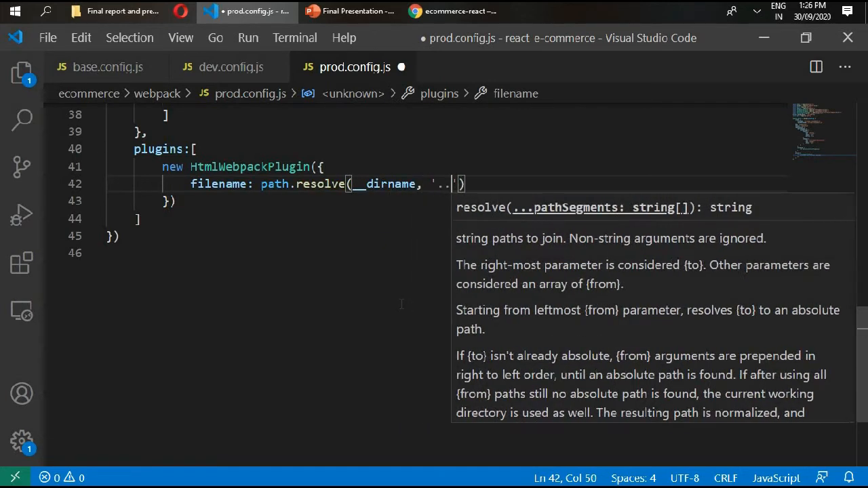
type("/dist")
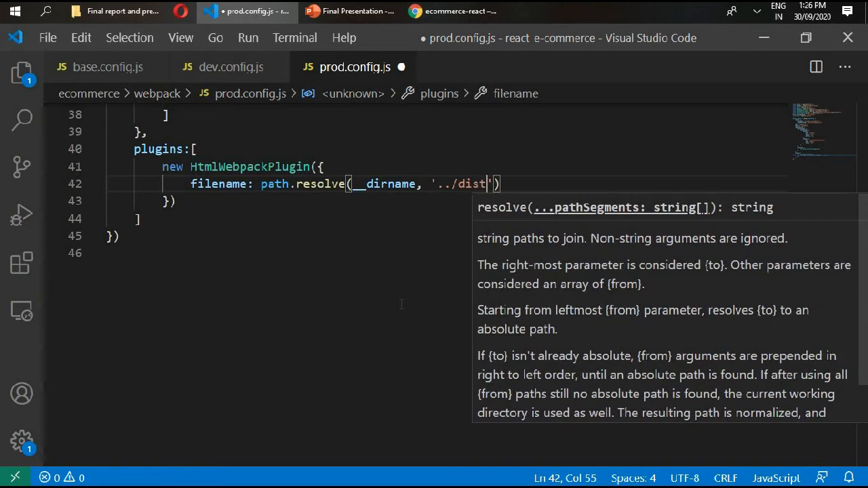
type("/index")
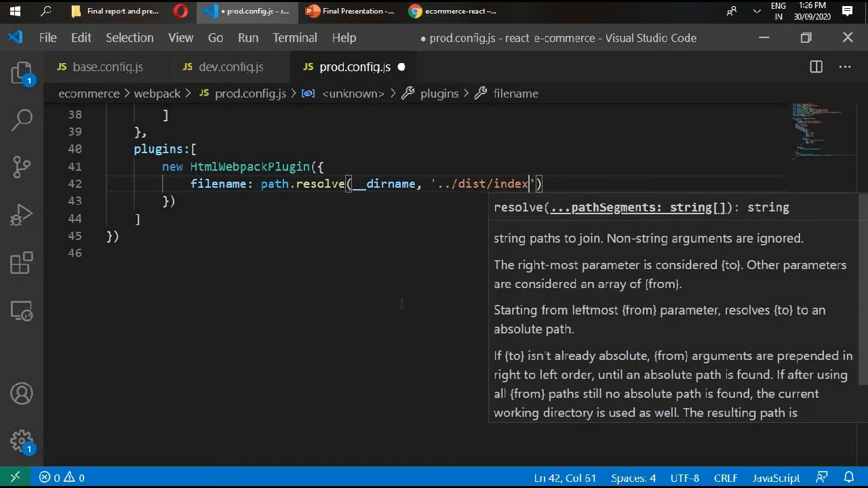
type(".html")
type("template: 'index")
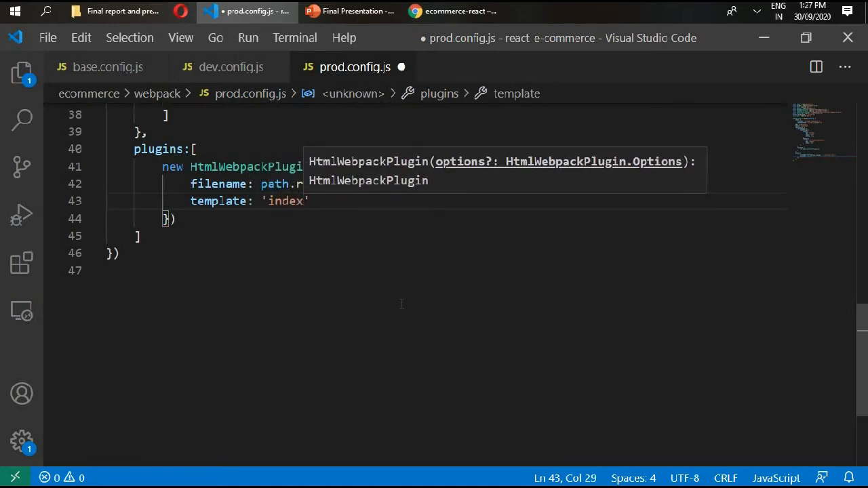
- Set template 'index.html' and inject true, and add removeComments: true under minify
type(".html")
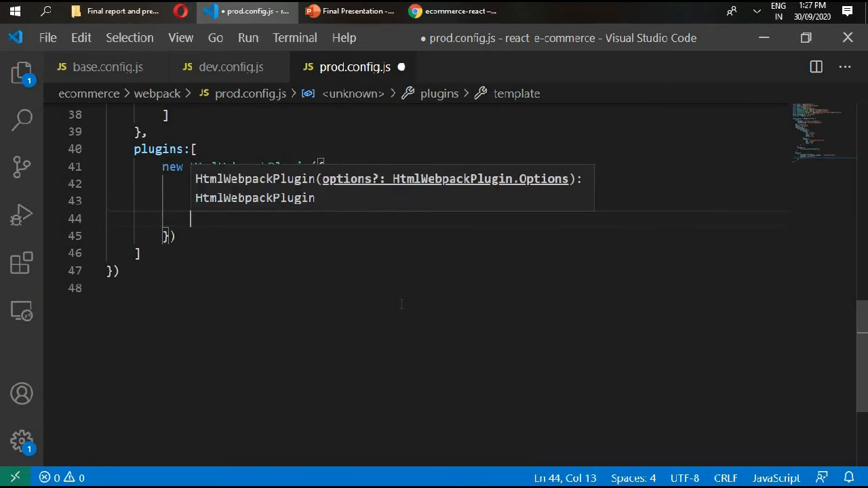
type("inject:")
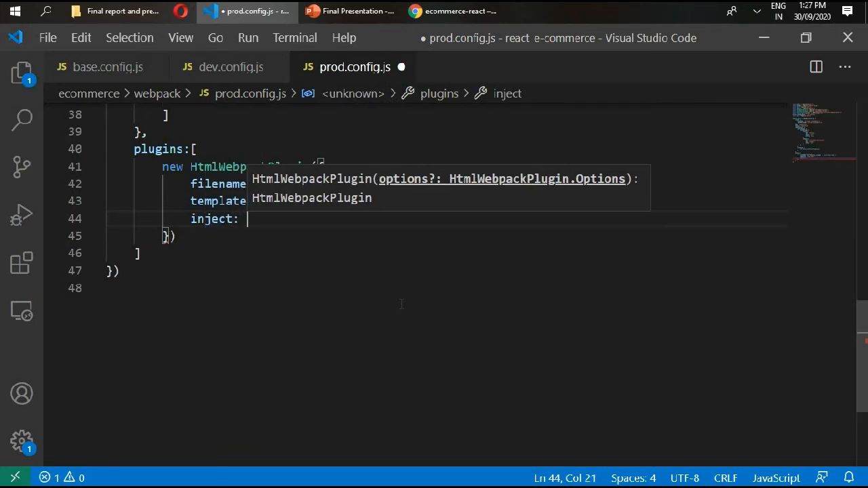
type("true,")
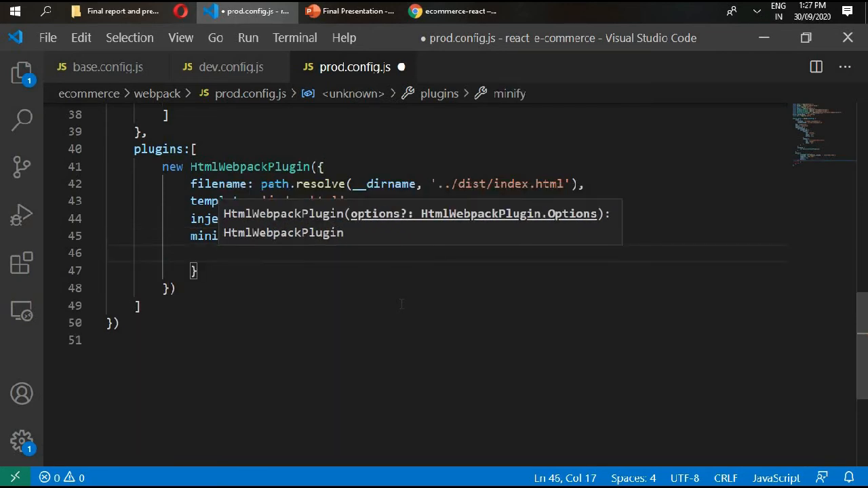
type("removeAttributeQuote")
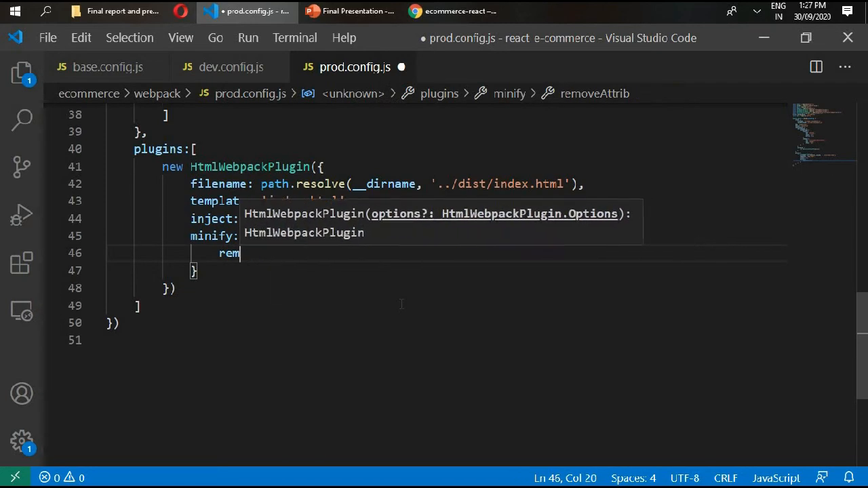
type("ove")
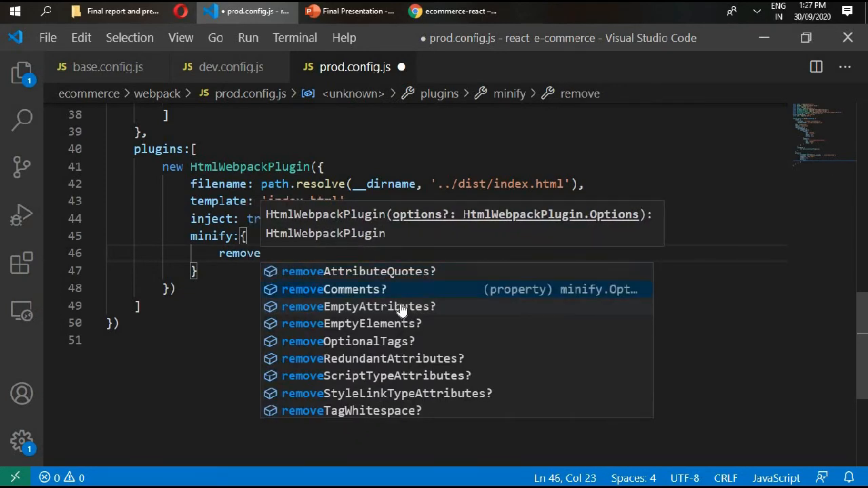
left_click(334, 288)
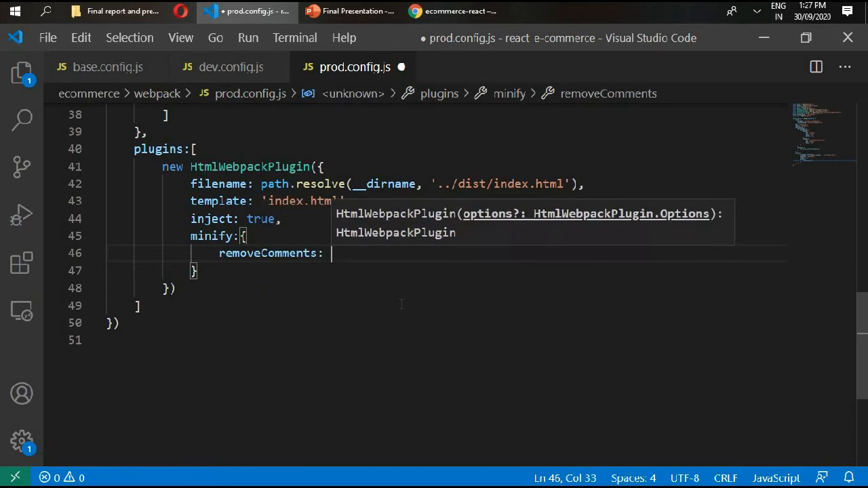
type("true,")
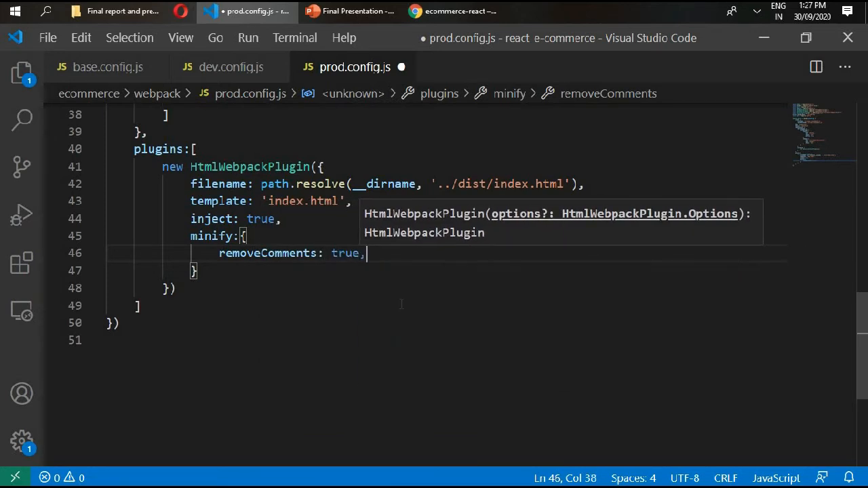
- Add collapseWhitespace and removeAttributeQuotes: true to the minify options
type("col")
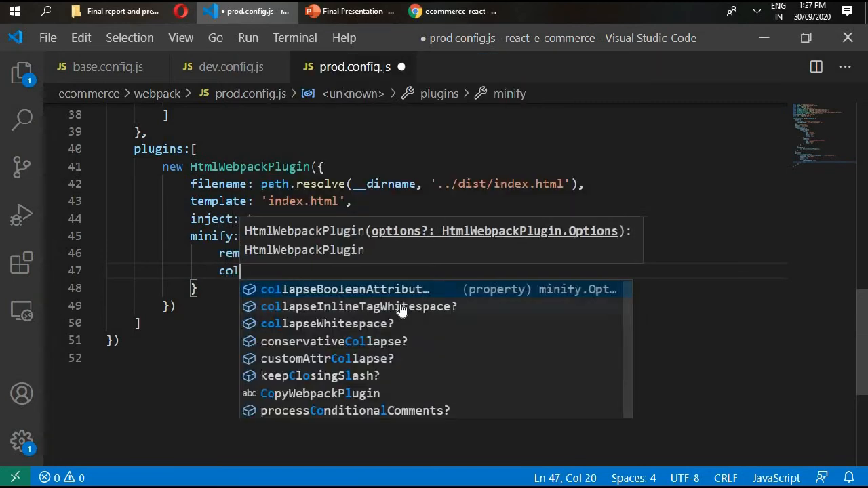
type("la")
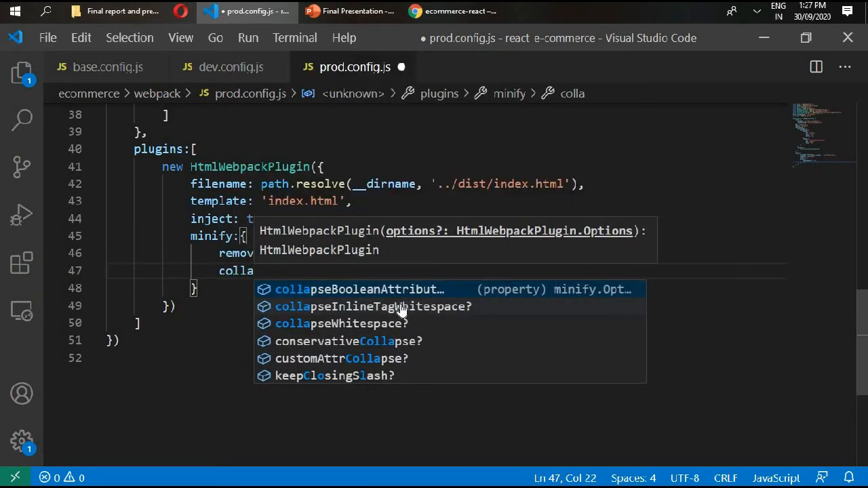
type("ps")
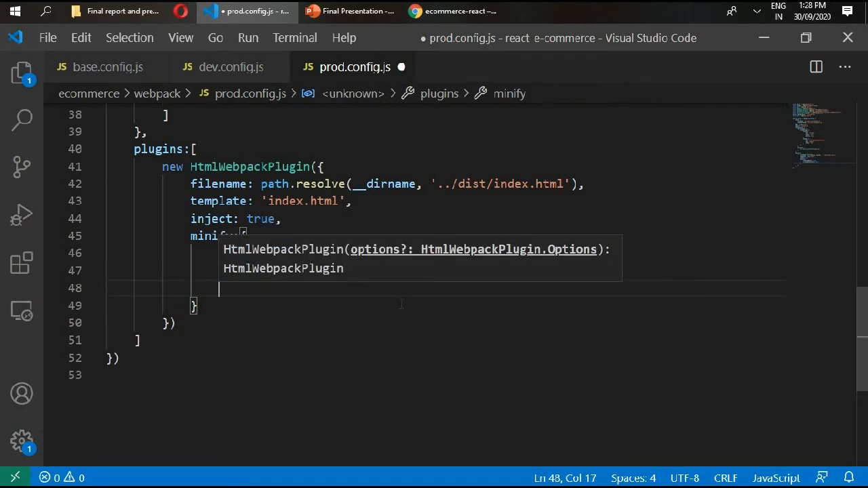
type("remo")
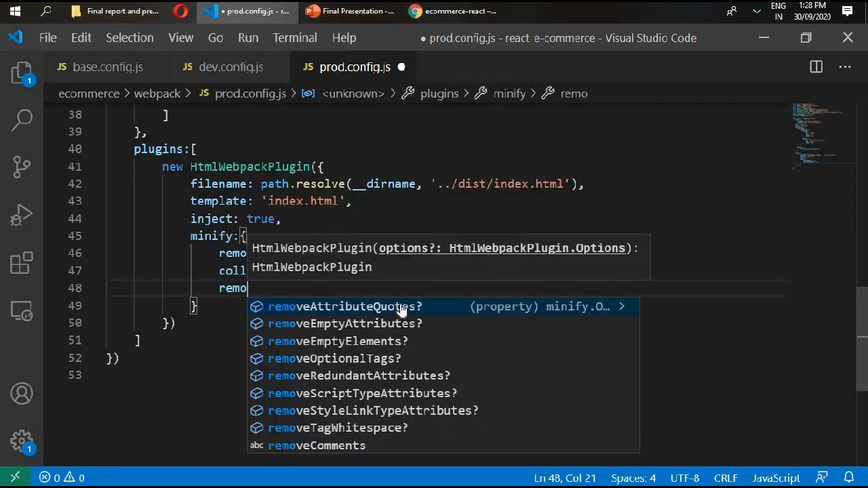
left_click(349, 306)
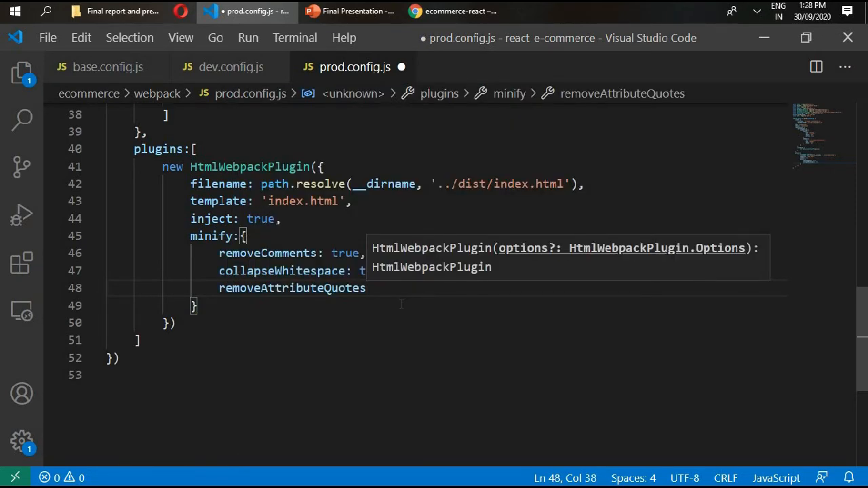
type(": rur")
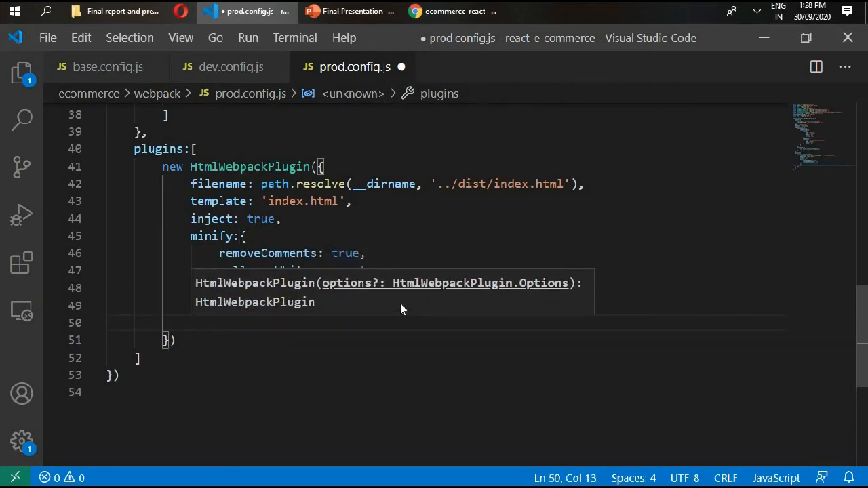
- Set the plugin's chunksSortMode to 'dependency'
type("chunk")
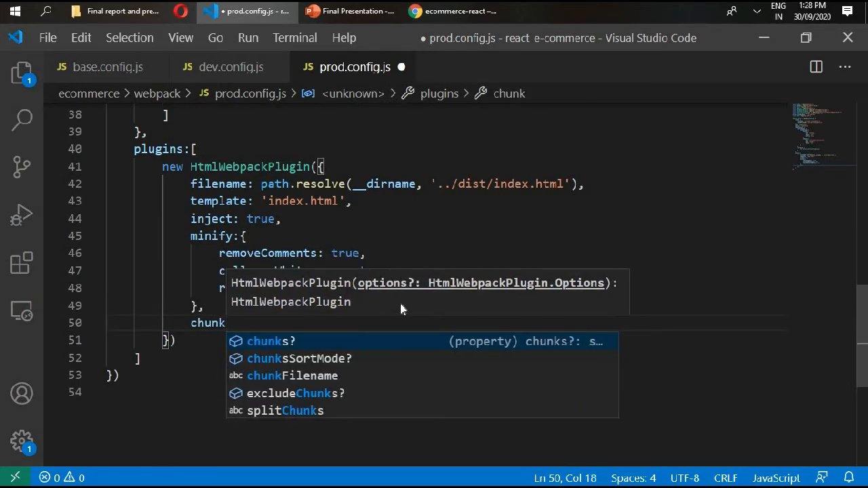
left_click(298, 358)
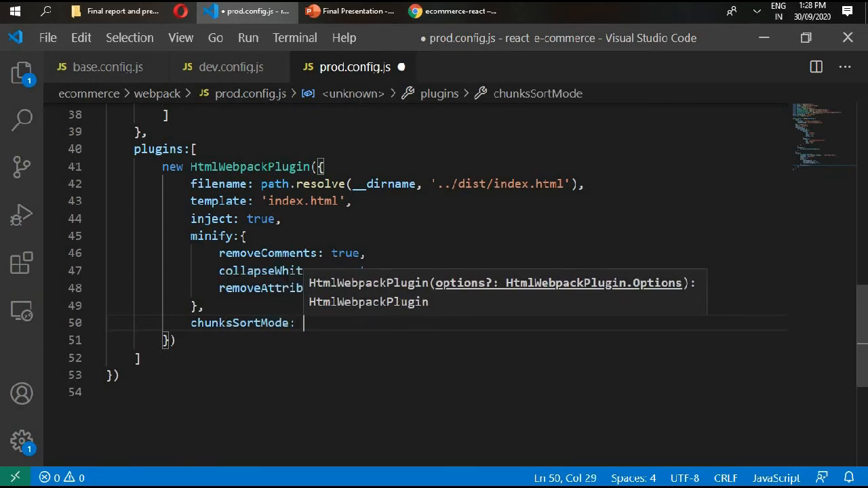
type("'depen'")
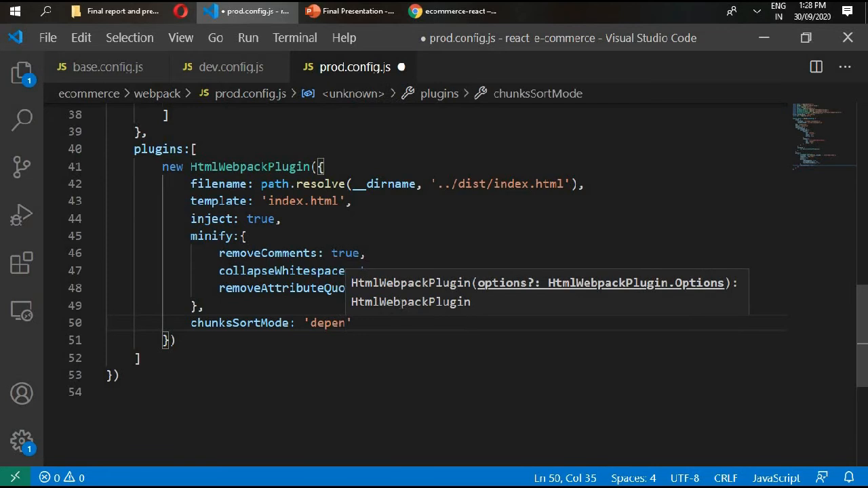
type("duc")
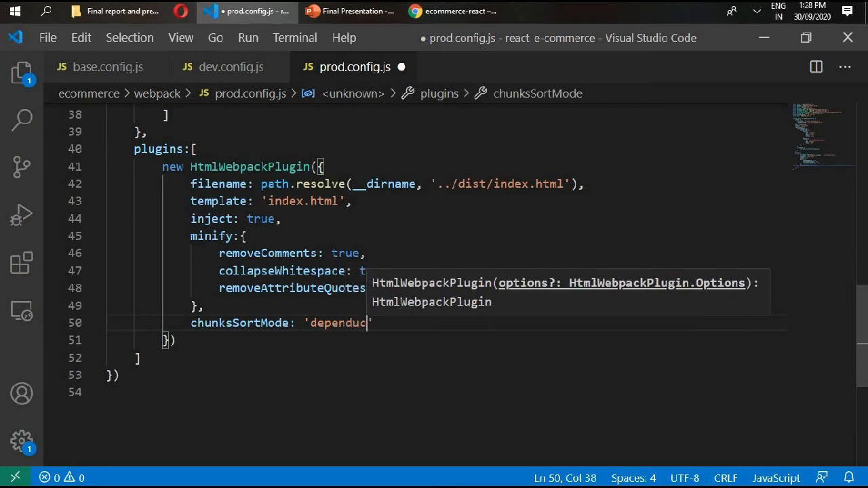
key("Backspace")
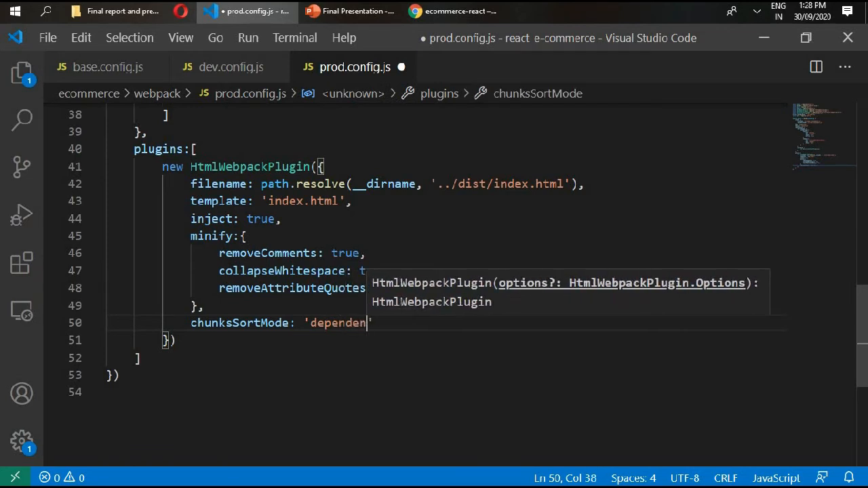
type("cy")
type("new")
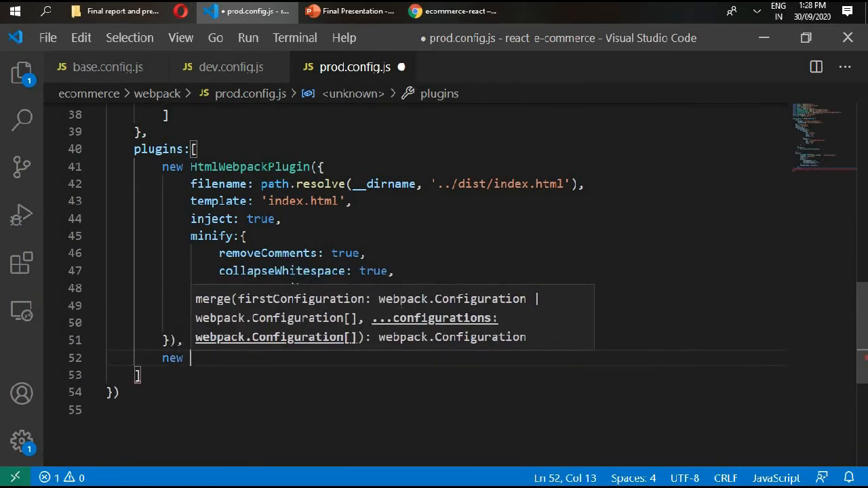
- Type a second new HtmlWebpackPlugin() entry and show the project's Explorer file list
type("ht")
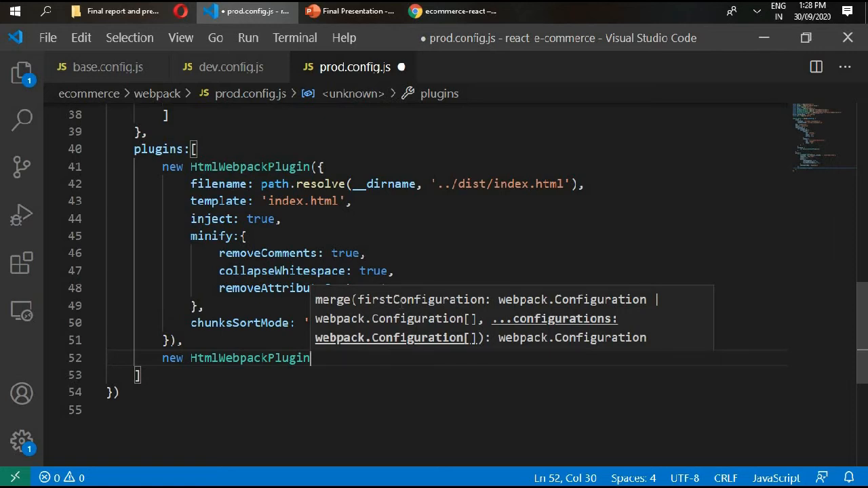
type("(")
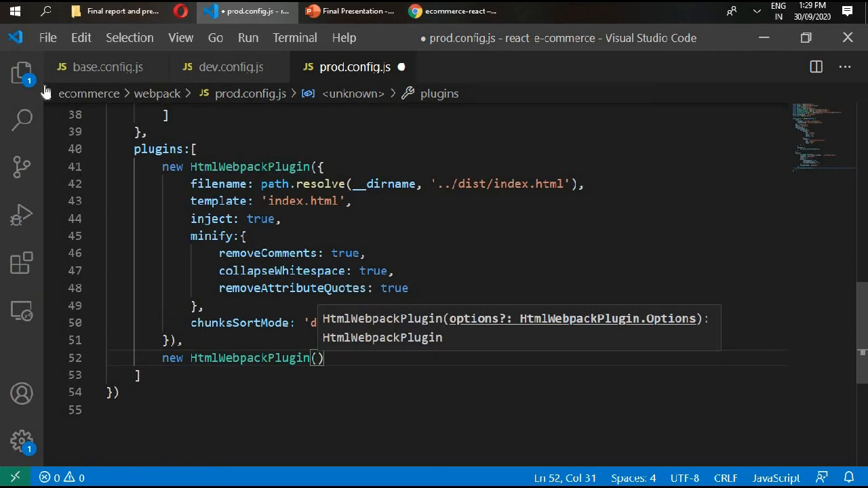
left_click(21, 71)
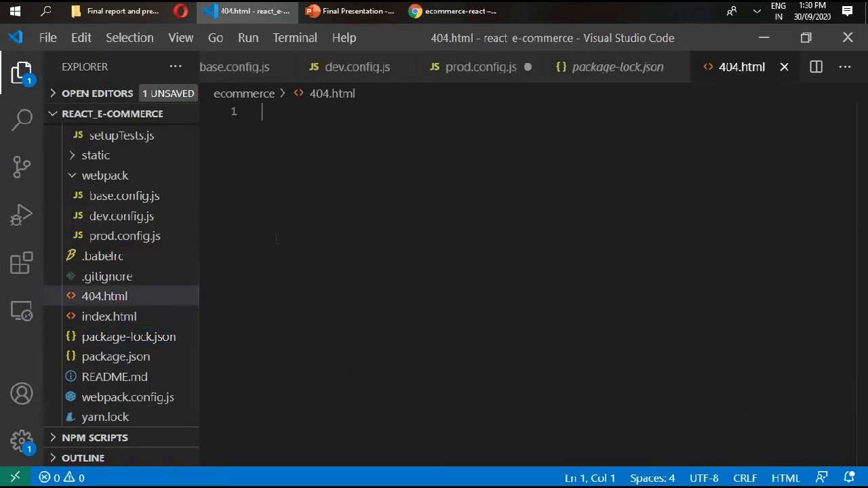
- Give 404.html an app div and the title 'Mobshop - React Ecommerce Store', then save it
left_click(109, 316)
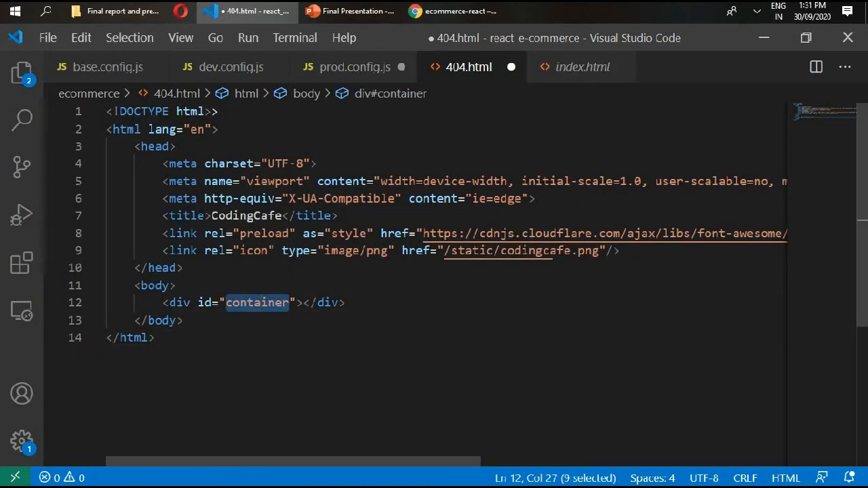
type("app")
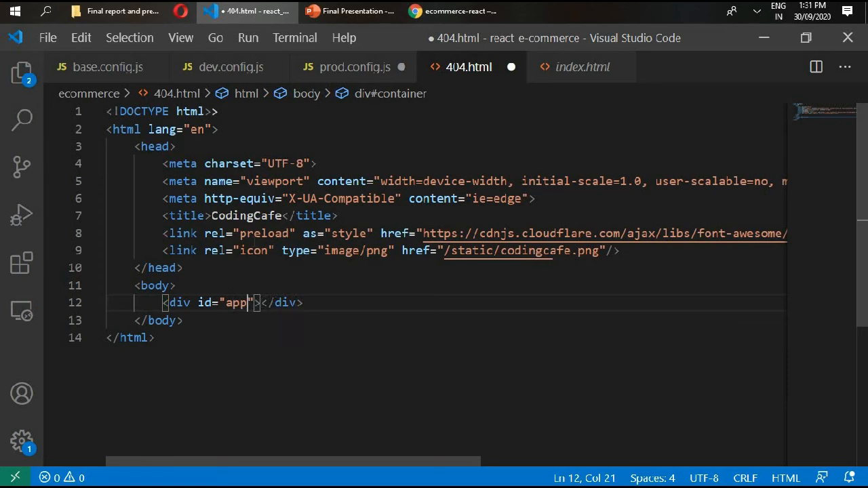
double_click(246, 216)
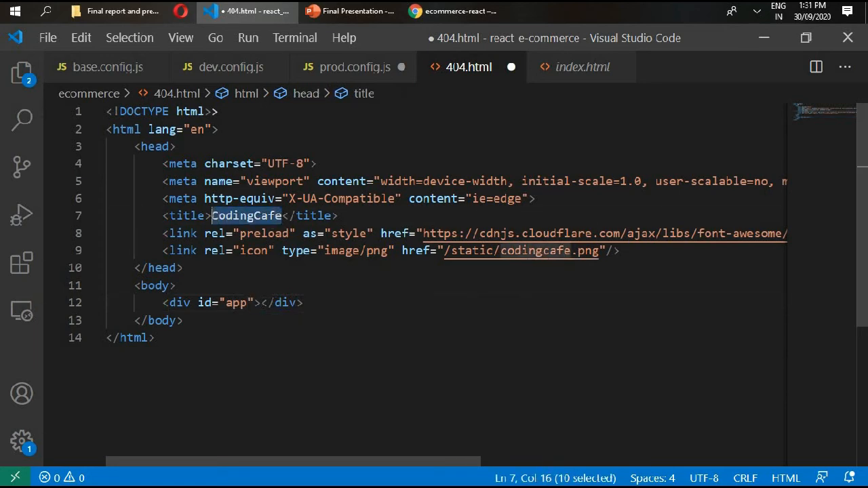
type("MO")
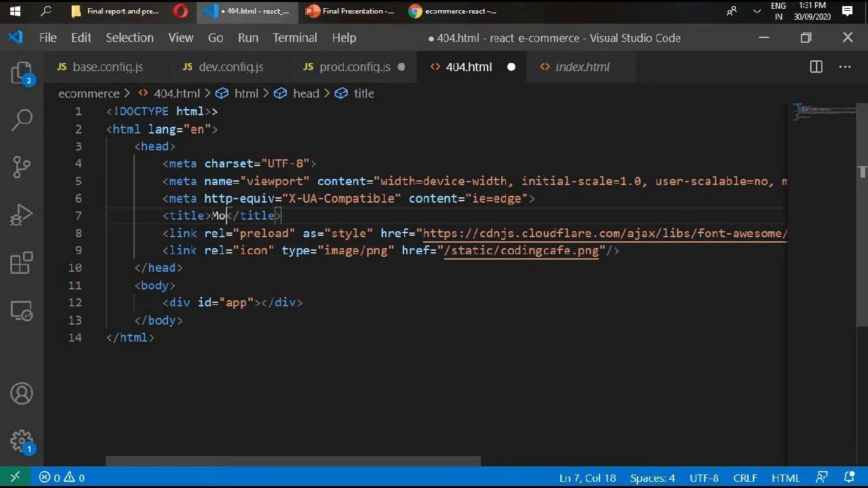
type("bshop")
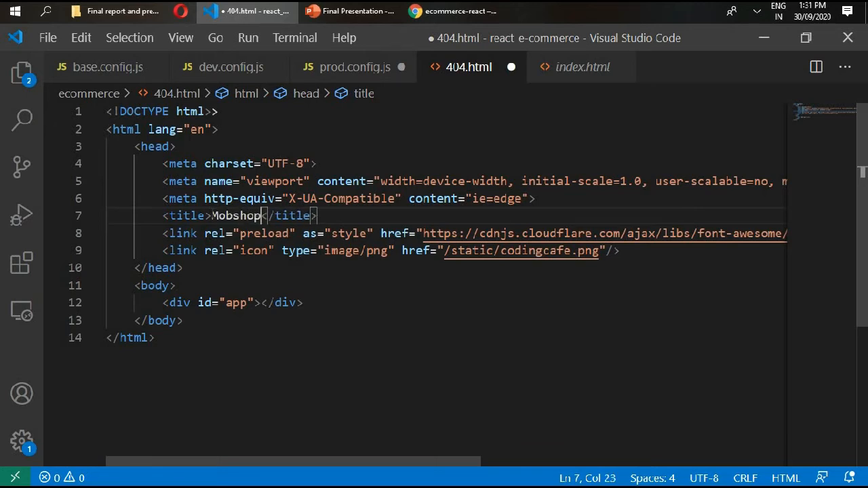
type("- react Ecommerce Store")
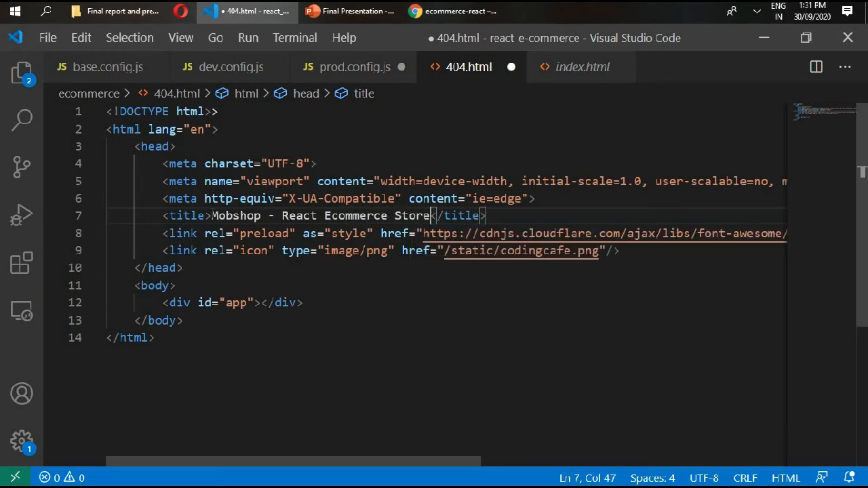
key("Ctrl+s")
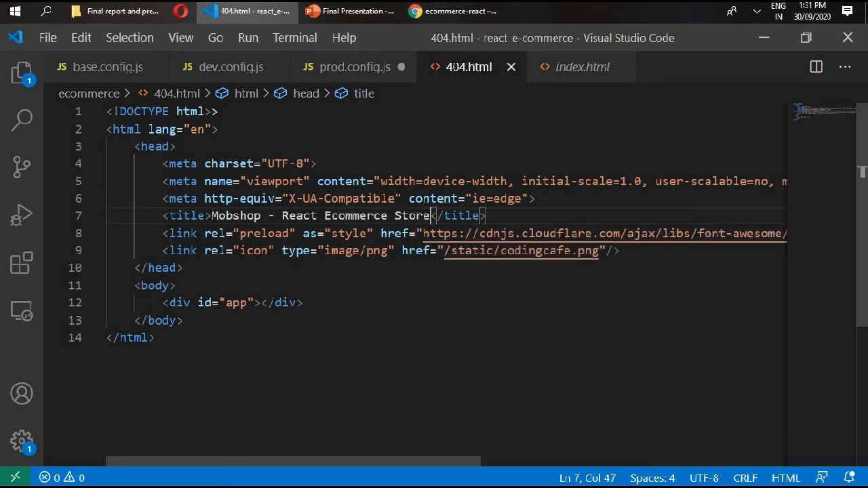
left_click(351, 66)
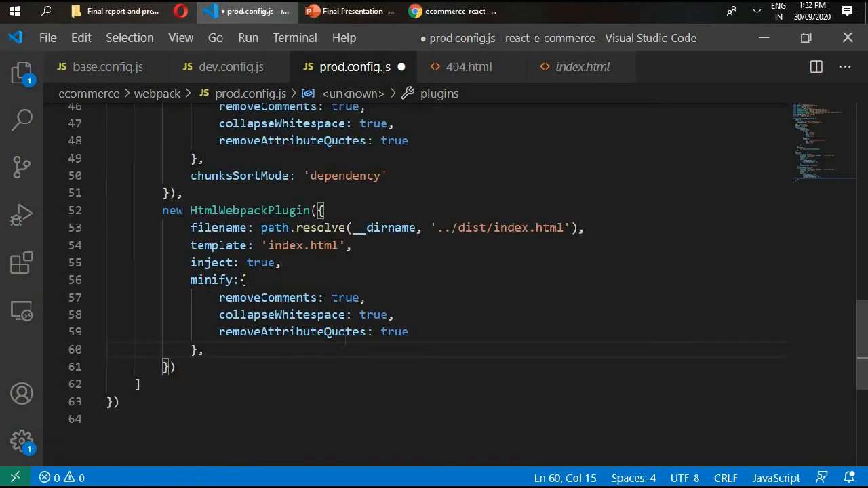
- Change index to 404 in the second plugin's filename and template, keeping chunksSortMode 'dependency'
double_click(512, 228)
type("404")
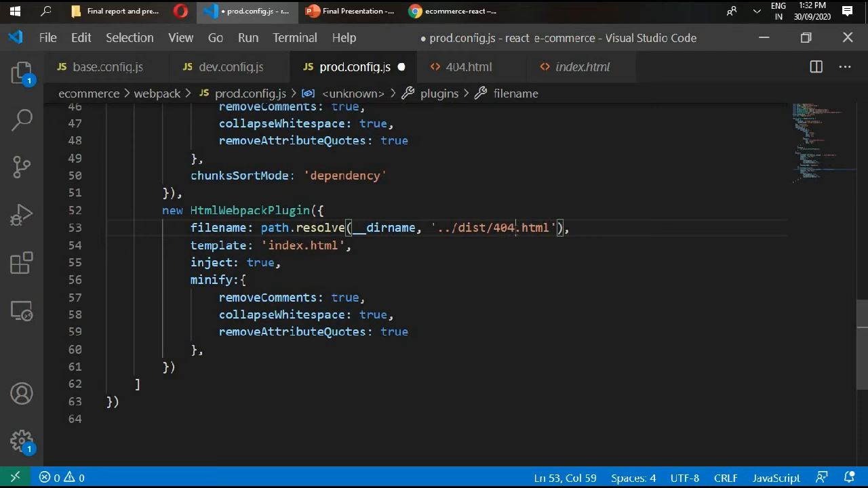
double_click(302, 246)
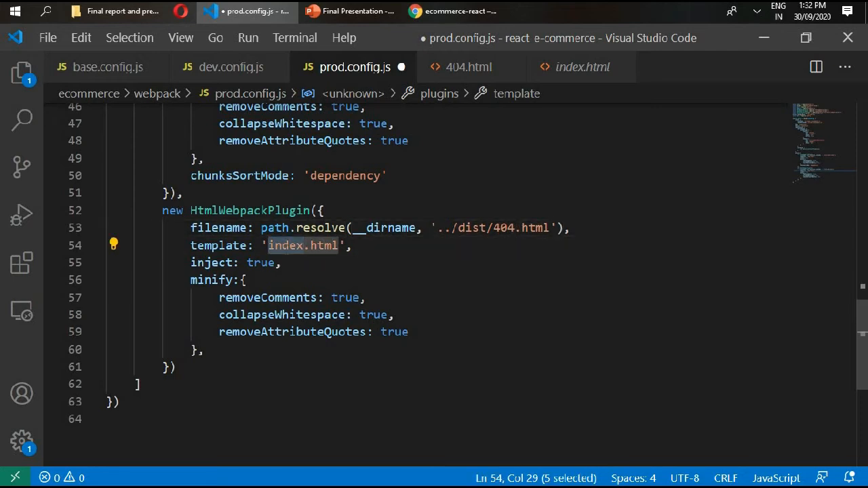
type("404")
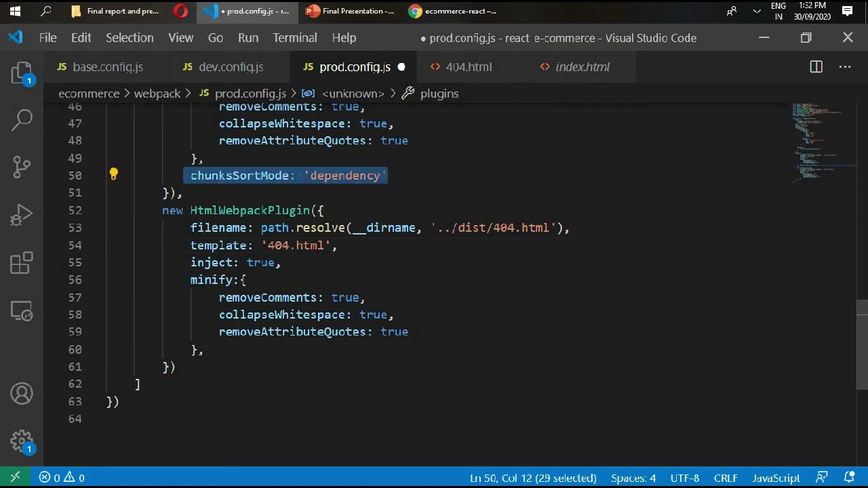
key("Enter")
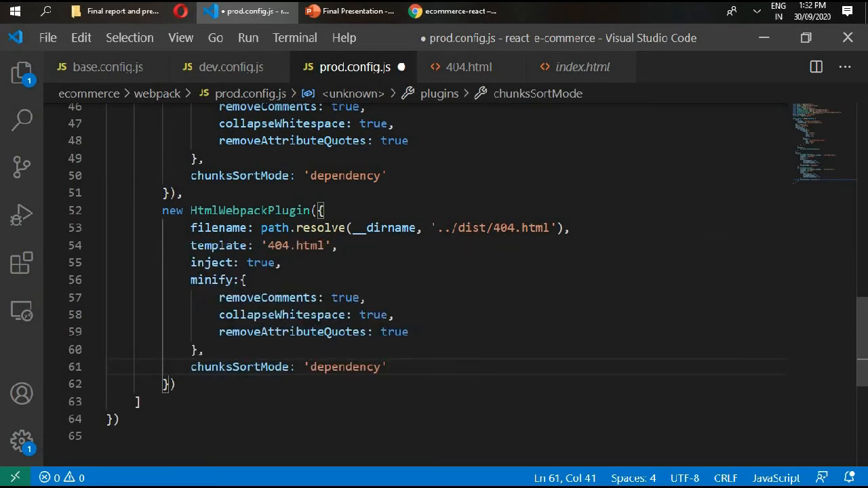
- Copy the webpack.DefinePlugin Firebase variables block from dev.config.js into prod.config.js plugins
left_click(230, 67)
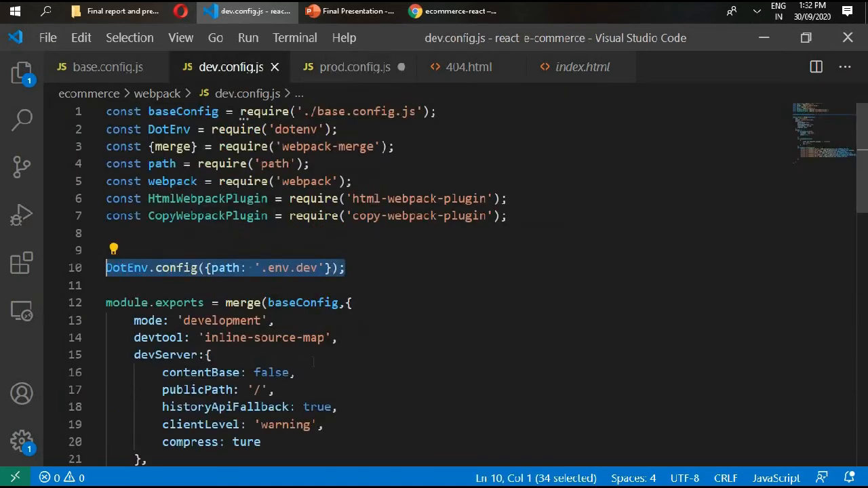
scroll("down", 3)
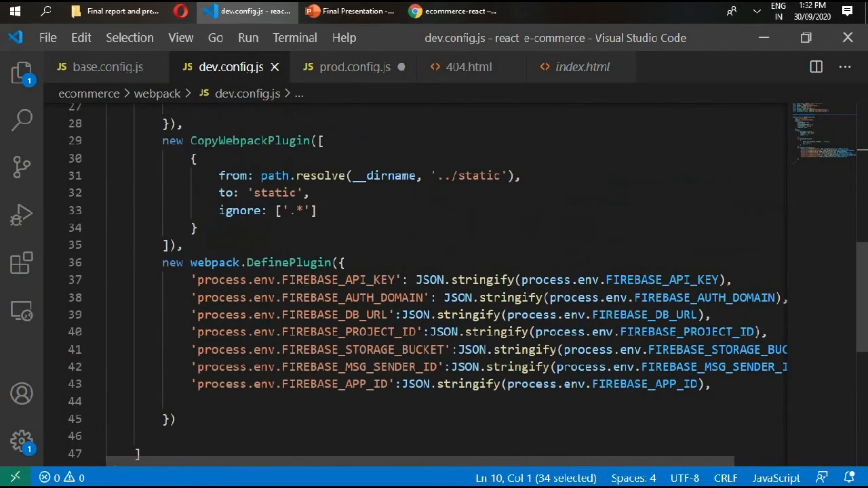
scroll("up", 3)
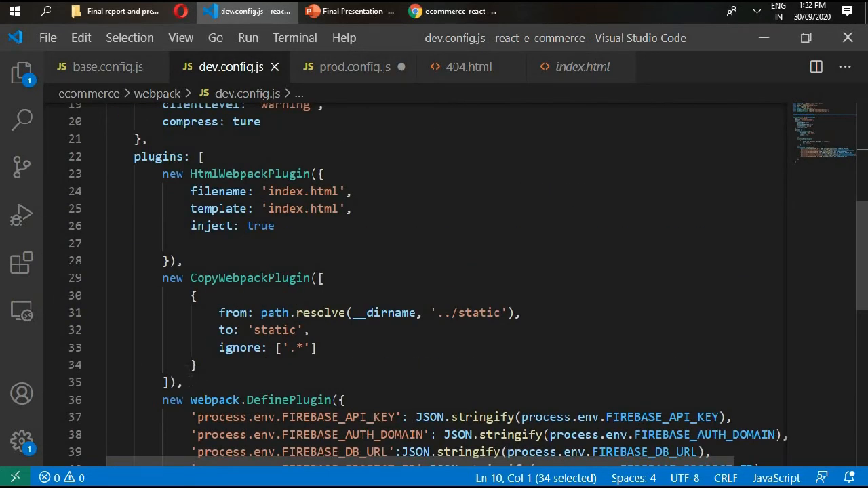
left_click(163, 278)
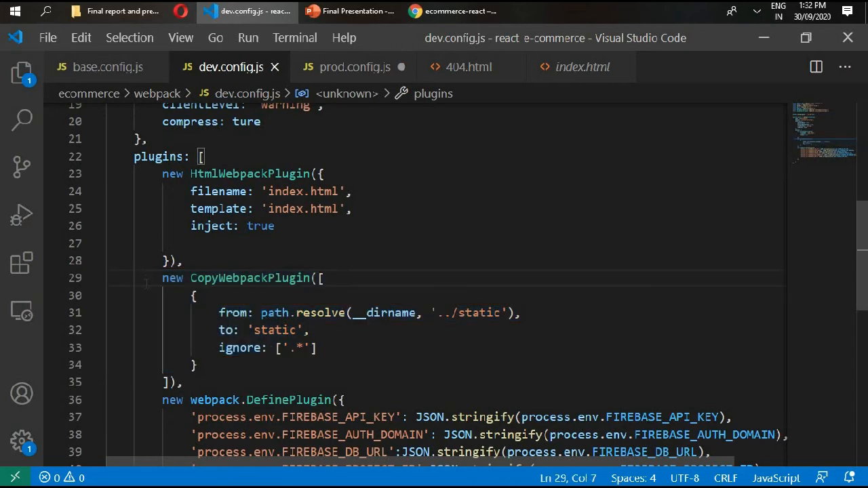
left_click(350, 67)
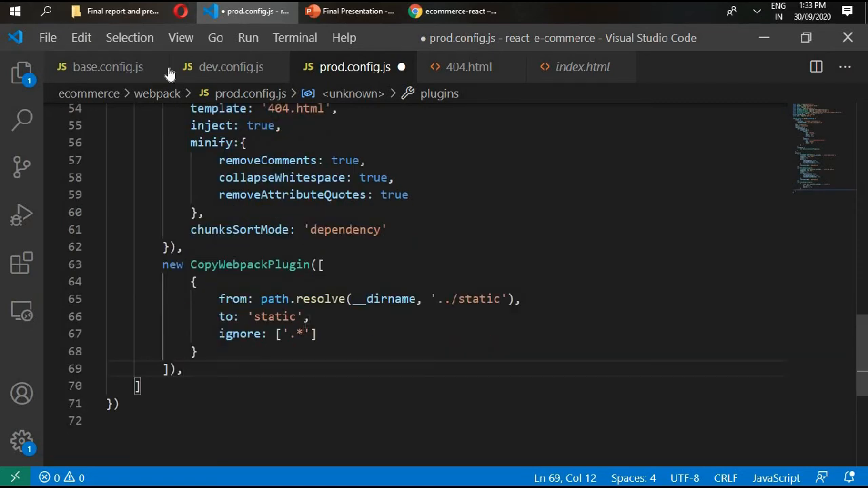
left_click(230, 67)
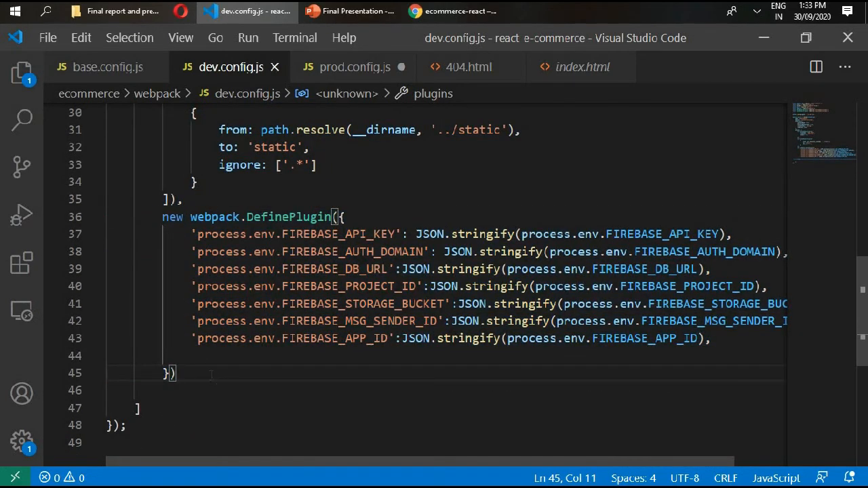
left_click(349, 67)
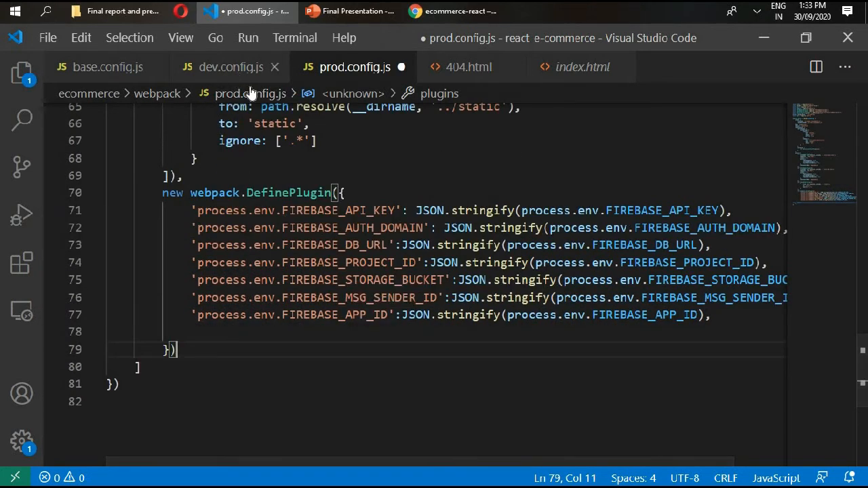
left_click(229, 66)
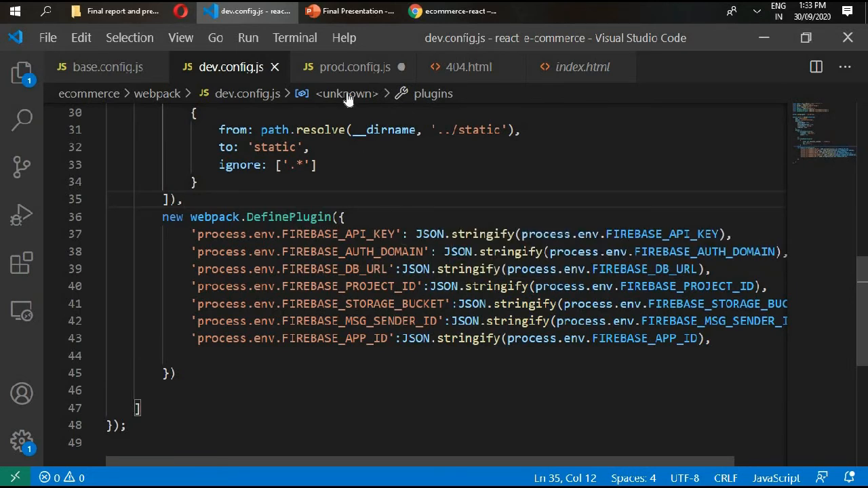
left_click(351, 67)
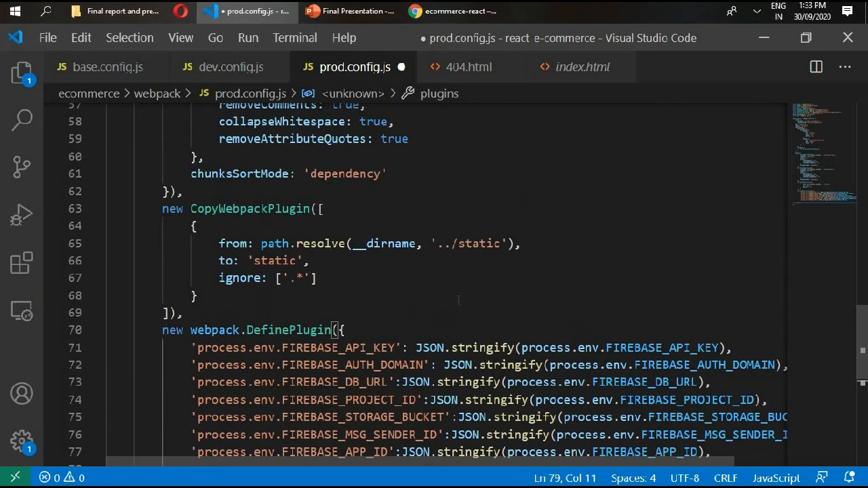
scroll("down", 3)
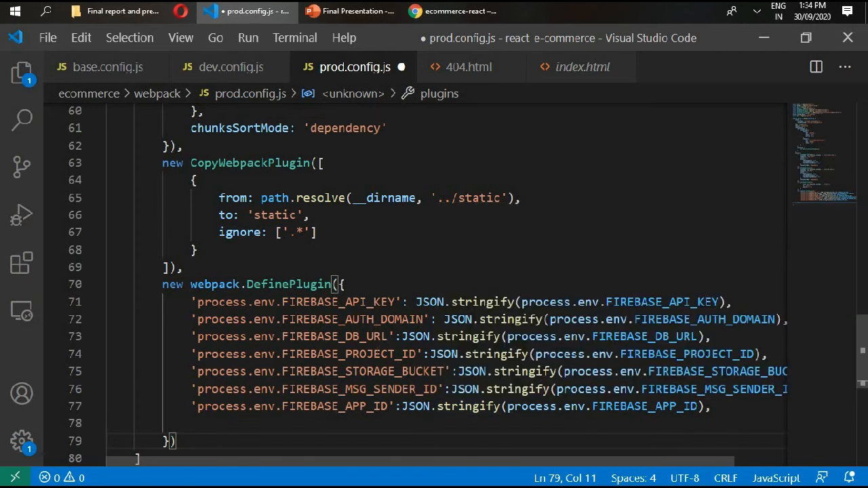
scroll("down", 3)
type(",")
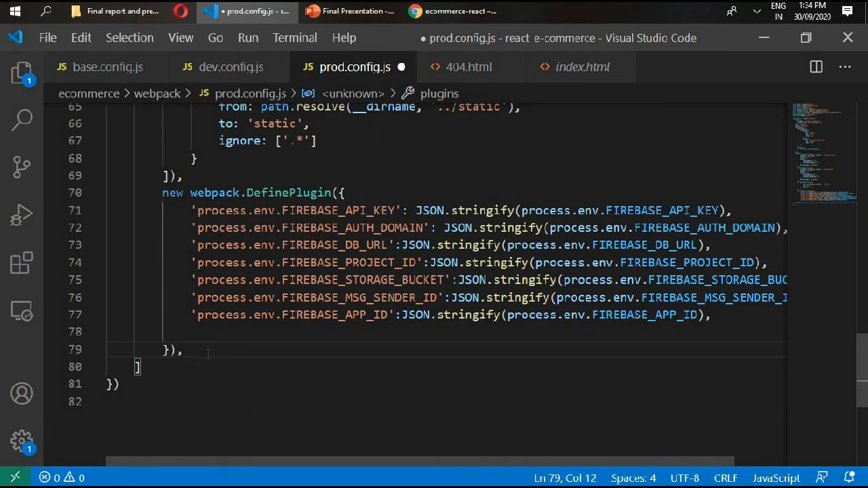
key("Enter")
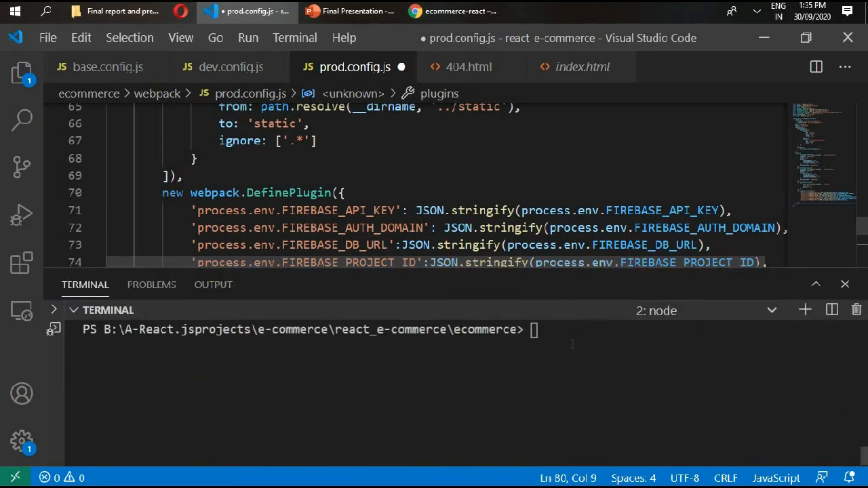
- Run npm install --save-dev workbox-webpack-plugin in the integrated terminal
type("install")
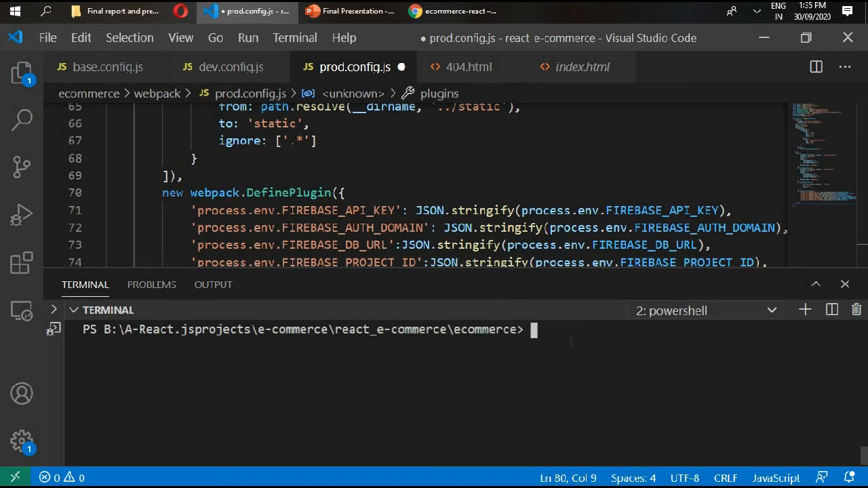
type("npm install")
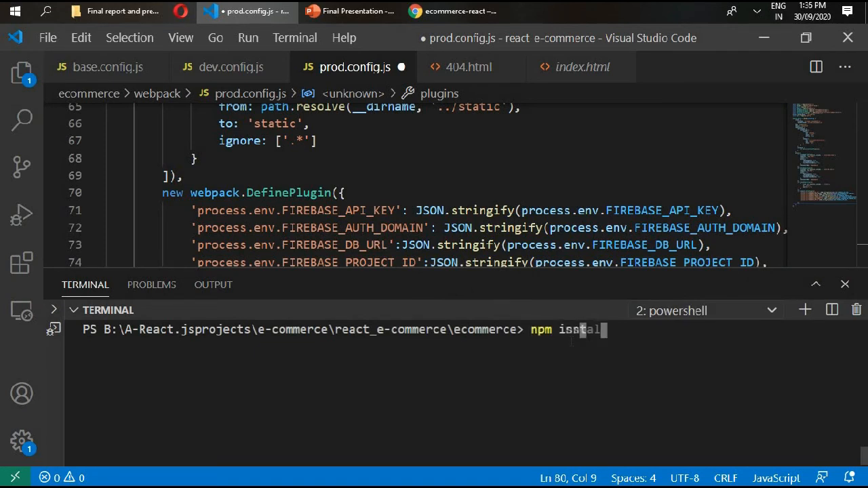
type("--sav")
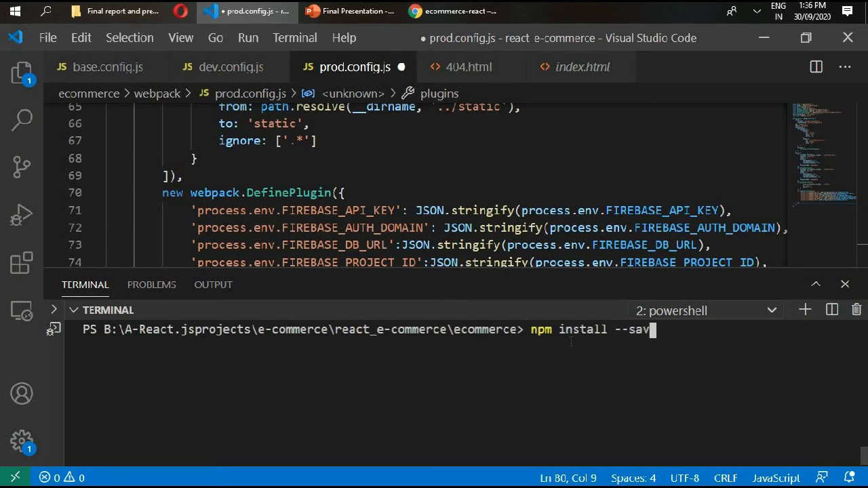
type("e-dev")
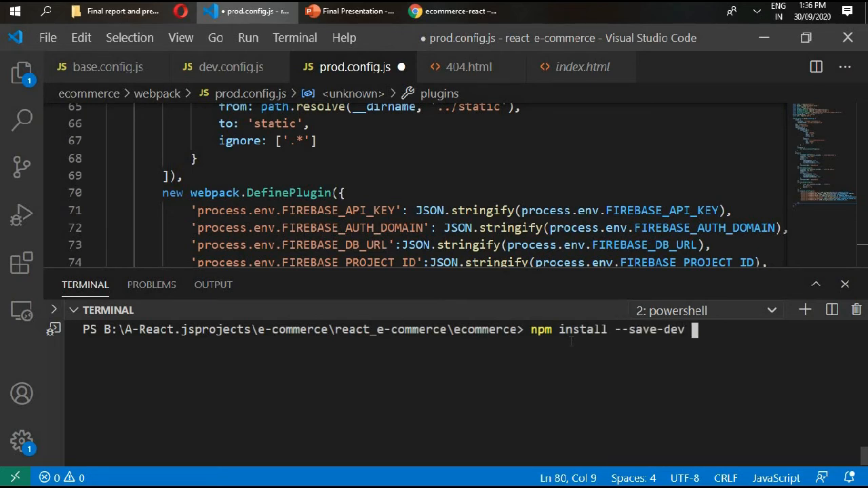
type("workbo")
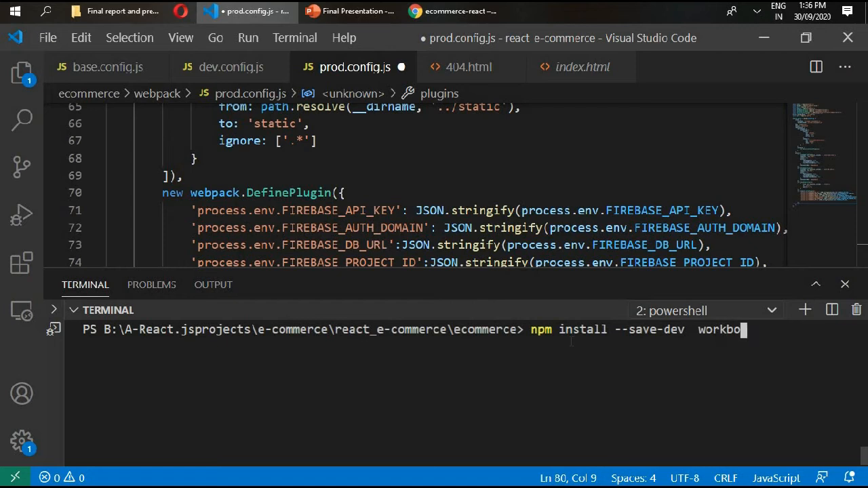
type("x-web")
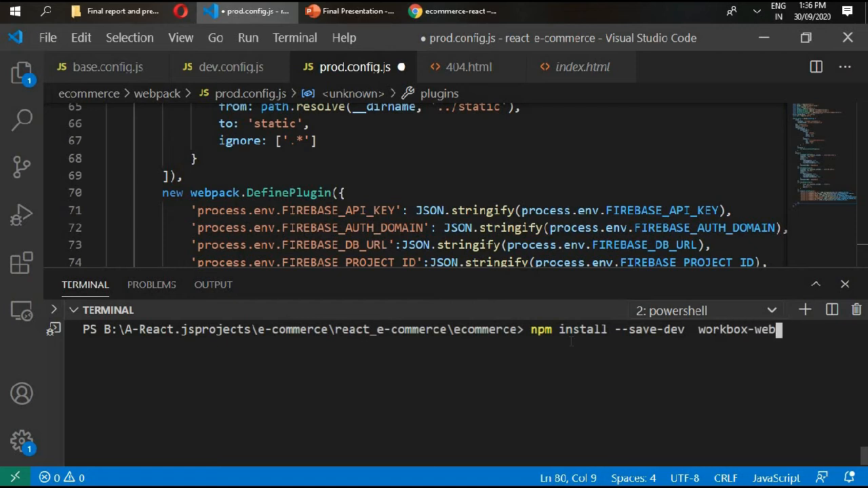
type("pack")
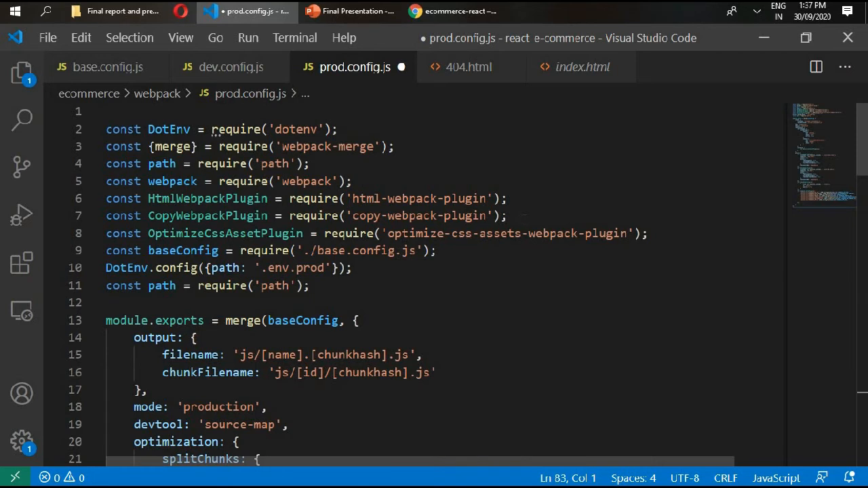
- Add the import line const WorkboxPlugin = require('workbox-webpack-plugin');
key("Enter")
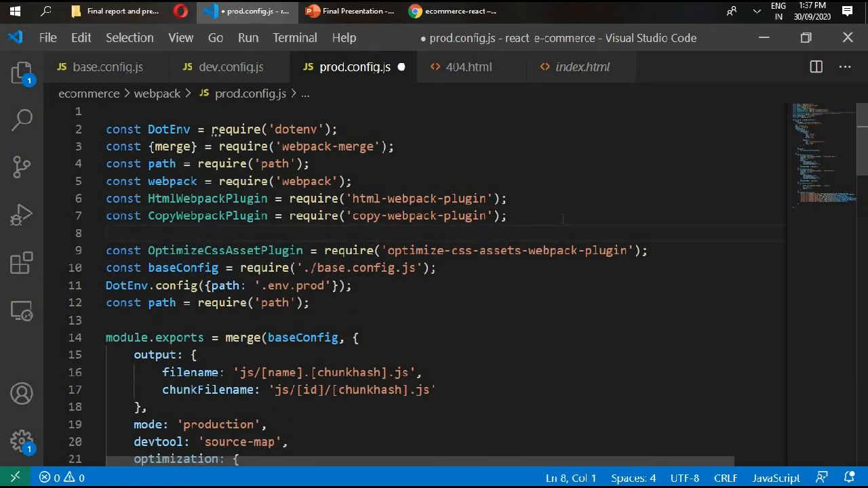
type("const W")
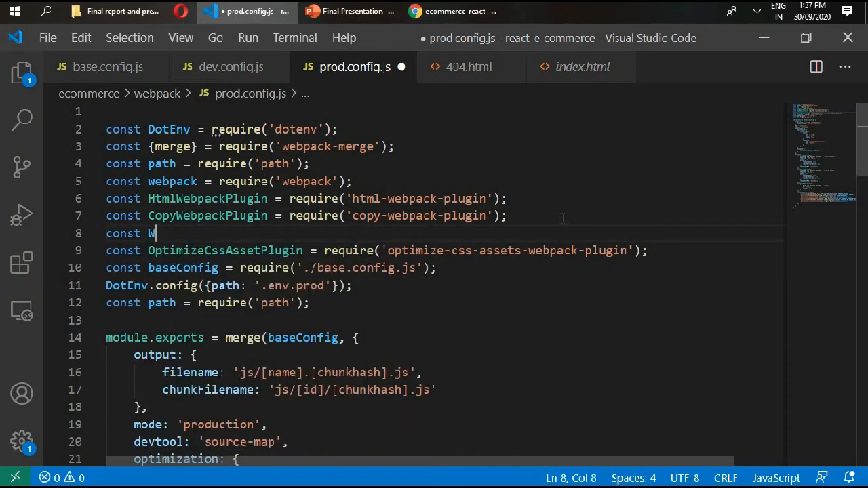
type("orko")
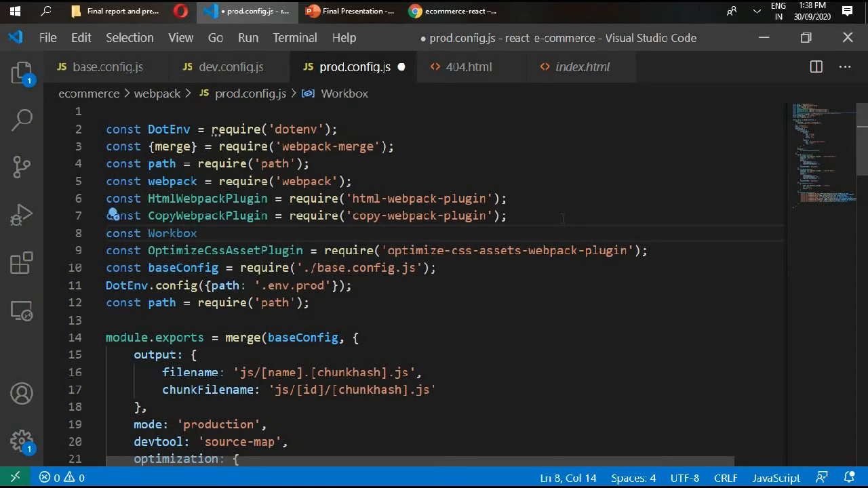
type("Plugin")
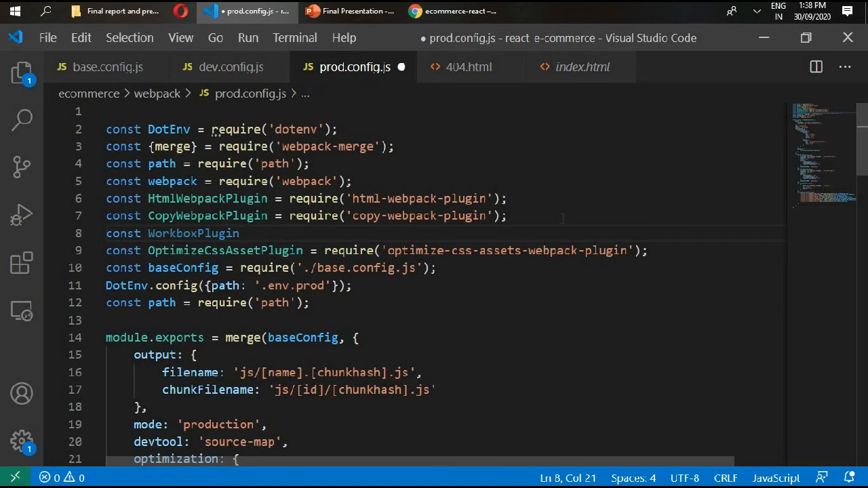
type("= require('w")
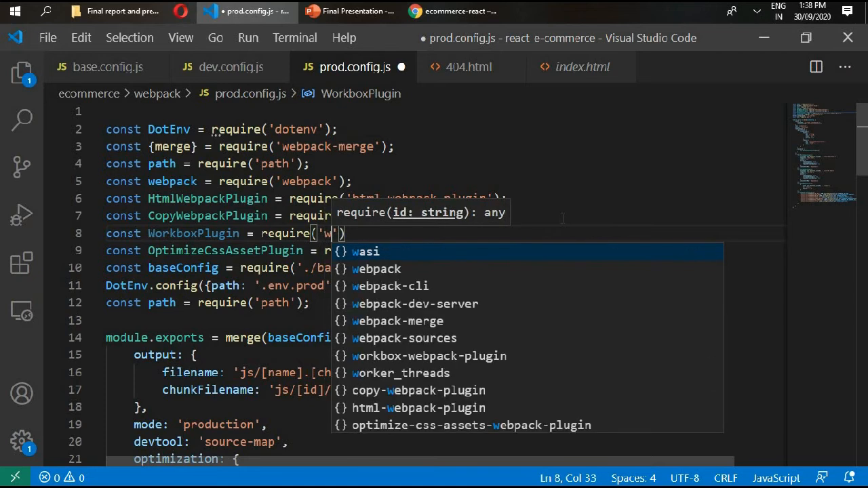
left_click(429, 355)
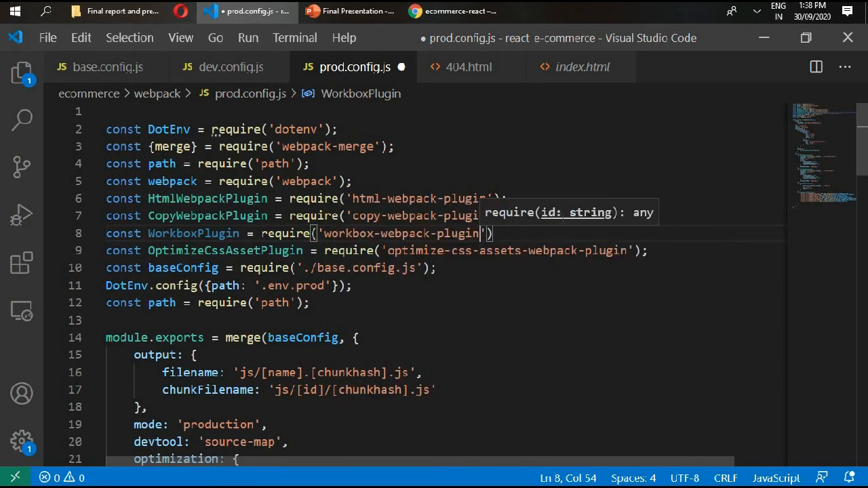
type(");")
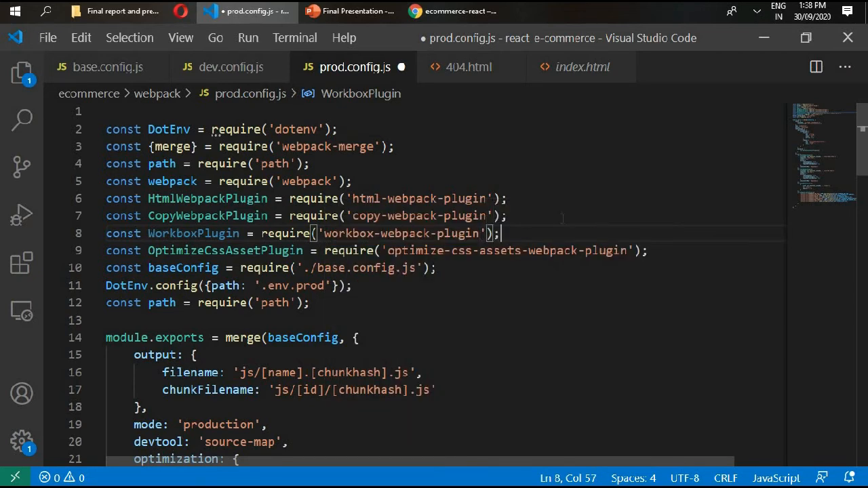
- Add a new WorkboxPlugin.GenerateSW() entry after the DefinePlugin in the plugins list
scroll("down", 3)
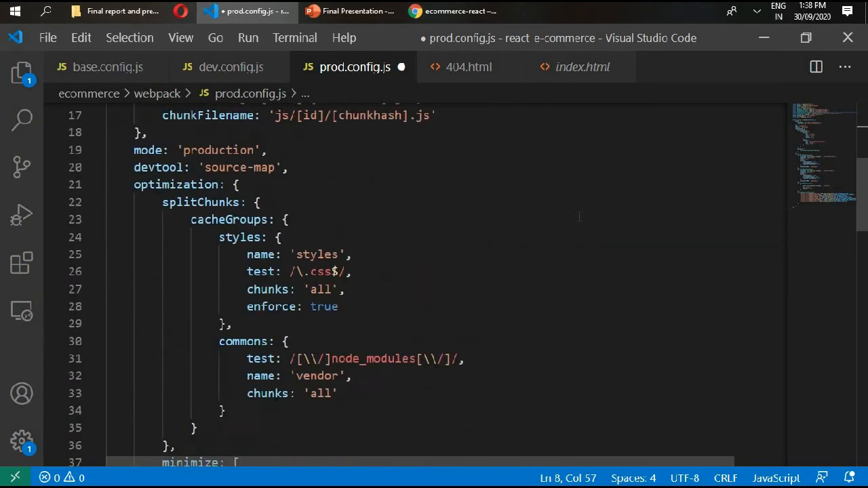
scroll("down", 3)
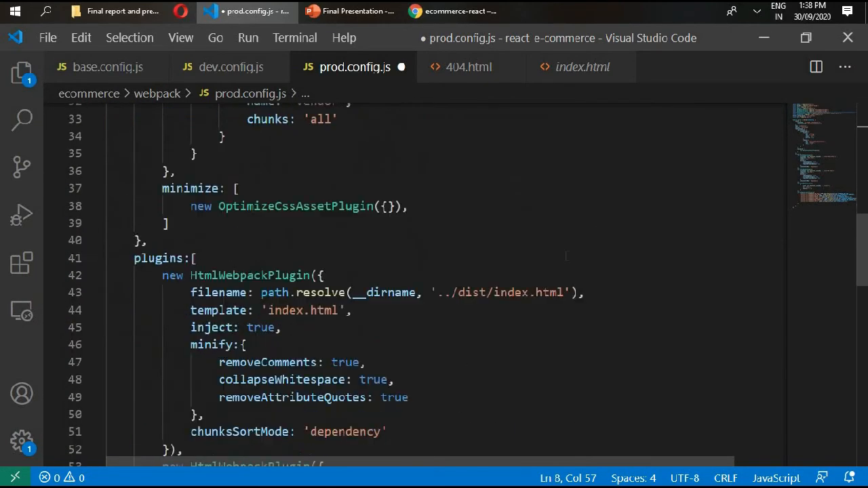
scroll("down", 3)
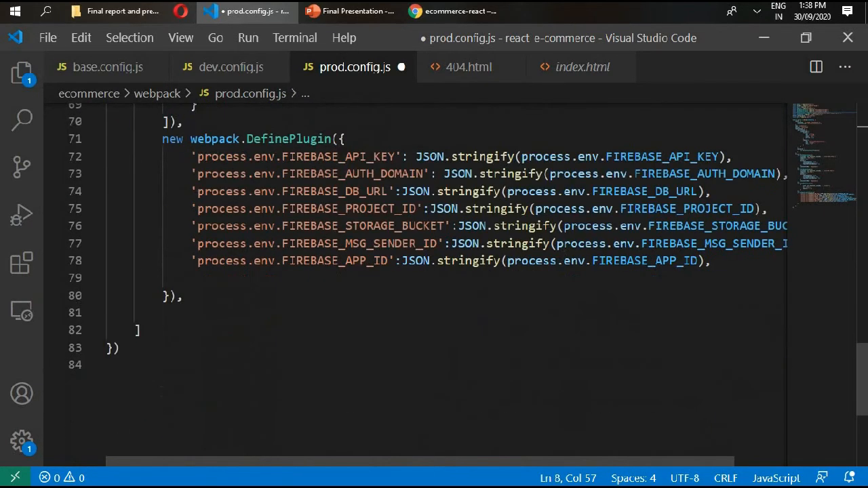
key("Enter")
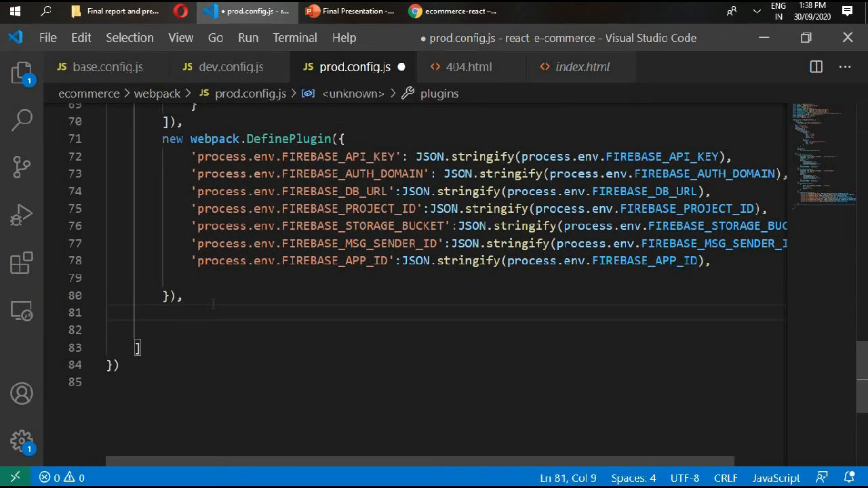
type("new w")
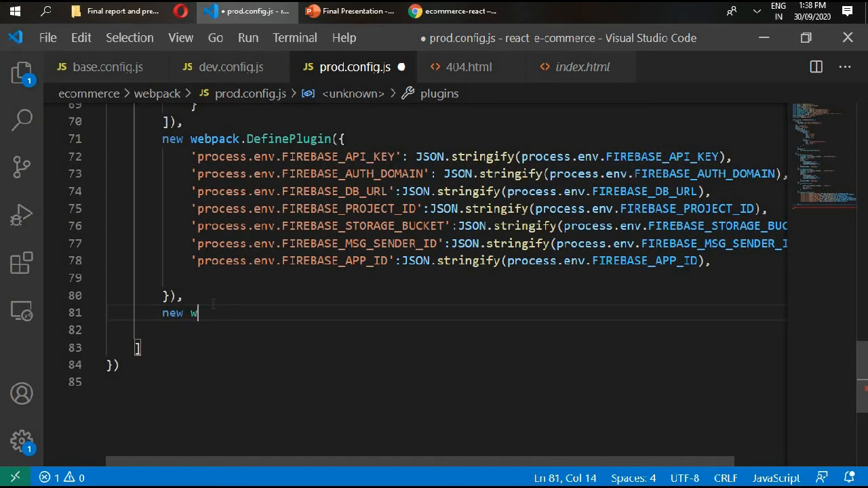
type("or")
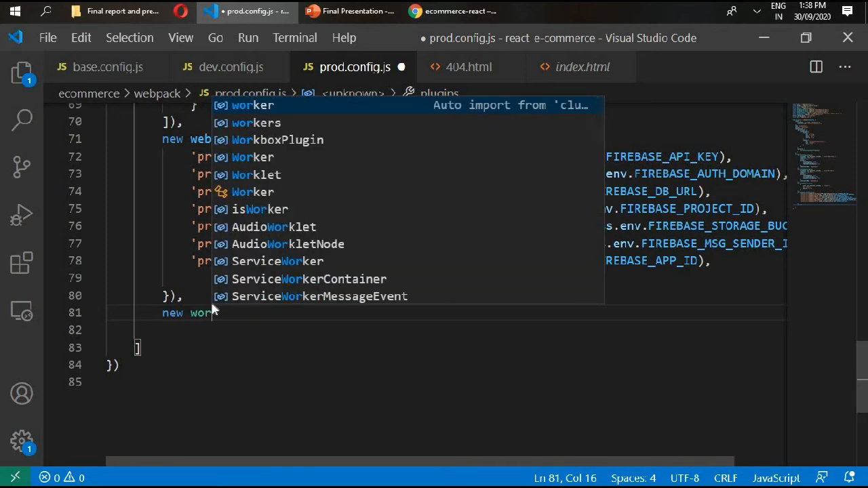
left_click(276, 140)
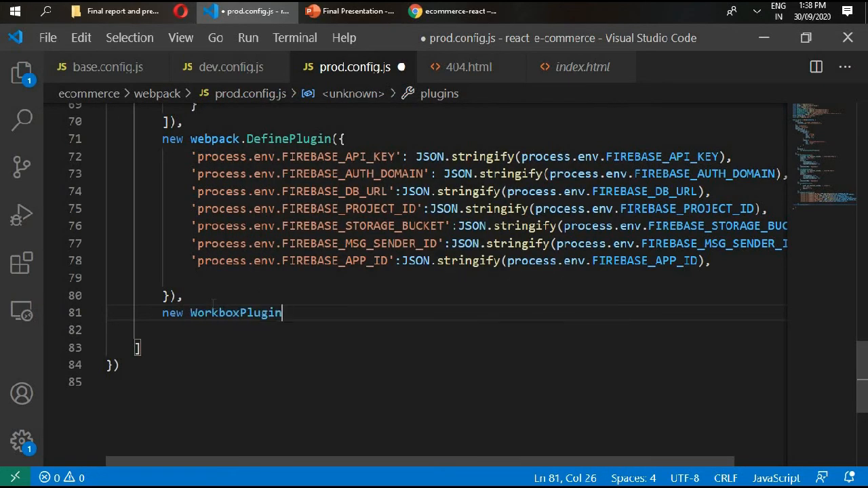
type(".G")
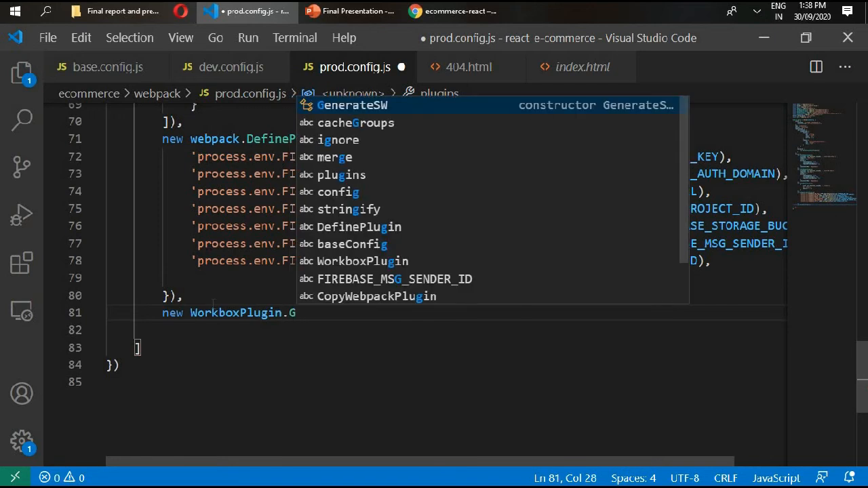
key("Tab")
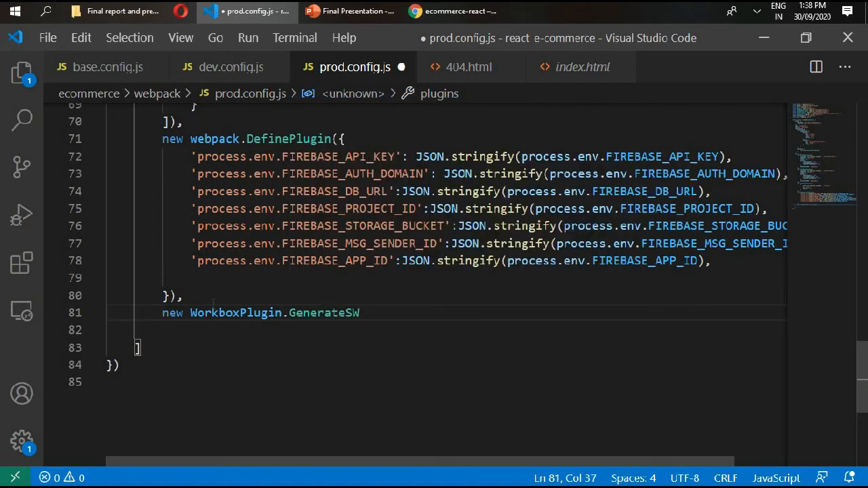
type("()")
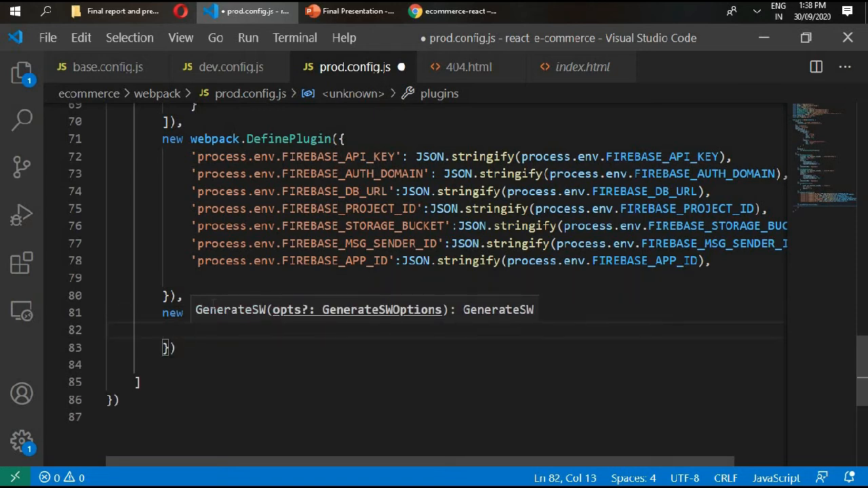
- Fill GenerateSW options: cacheId 'CodingCafe', swDest 'sw.js', navigateFallback '/index.html'
type("cacheId: '")
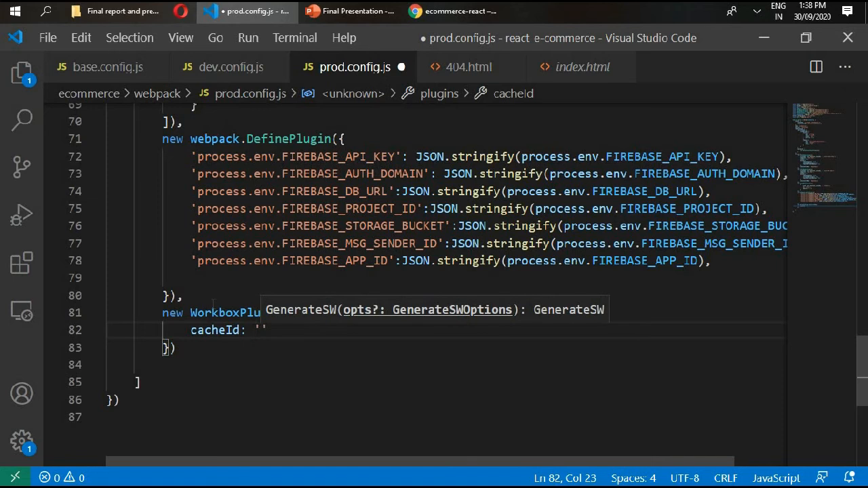
type("CodingCafe")
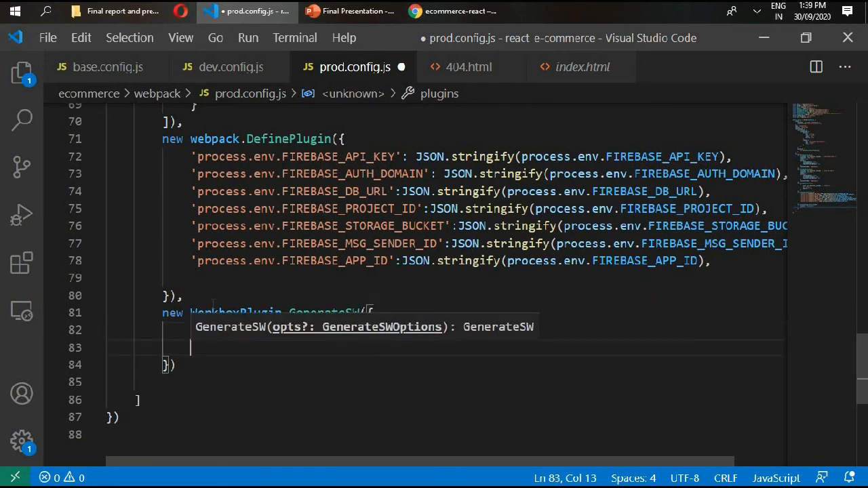
type("s")
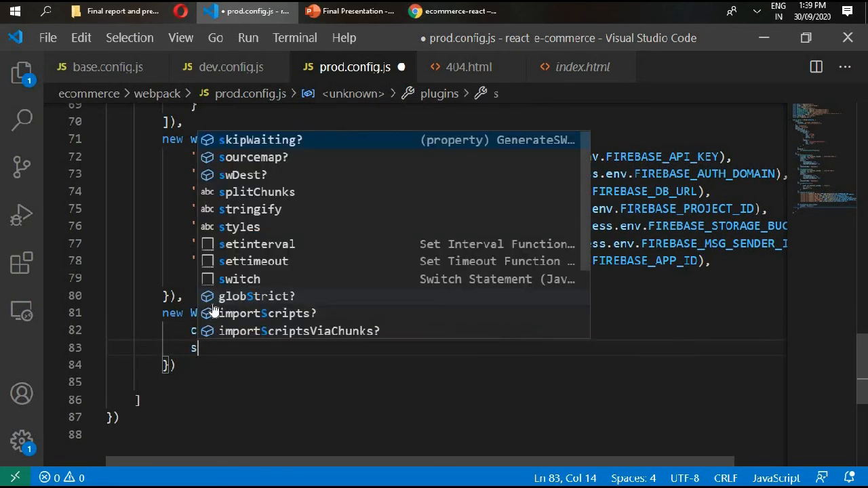
type("wDest:")
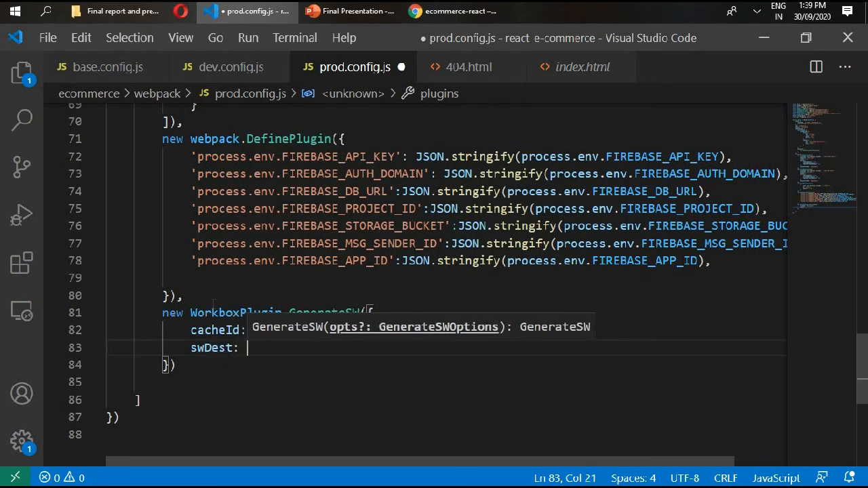
type("'s'")
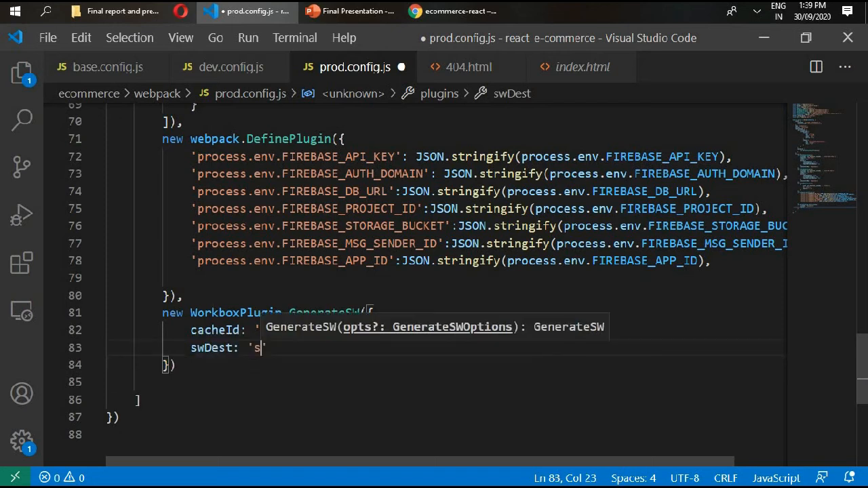
type("w.js'")
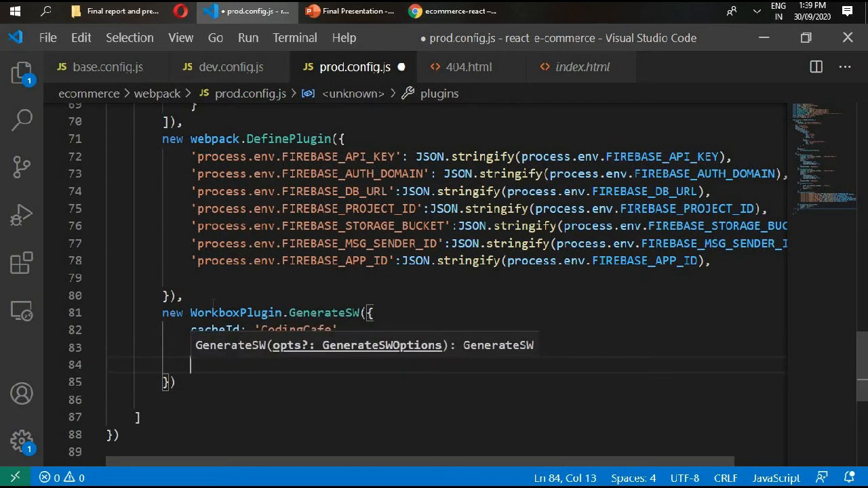
type("navigateFallback: '/'")
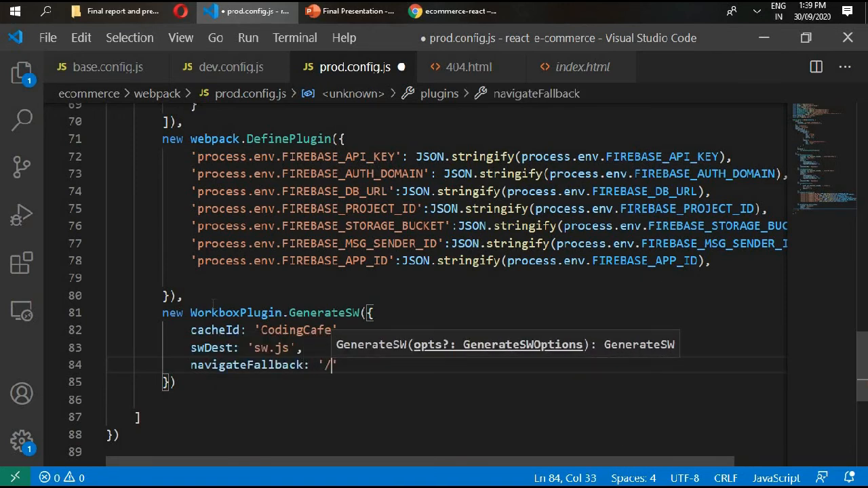
type("index.")
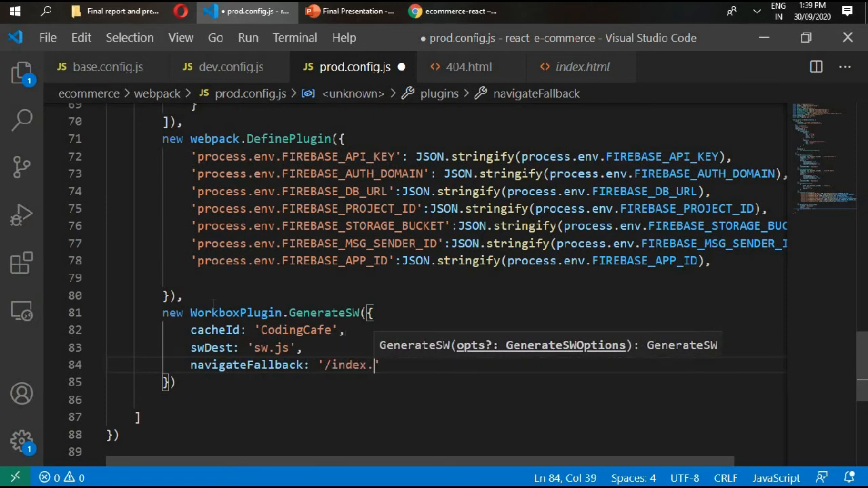
type("html'")
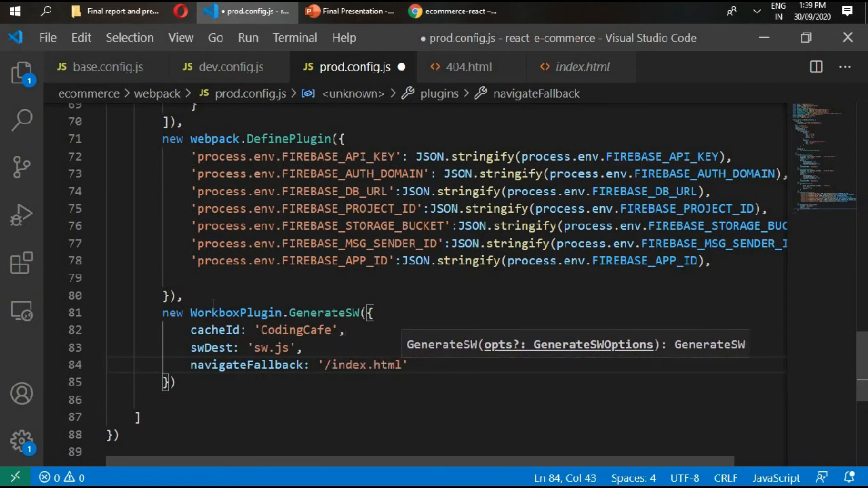
- Add navigateFallbackWhitelist with the regex /^\/[^\_]+\/?/ to the GenerateSW options
type("naviga")
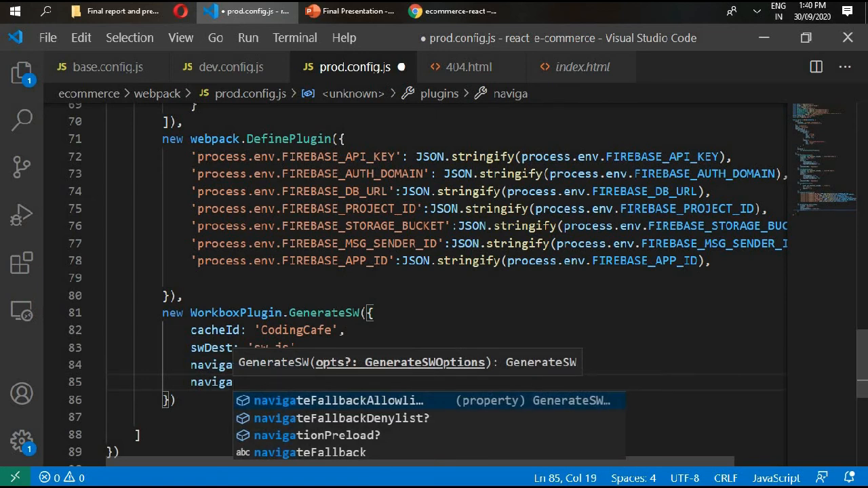
type("navigateFallbackWhite")
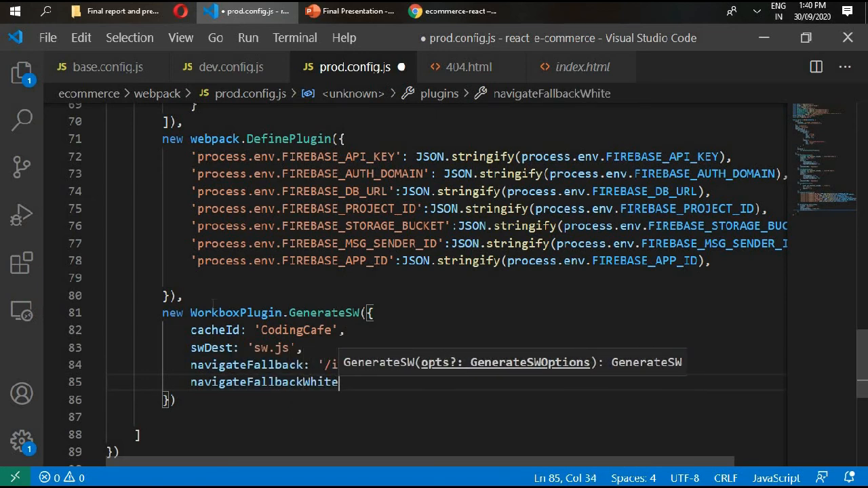
type("list:")
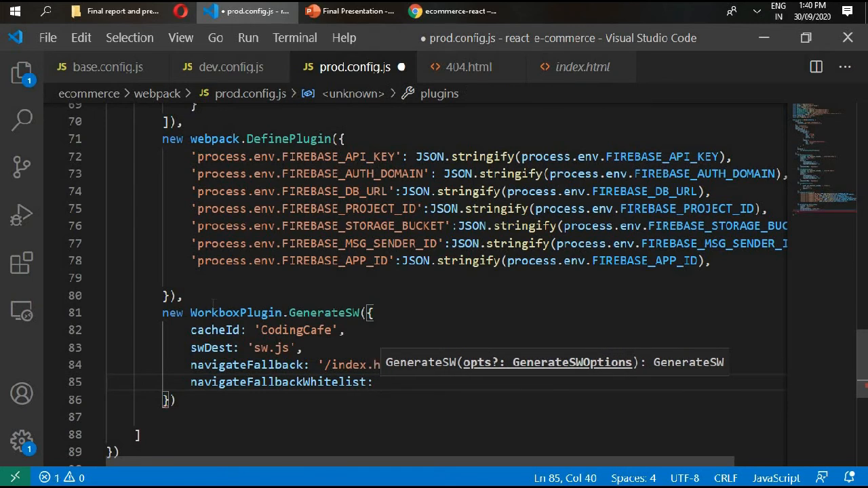
type("[//]")
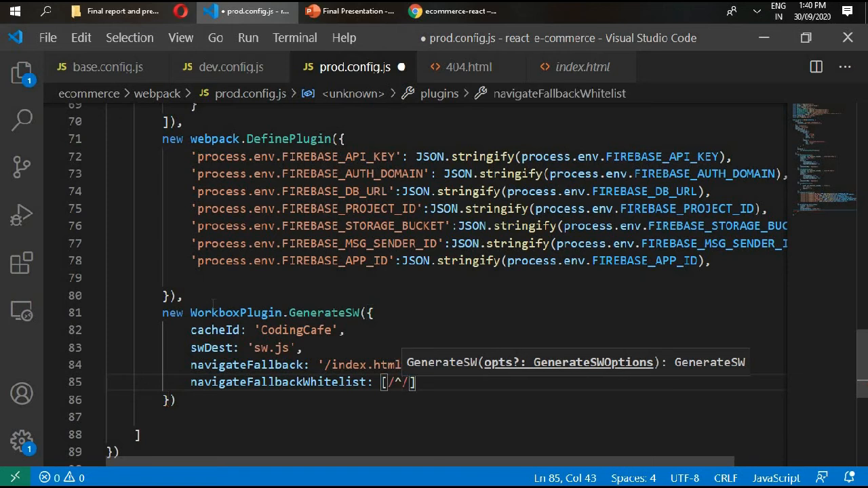
type("/")
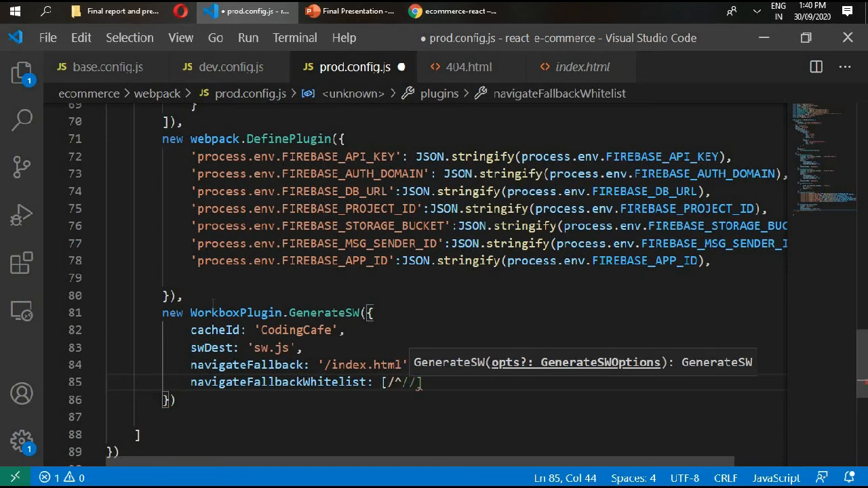
type("\\[^")
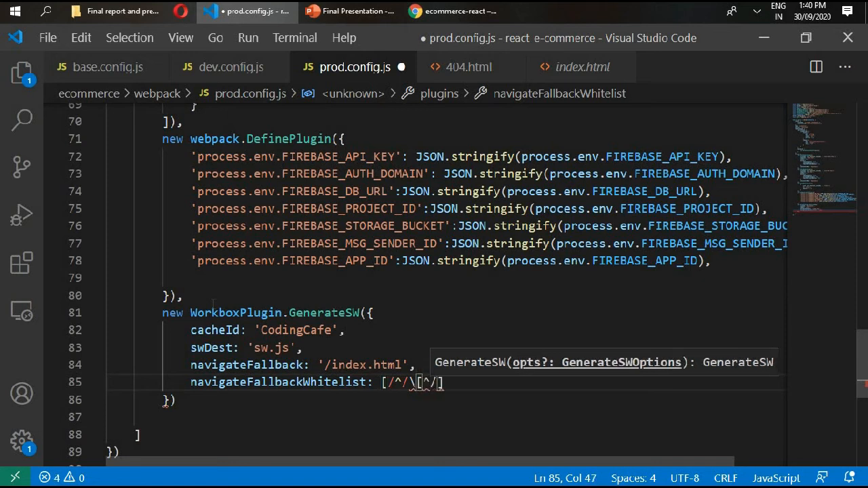
type("/")
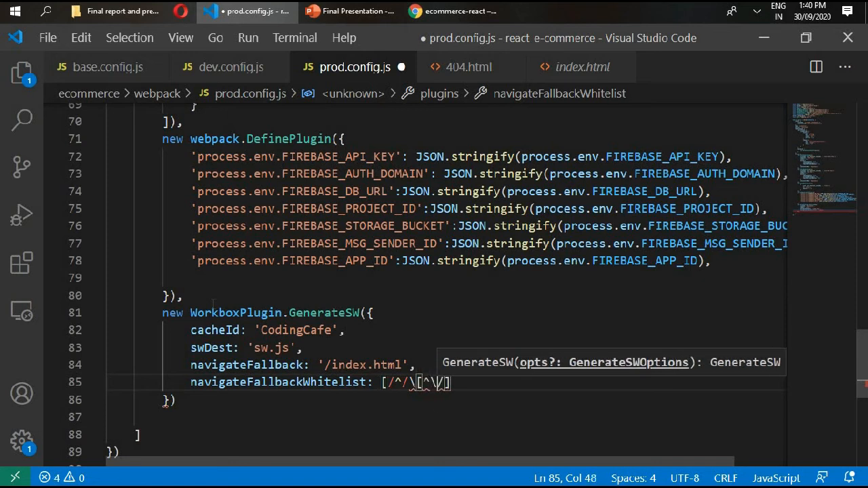
type("_]")
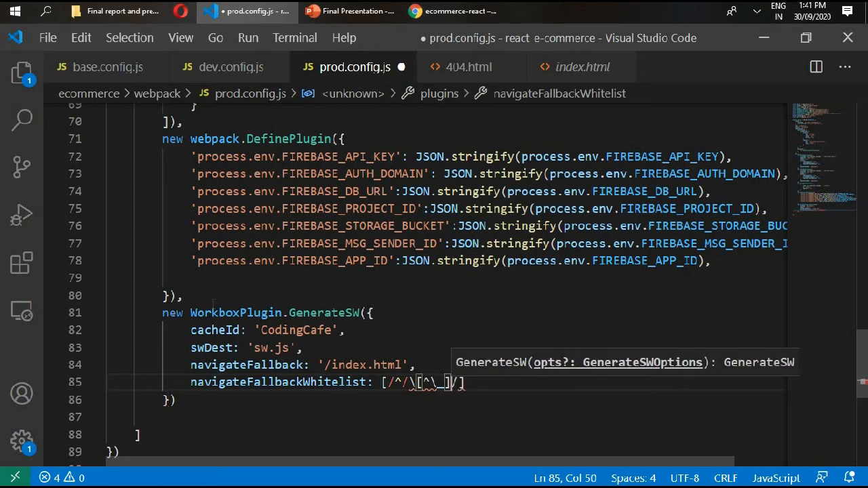
type("+")
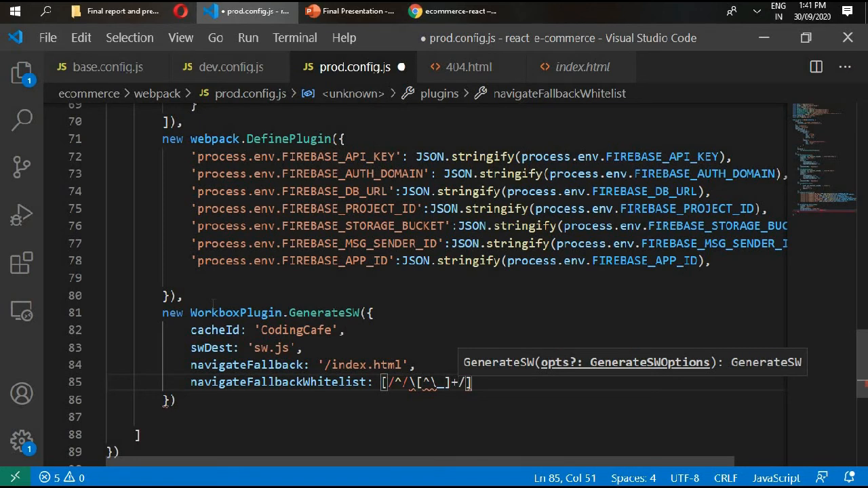
type("\\/?")
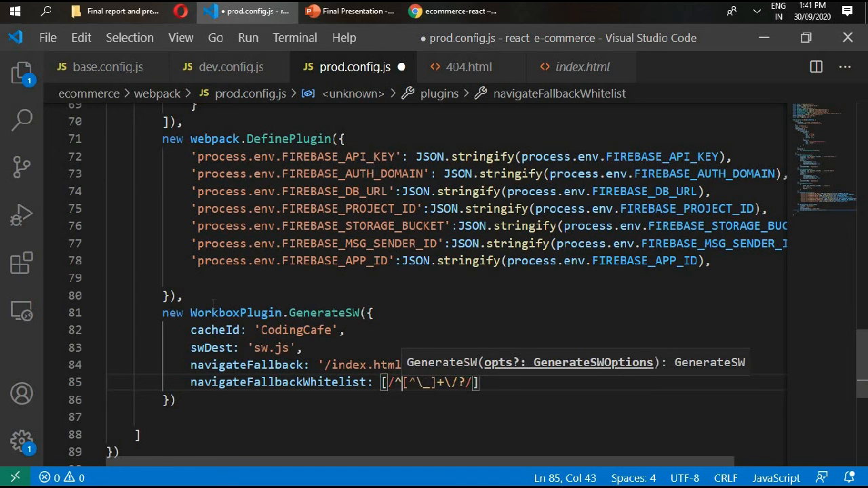
type("\\")
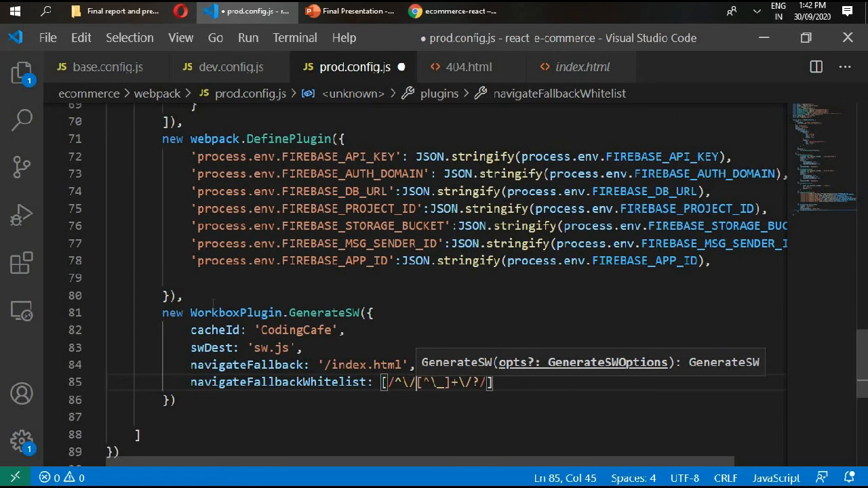
- Set clientsClaim: true and skipWaiting: true after the whitelist line
left_click(492, 383)
type(",")
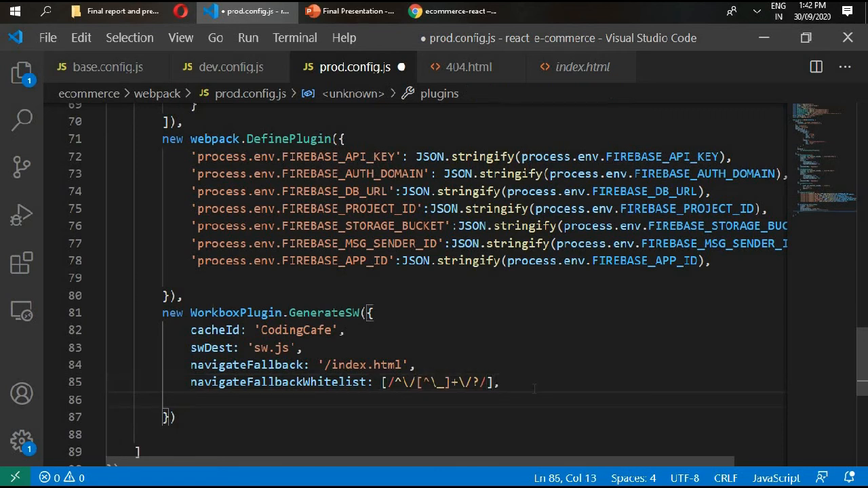
type("clientsClaim")
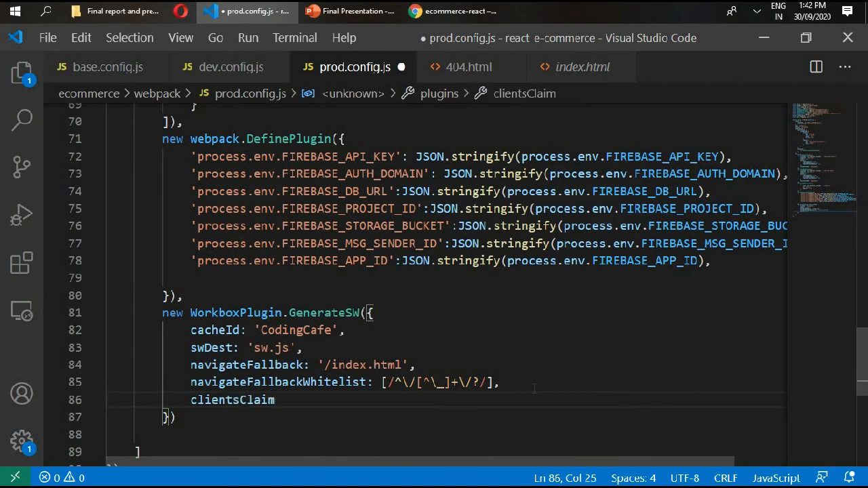
type(": true,")
type("skipWaiting")
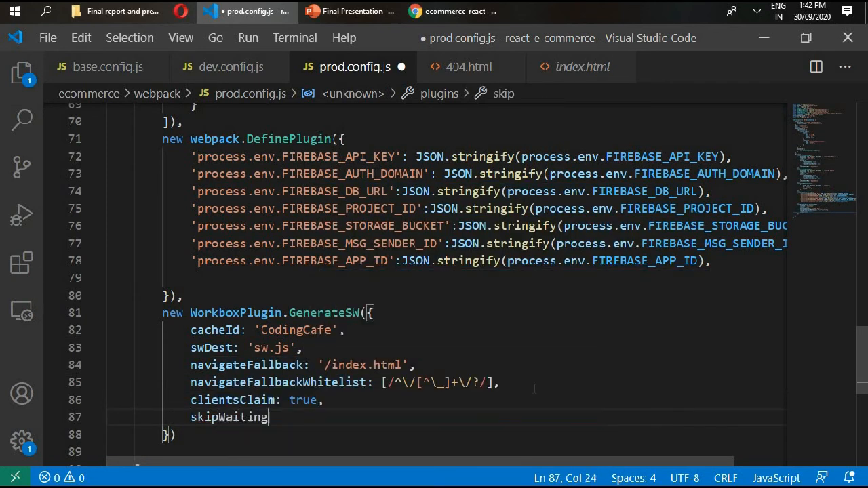
type(": tu")
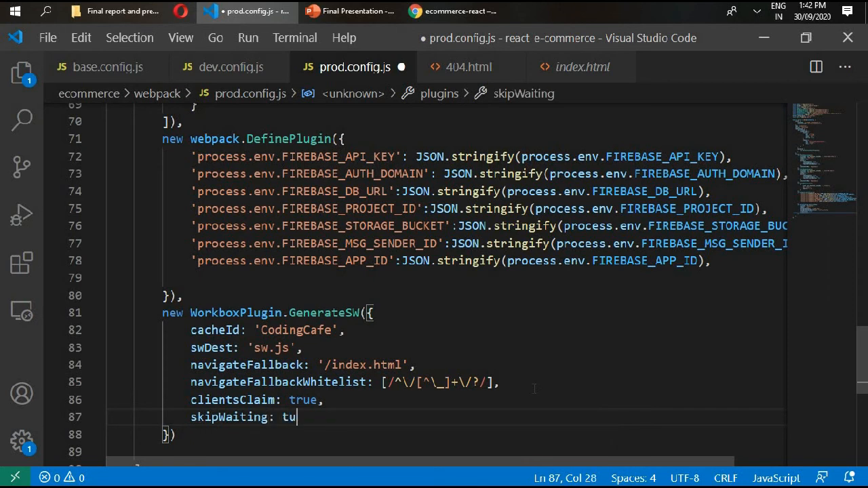
type("rue")
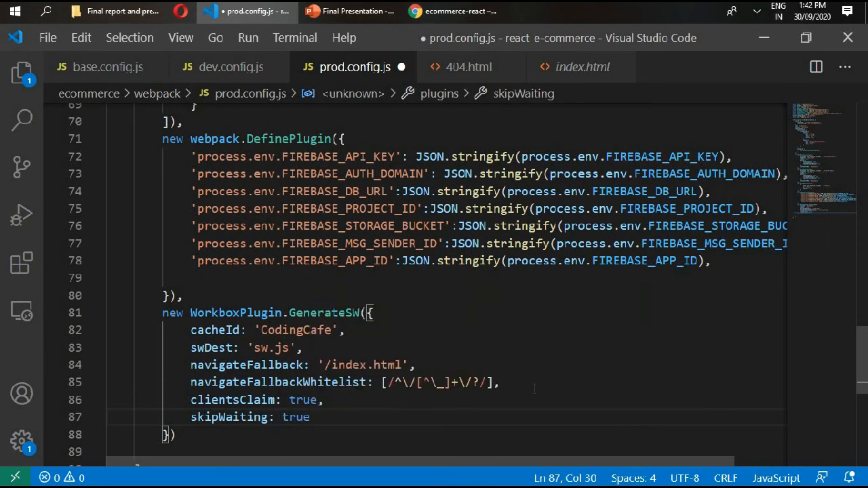
type("runtimeCaching:")
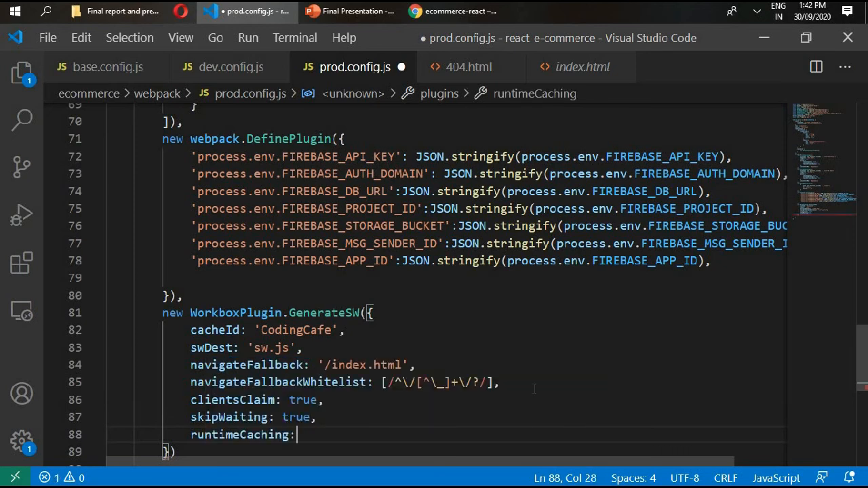
- Start runtimeCaching with a rule whose urlPattern RegExp matches Google Fonts googleapis/gstatic URLs
type("[{}]")
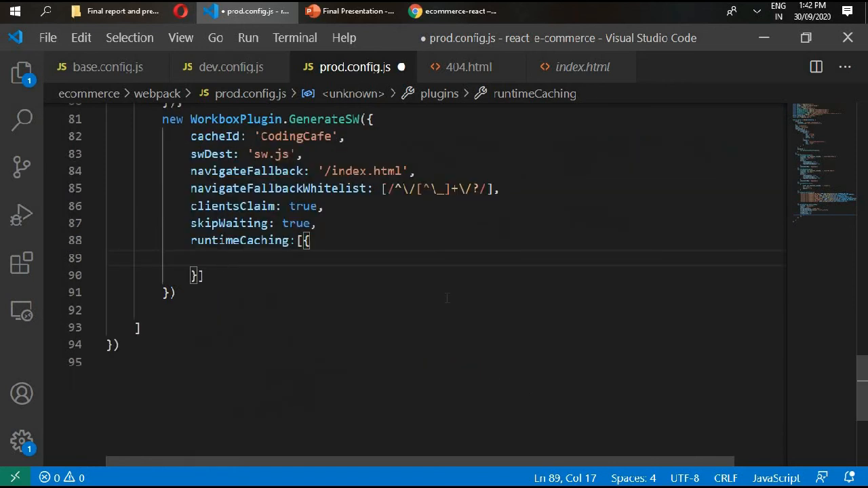
type("urlPattern")
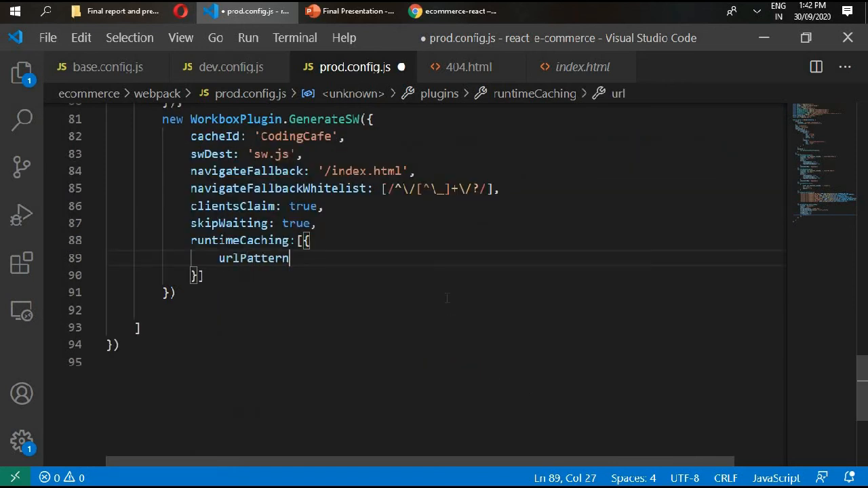
type(":")
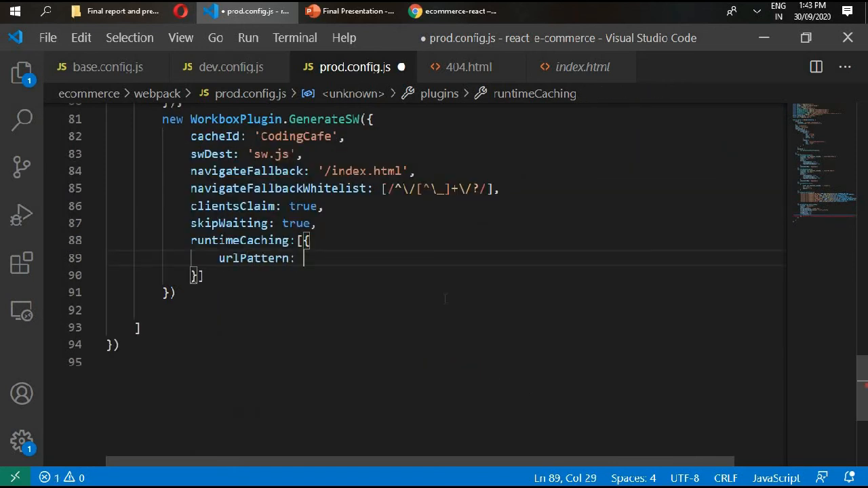
type("new RegExp(")
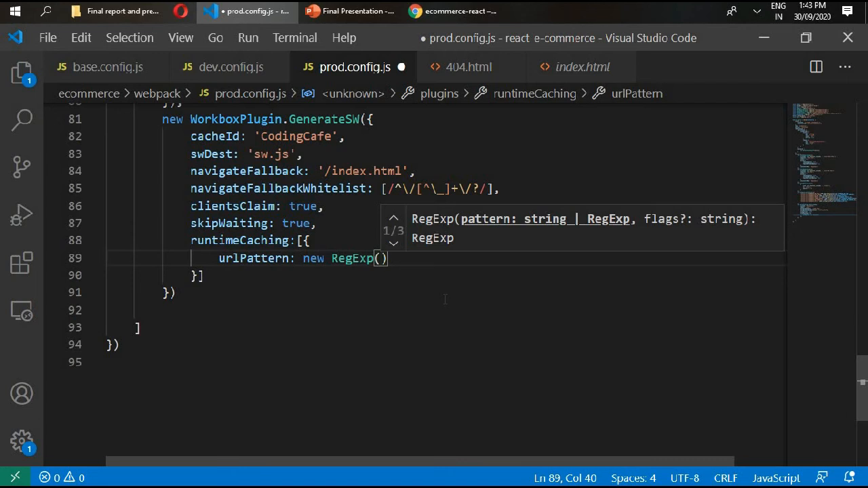
type("''")
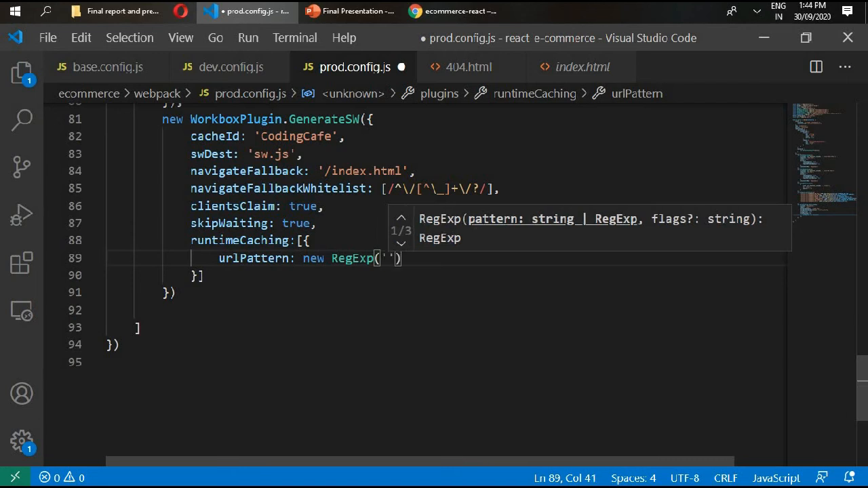
type("https:")
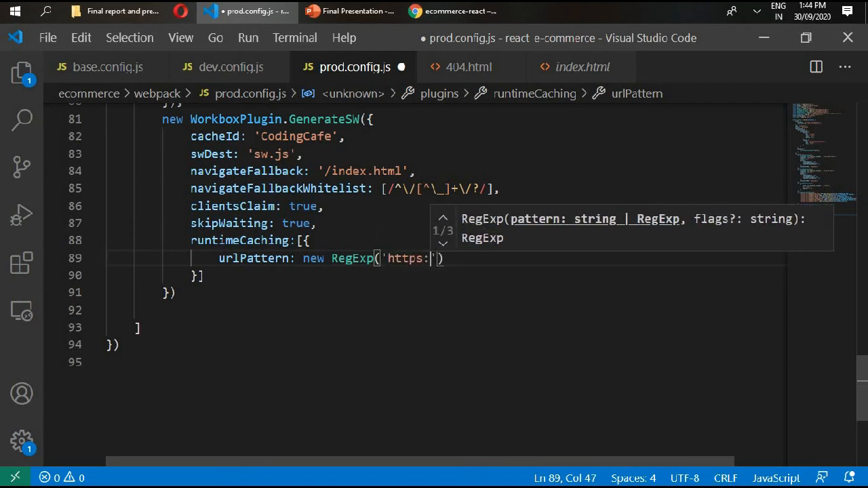
type("//fonts")
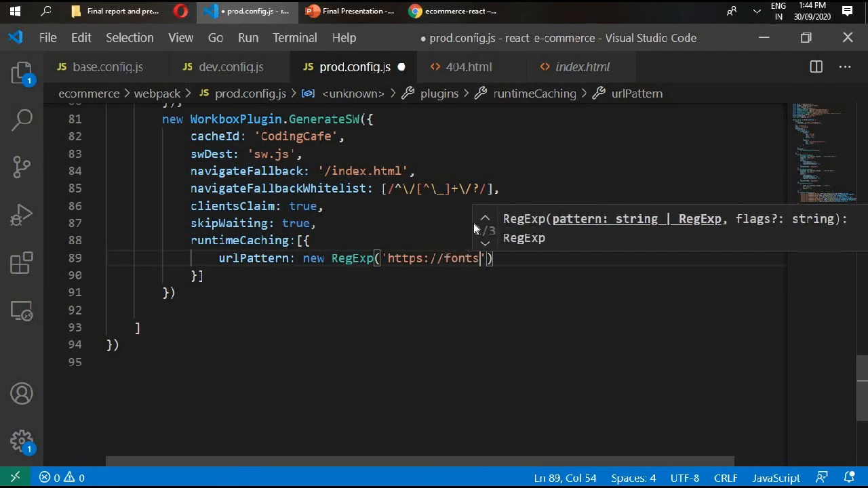
type(".(?.")
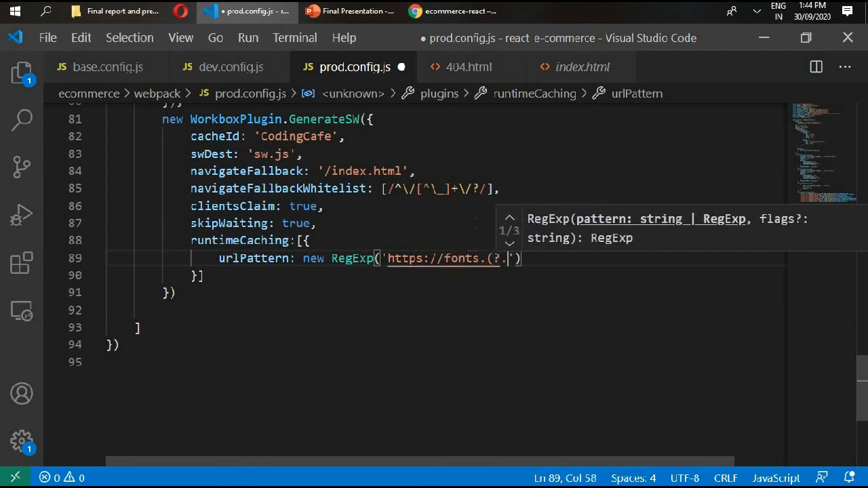
type("googleapis|gstatic")
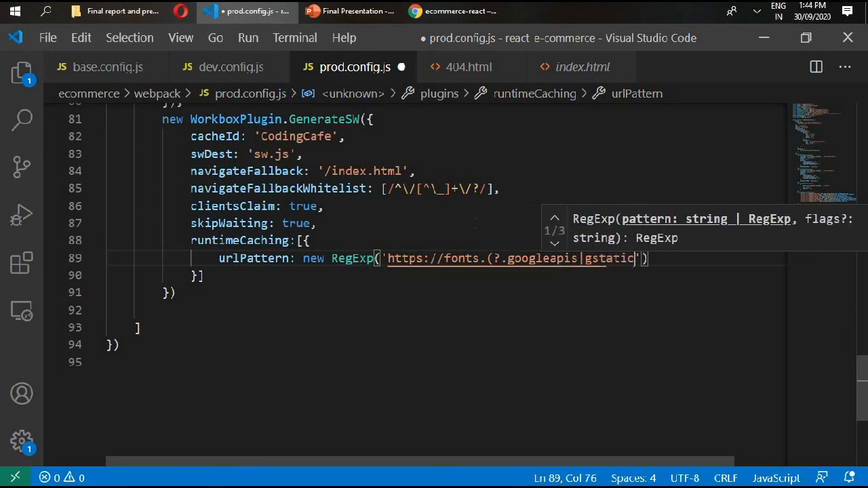
type(")")
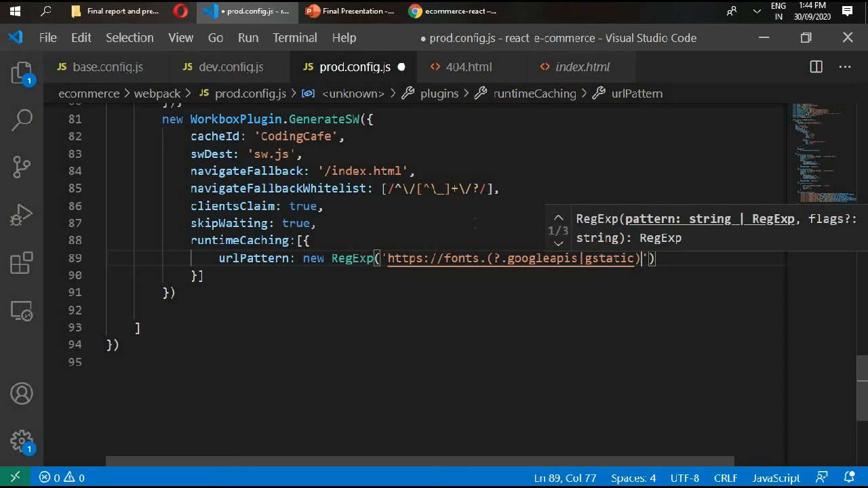
type(".com/")
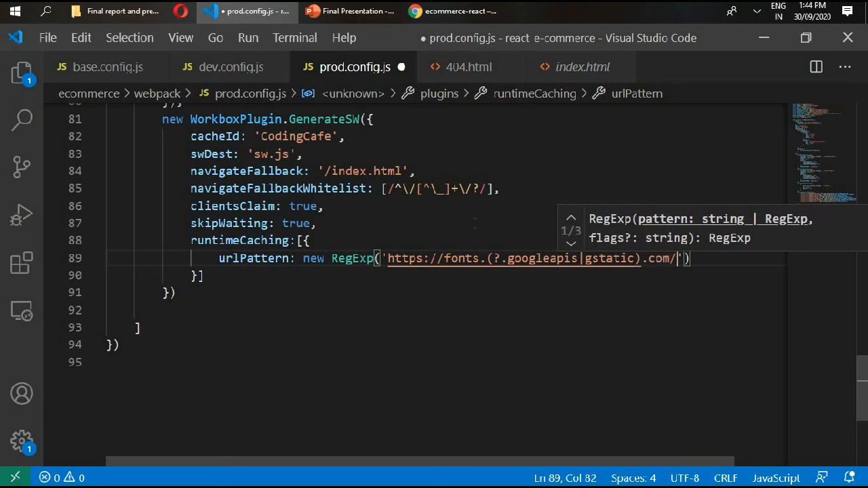
type("(.*")
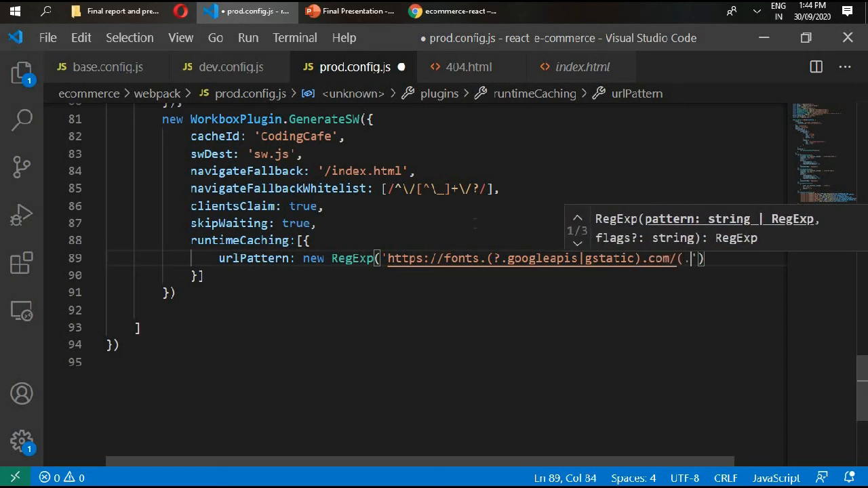
type("*)")
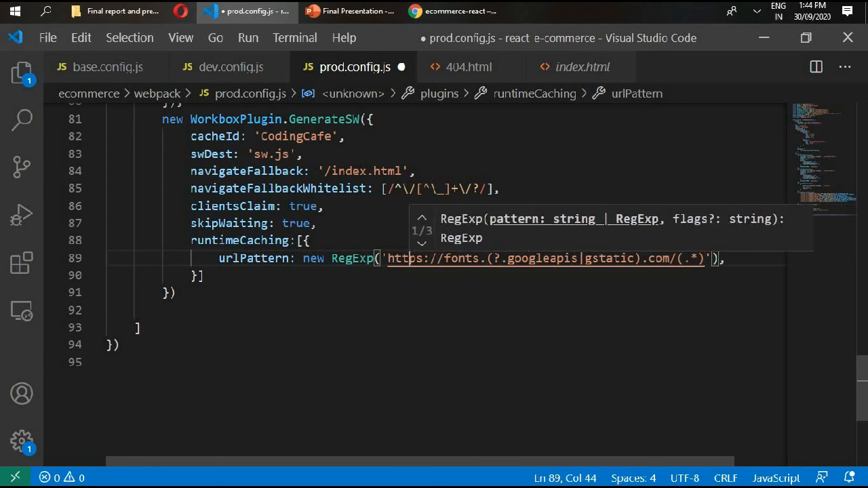
type("^")
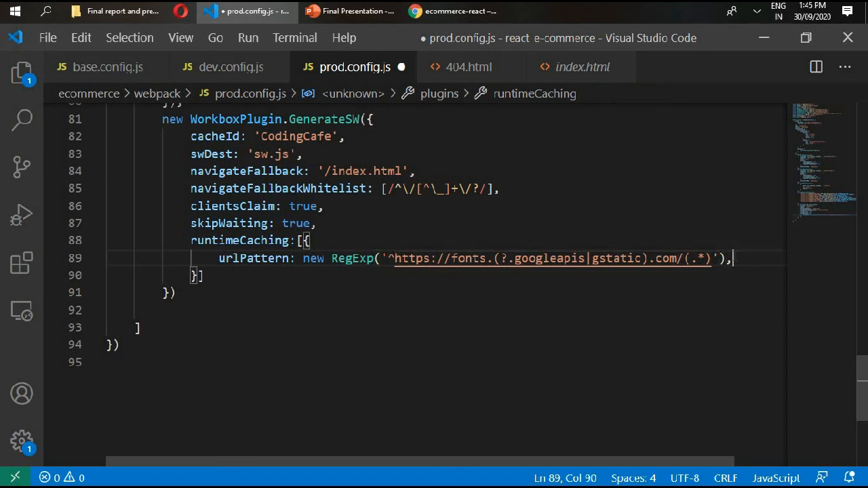
- Set the Google Fonts rule's handler to 'CacheFirst' and begin a new rule
type("handle")
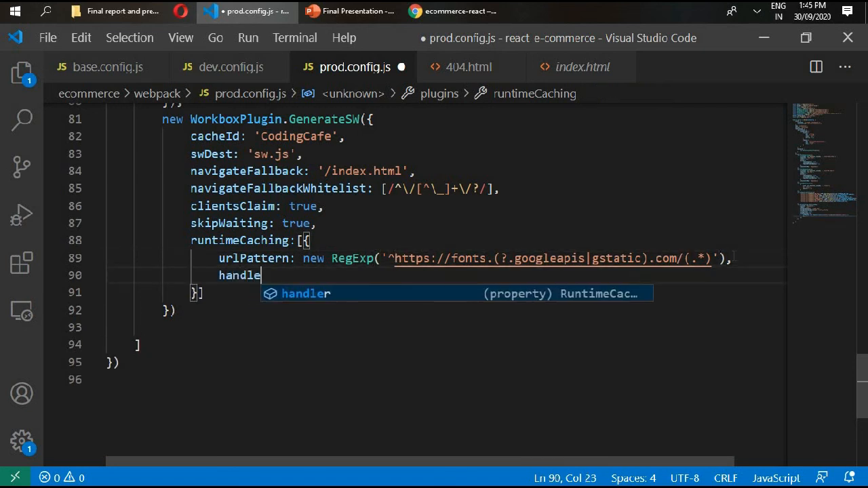
type("r: '")
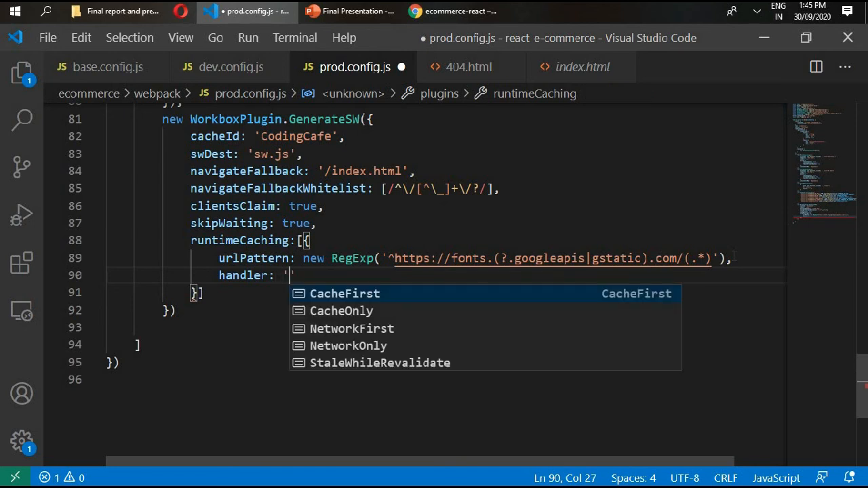
left_click(344, 294)
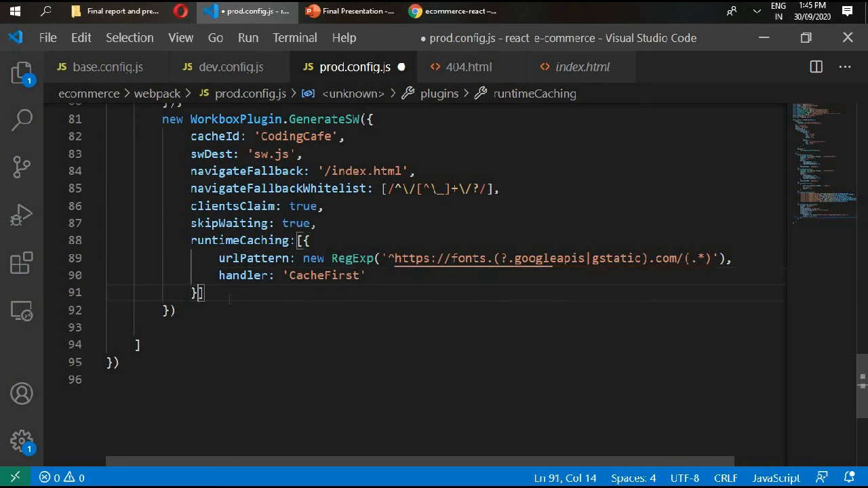
key("Enter")
type("{")
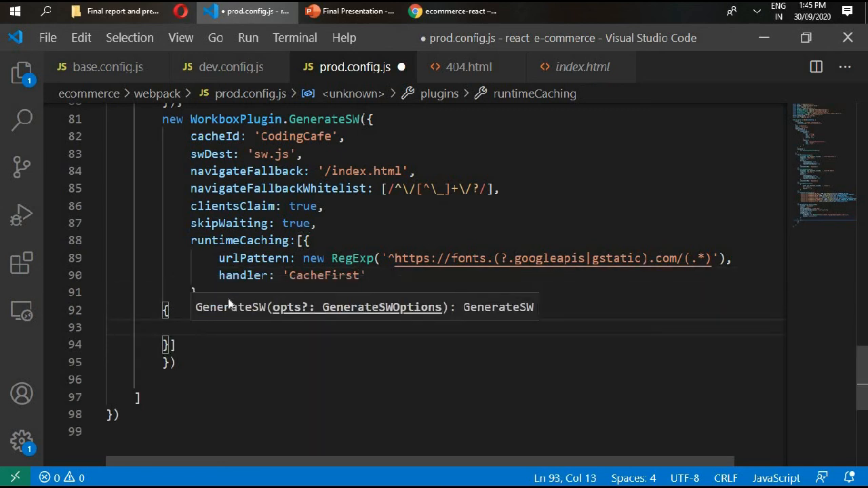
- Add a rule with urlPattern new RegExp(process.env.FIREBASE_DB_URL) and handler 'NetworkFirst'
type("urlPattern: new F")
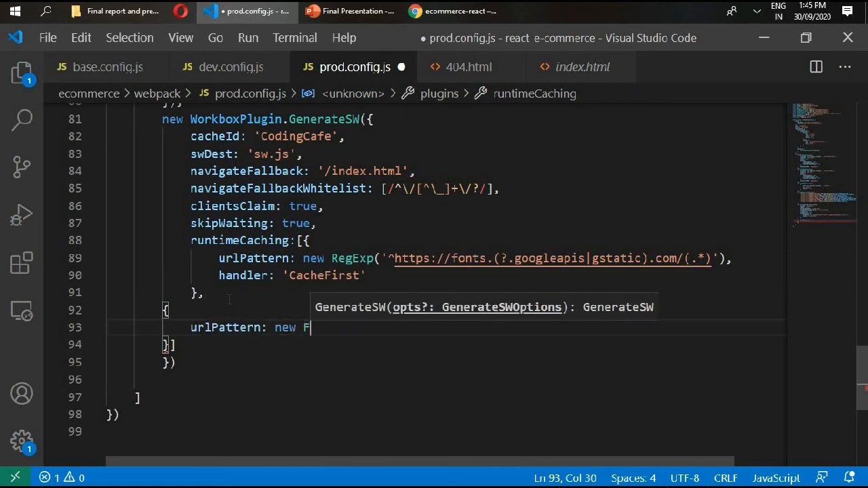
type("egExp(process.env.")
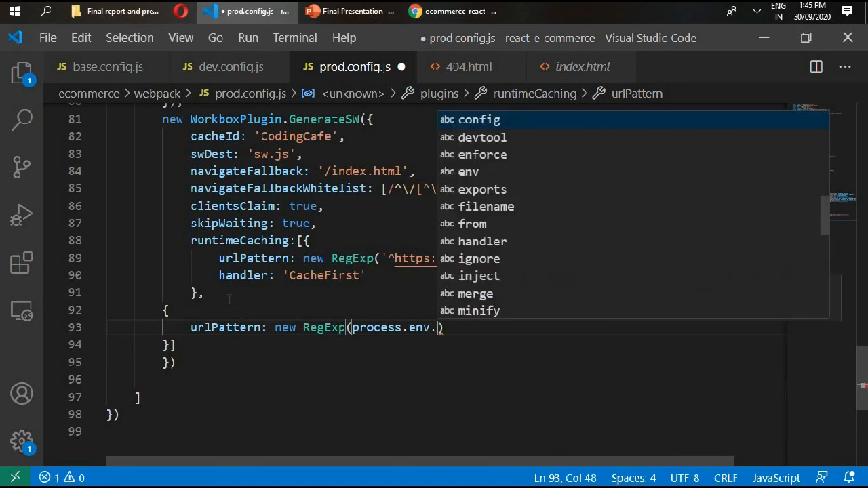
type("F")
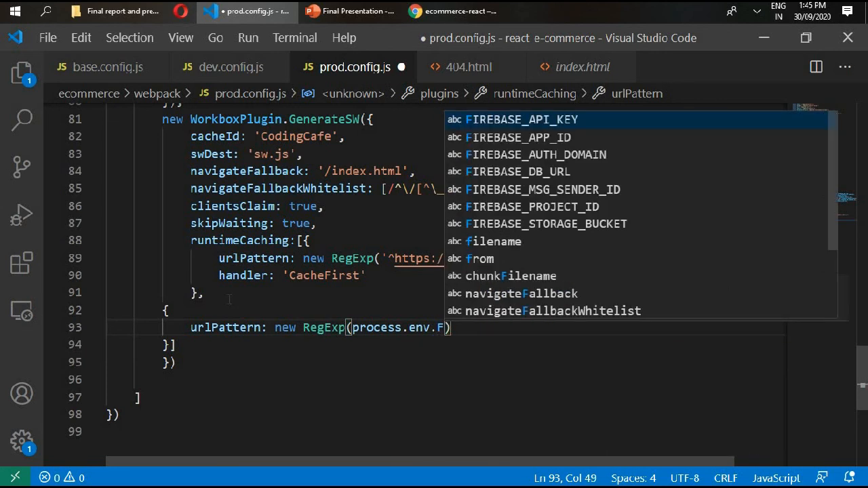
key("Down")
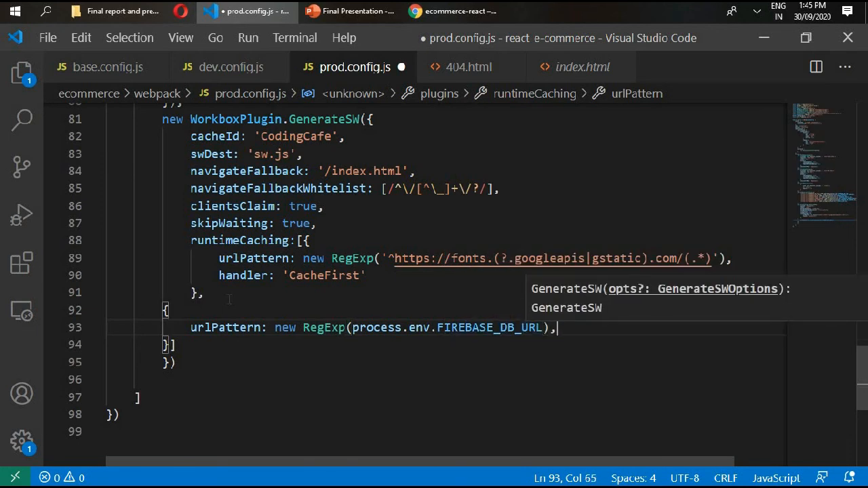
type("he")
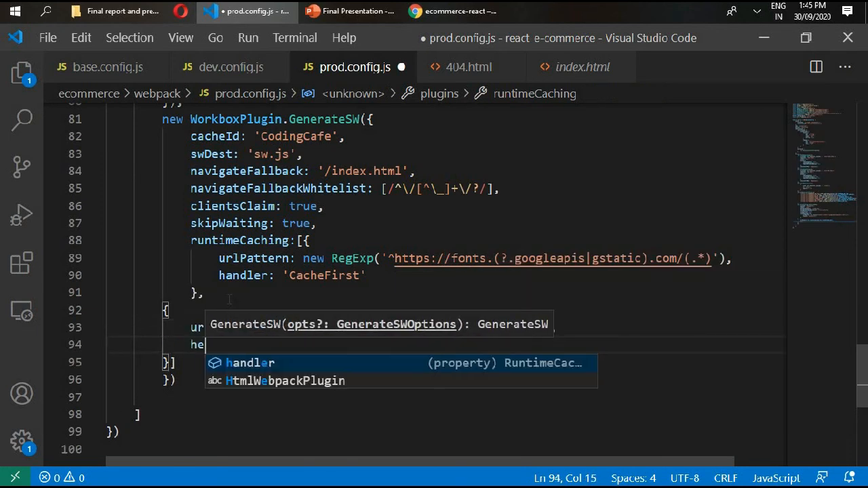
type("andler: 'net")
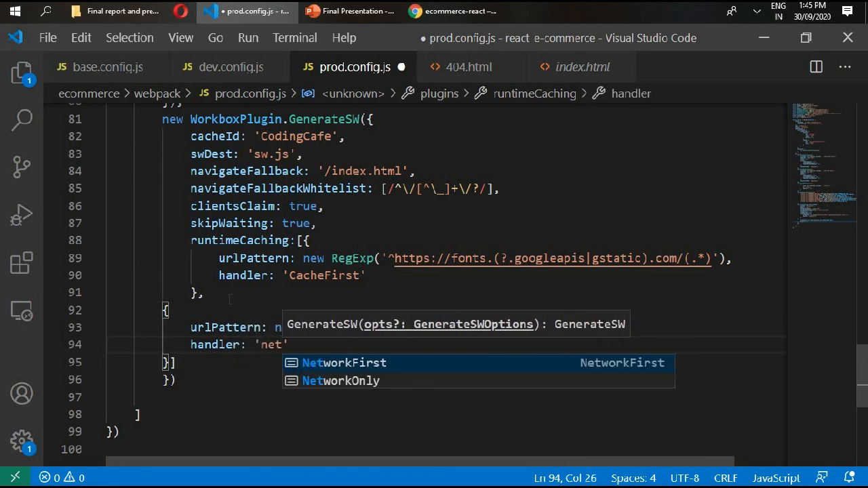
left_click(342, 363)
type(",")
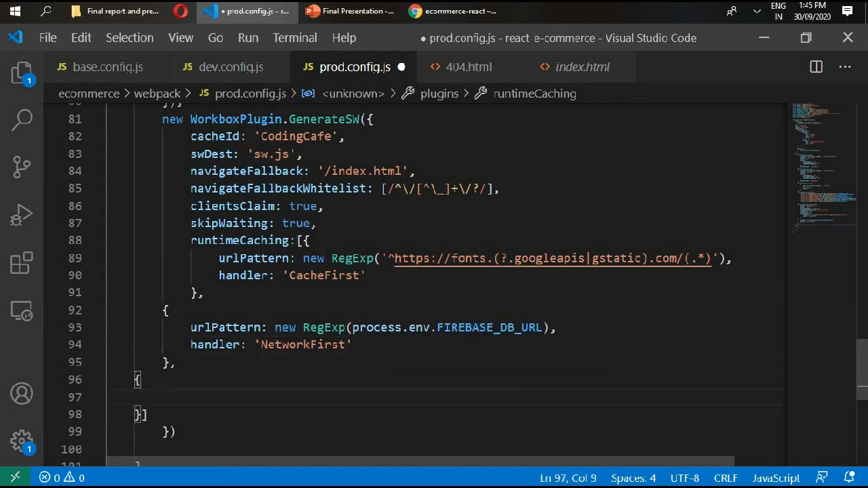
- Add a third rule matching /.*/ with 'NetworkFirst', and end the config with a semicolon
left_click_drag(139, 379, 169, 414)
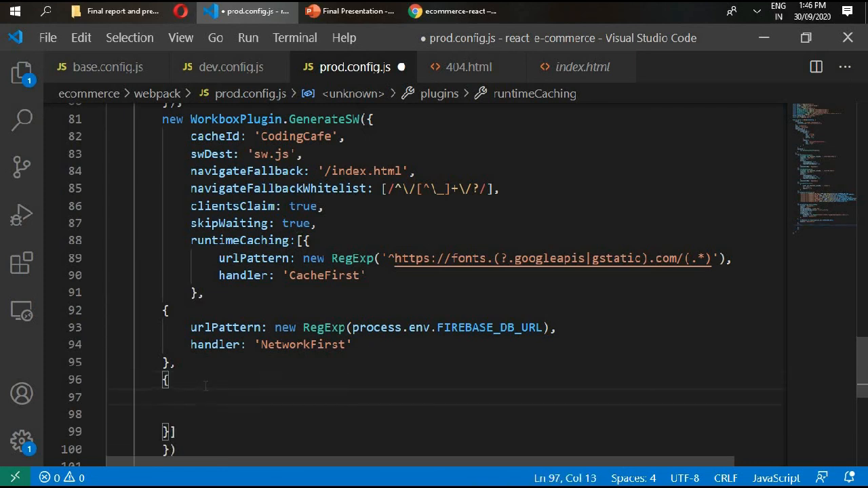
type("urlPattern:")
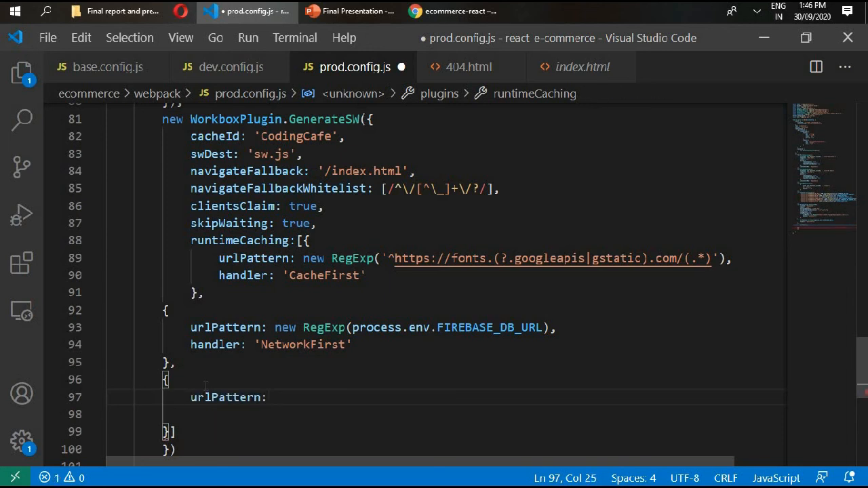
type("//")
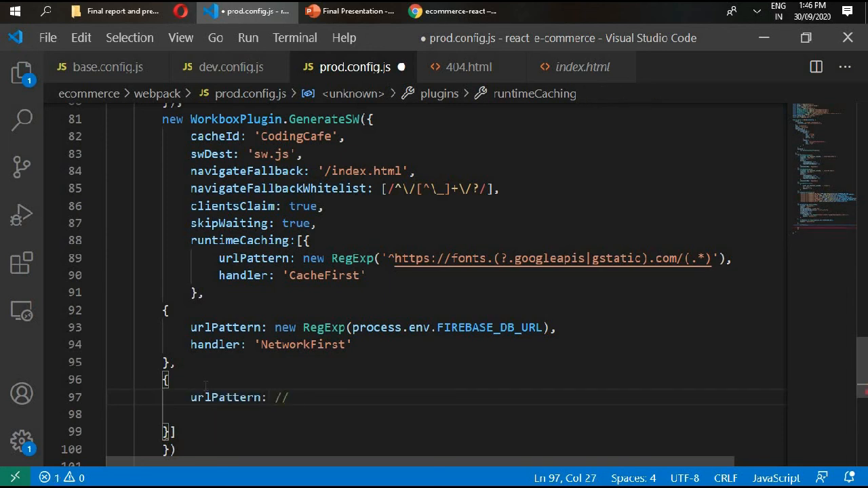
type("..")
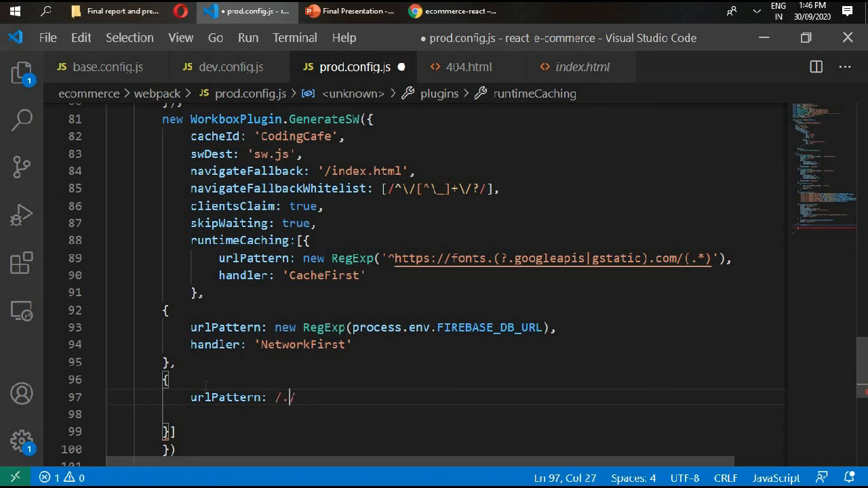
type("*/")
left_click(448, 415)
type("handler: 'NetworkFirst")
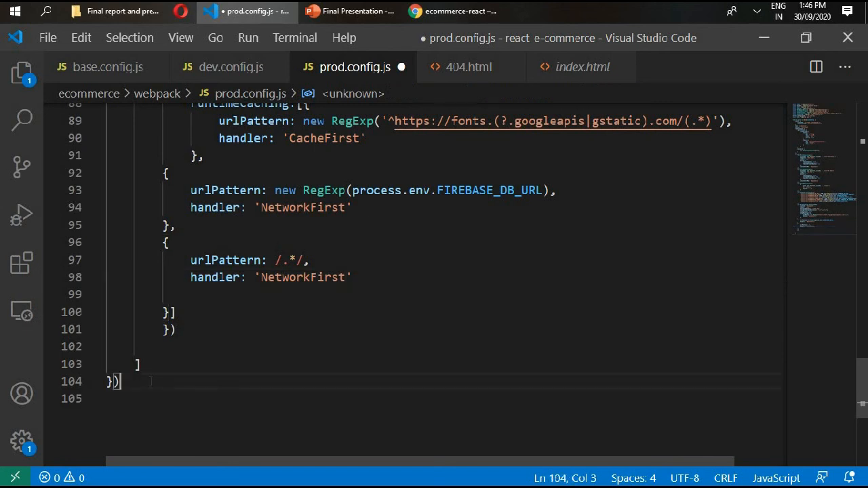
type(";")
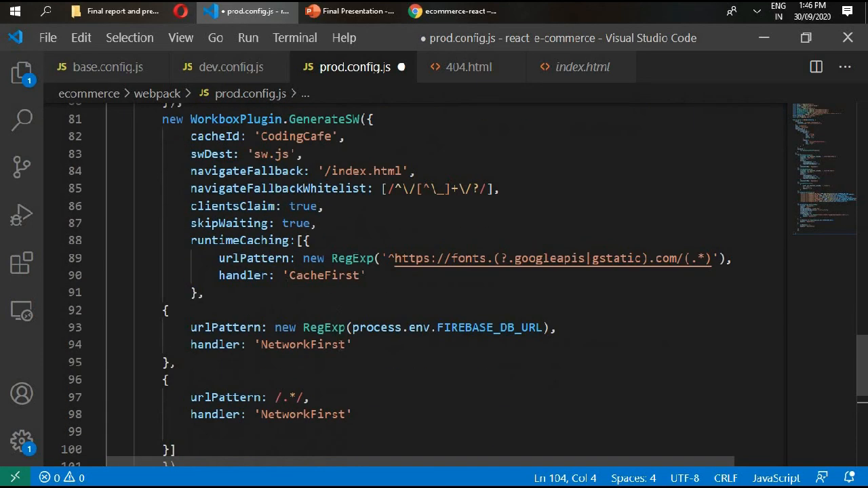
scroll("down", 3)
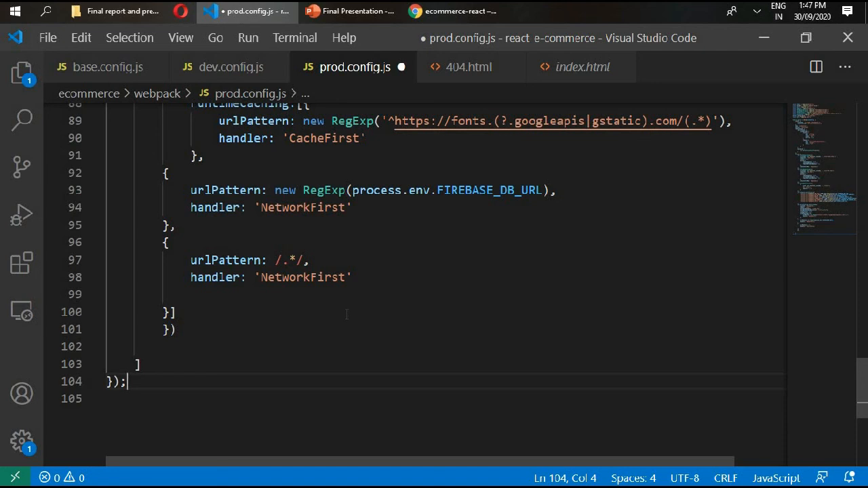
mouse_move(344, 316)
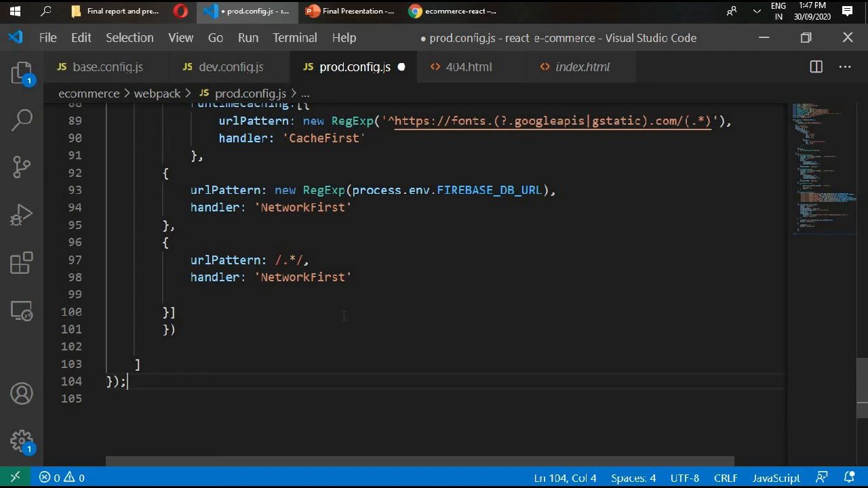